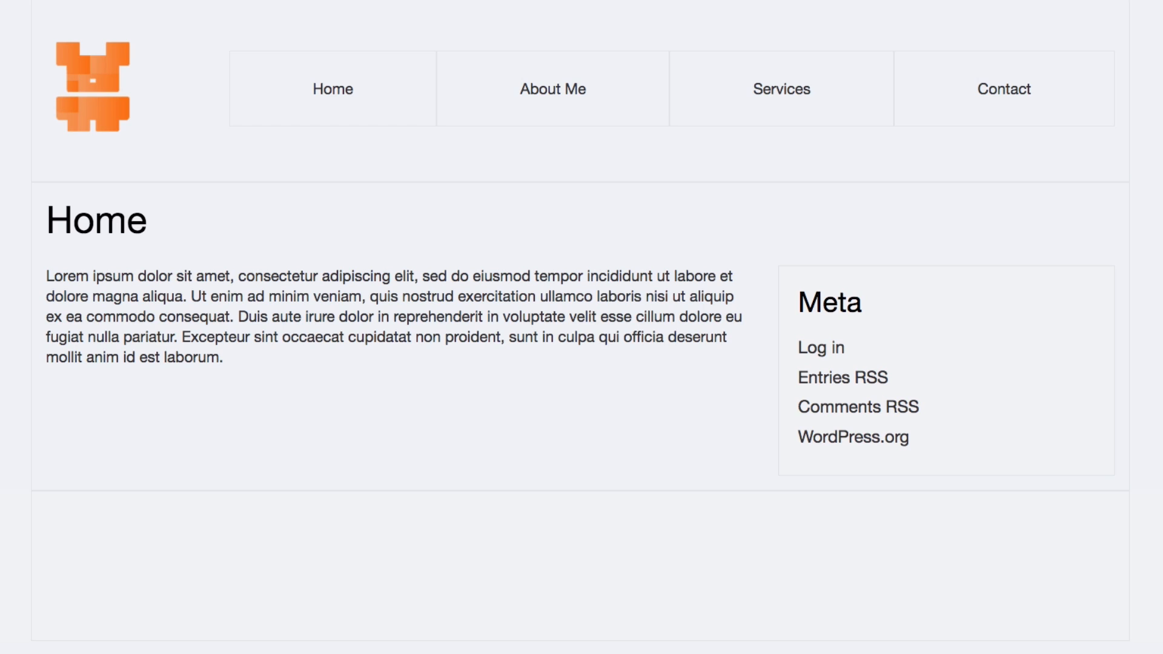
mouse_move(199, 96)
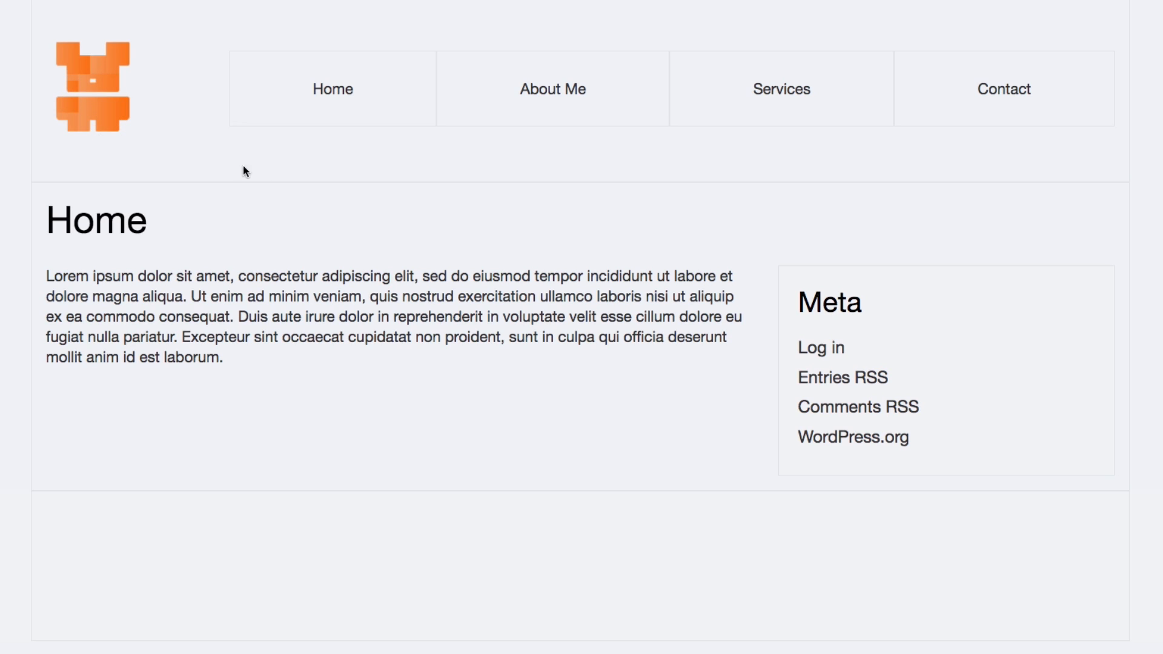
mouse_move(253, 141)
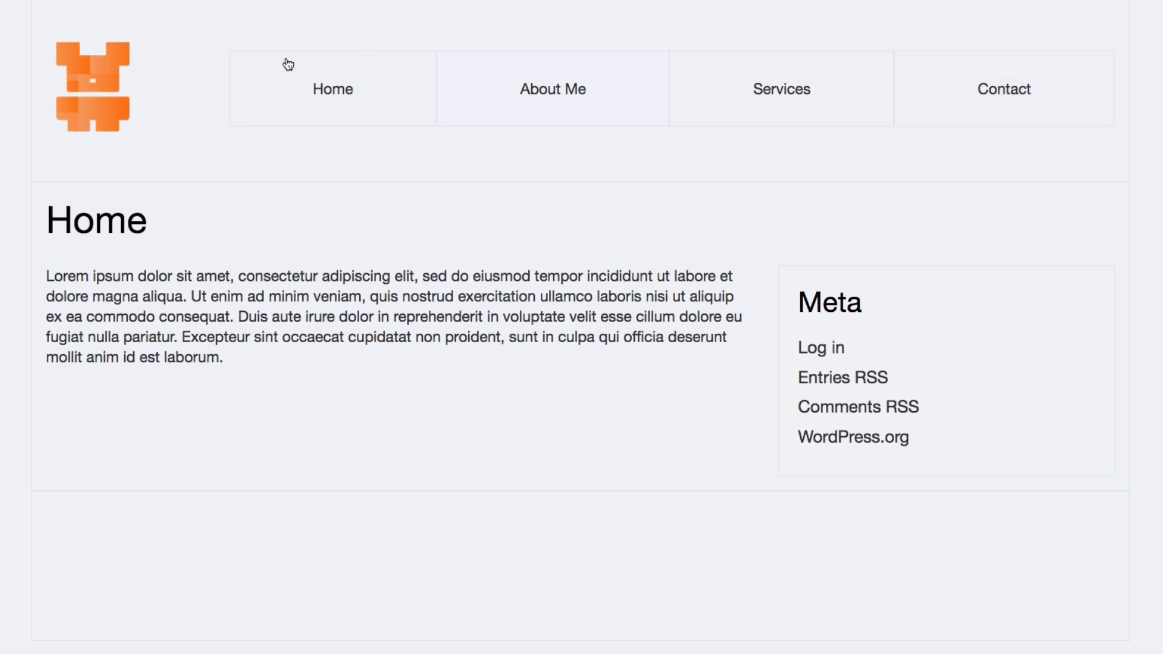
mouse_move(101, 101)
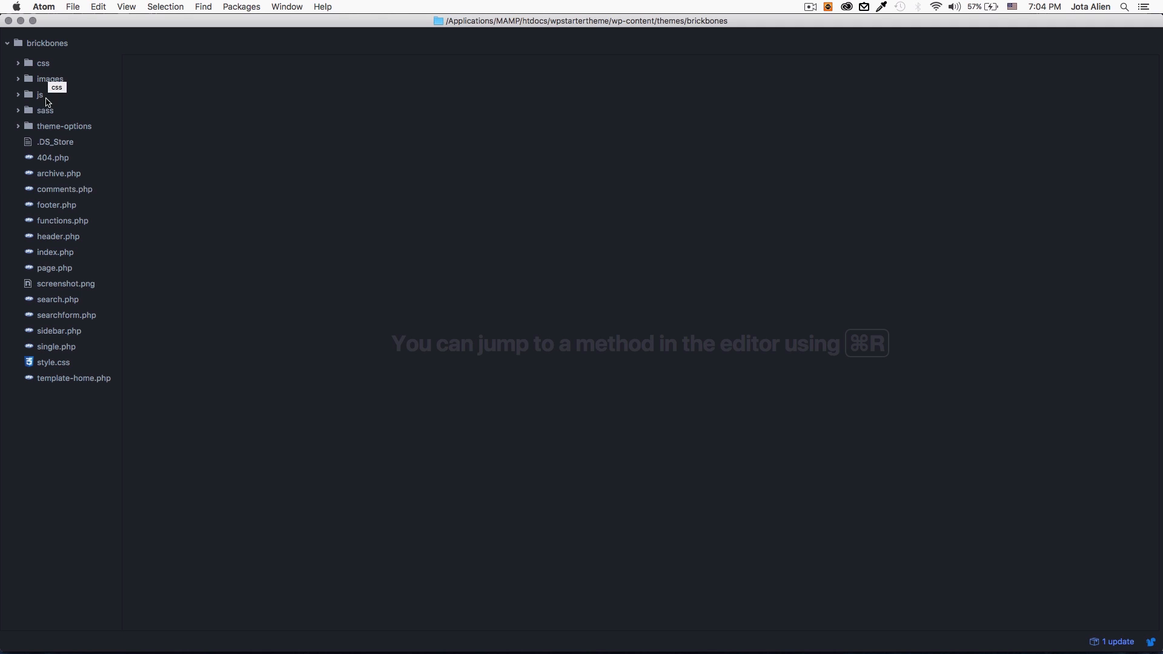
mouse_move(65, 252)
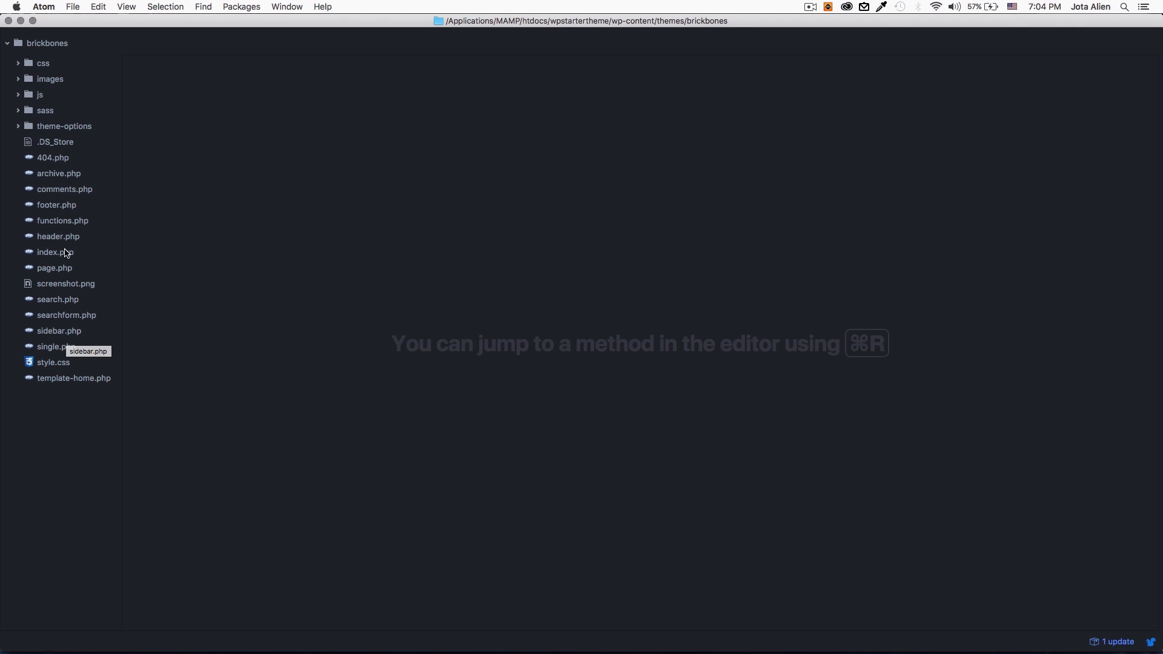
Step: Open the theme's functions.php from the tree view and scroll to the CSS enqueue block
left_click(62, 221)
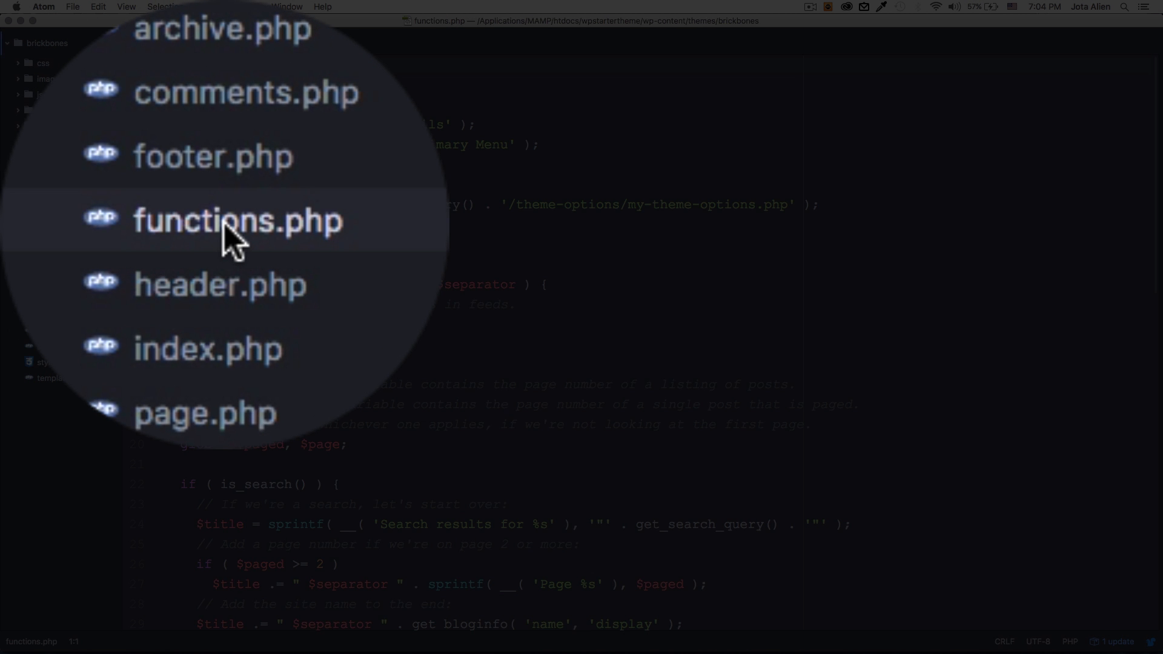
left_click(237, 220)
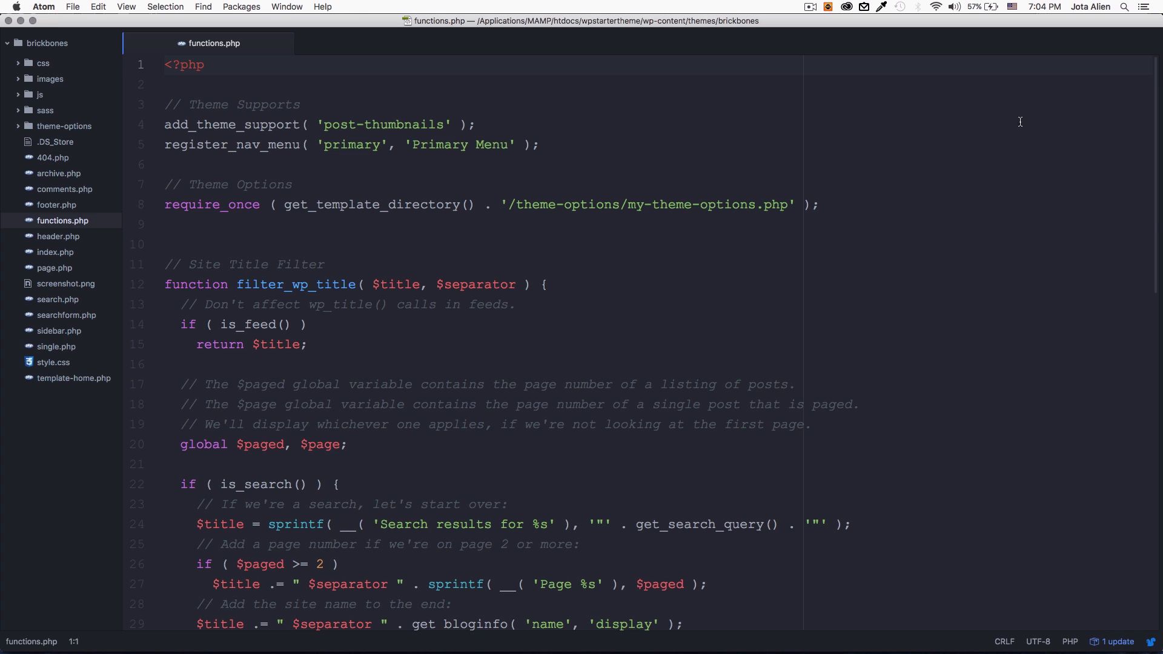
scroll("down", 3)
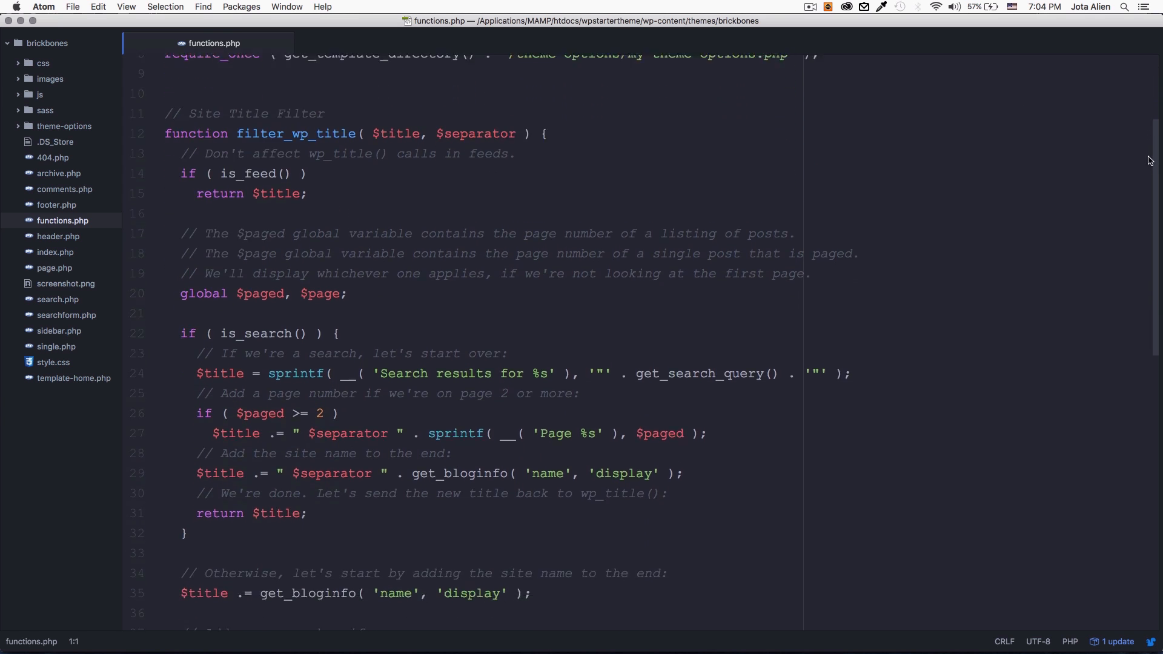
scroll("down", 3)
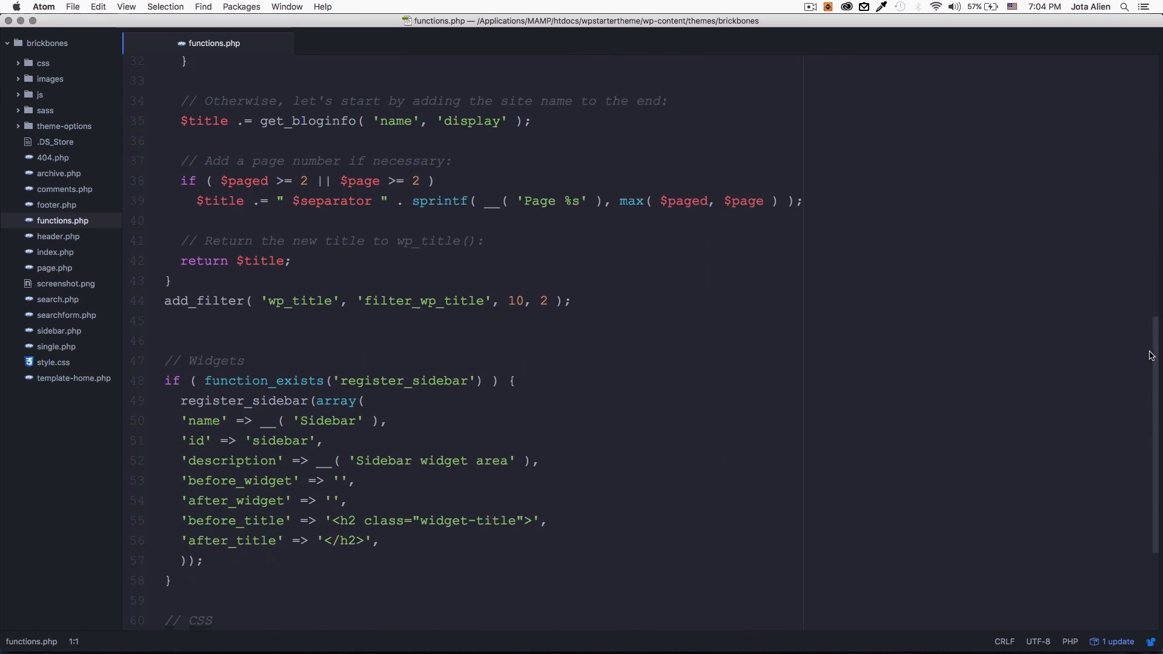
scroll("down", 3)
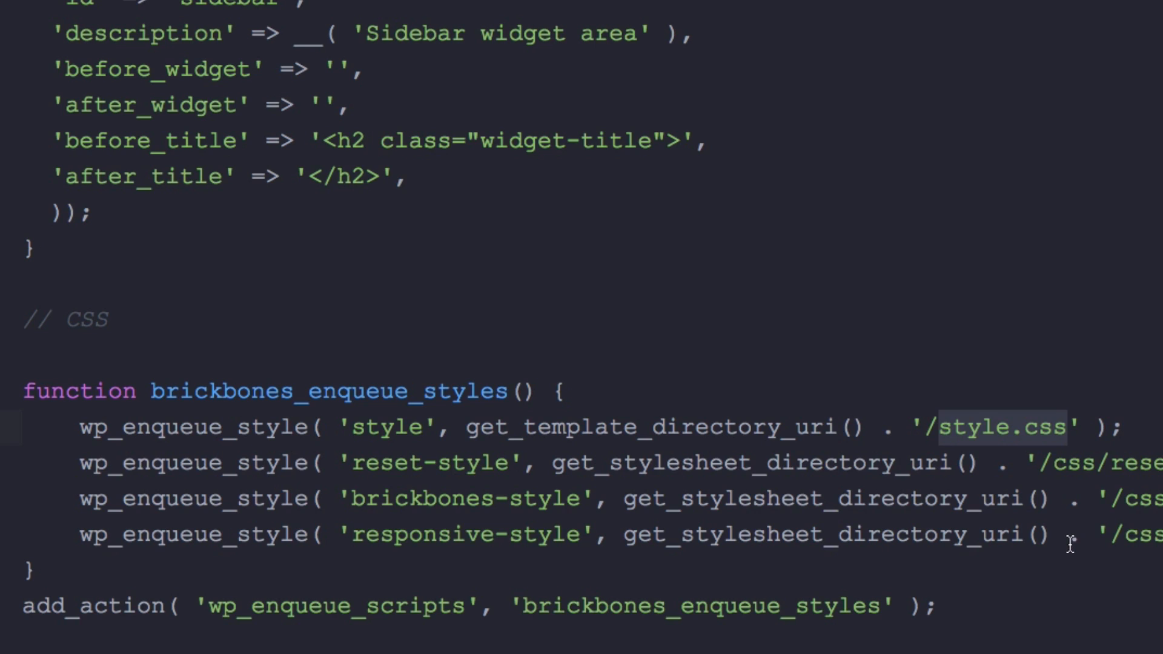
mouse_move(518, 538)
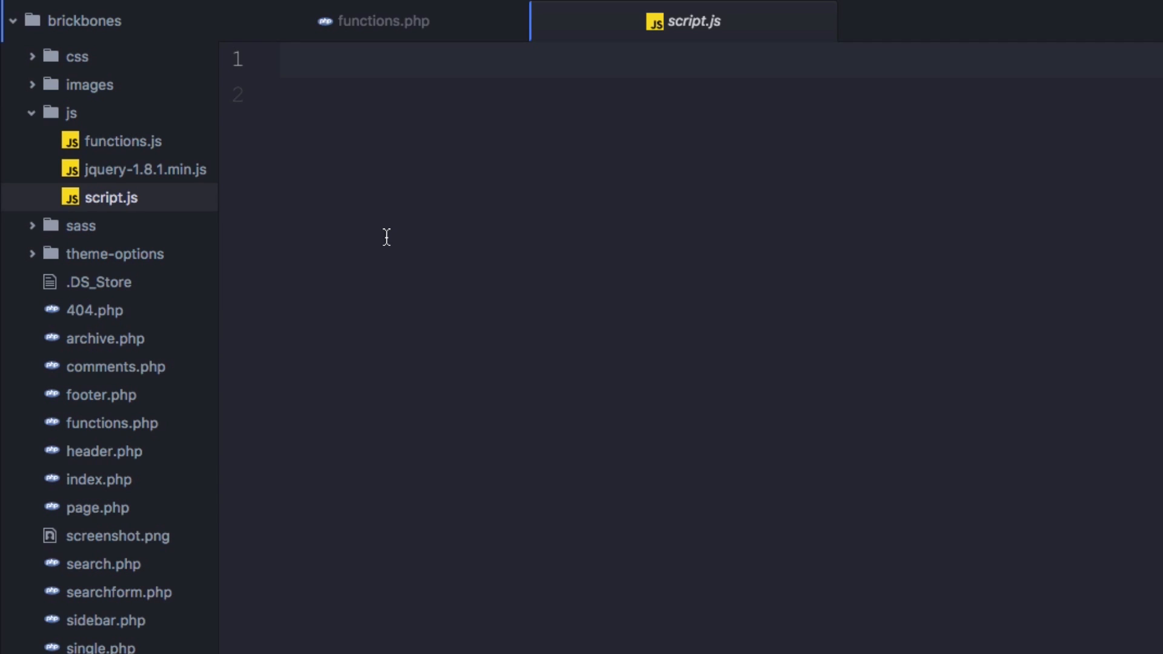
mouse_move(458, 228)
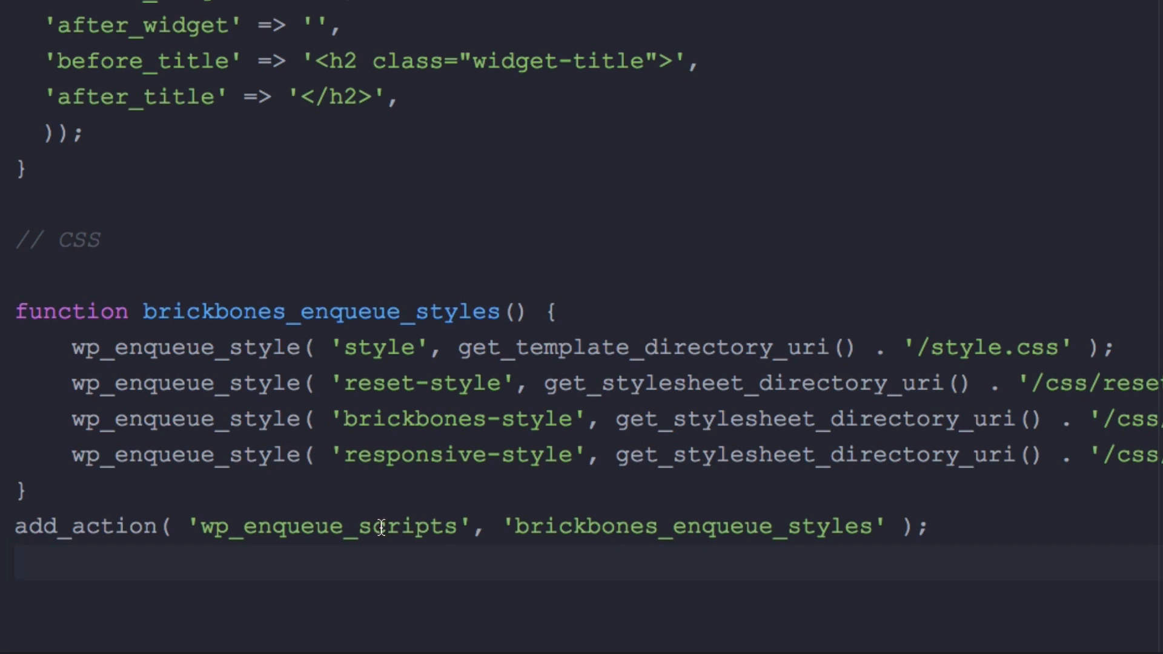
Step: Add an empty function cool_scripts(){ } below the stylesheet add_action hook
scroll("down", 3)
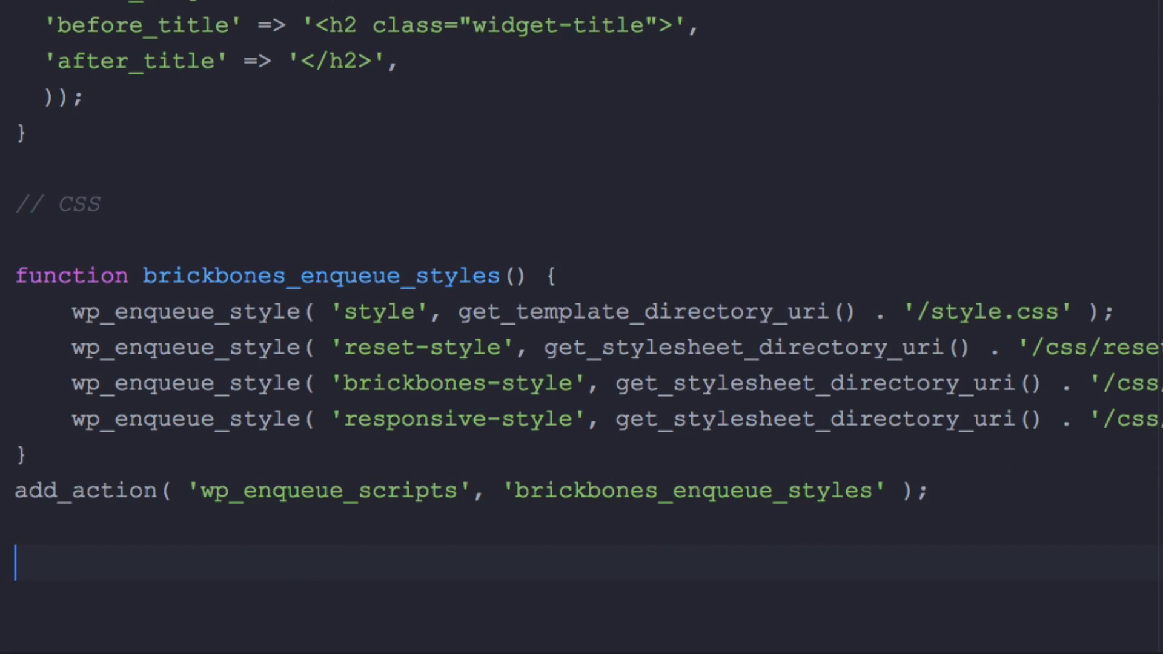
type("FU")
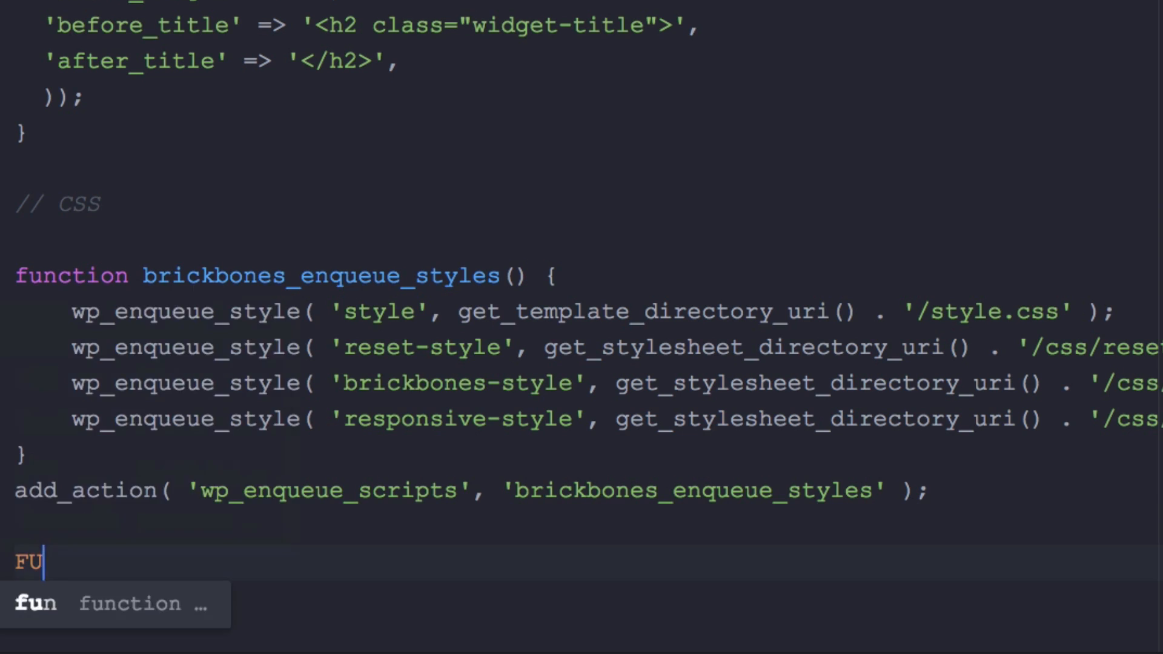
key("Backspace")
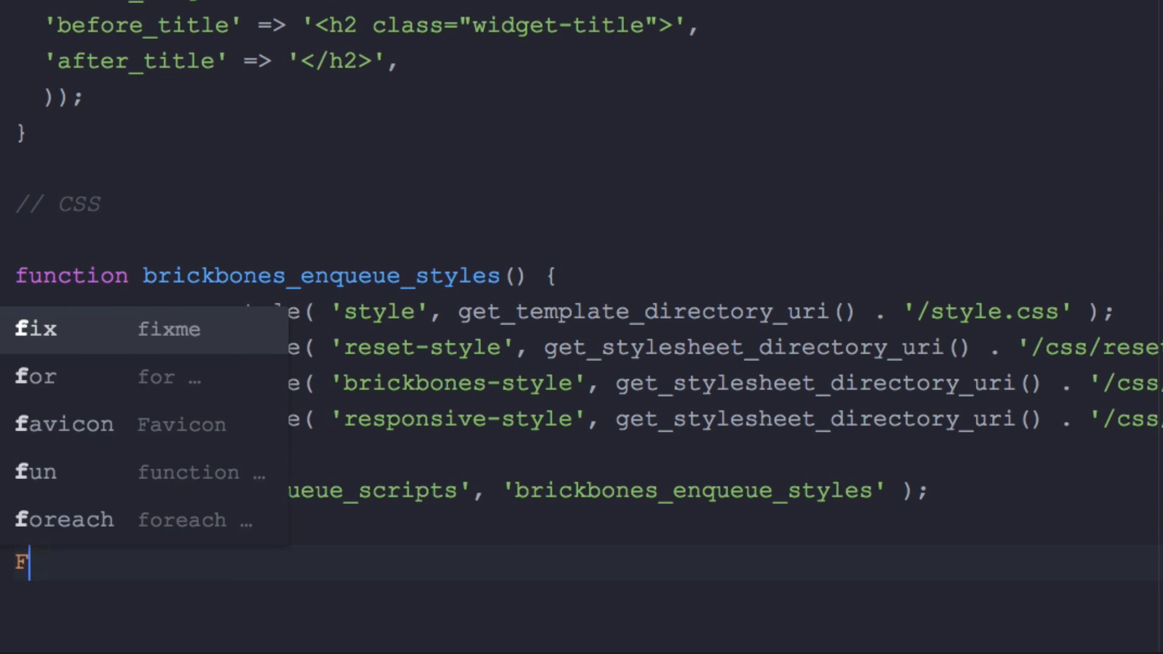
type("unction")
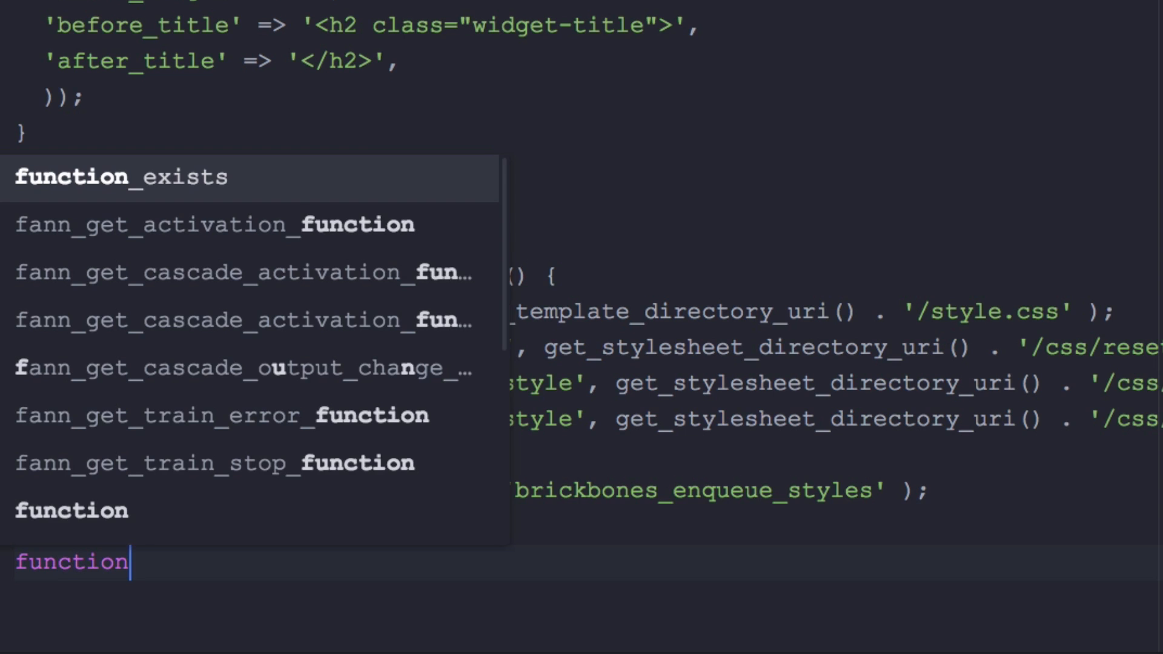
key("Escape")
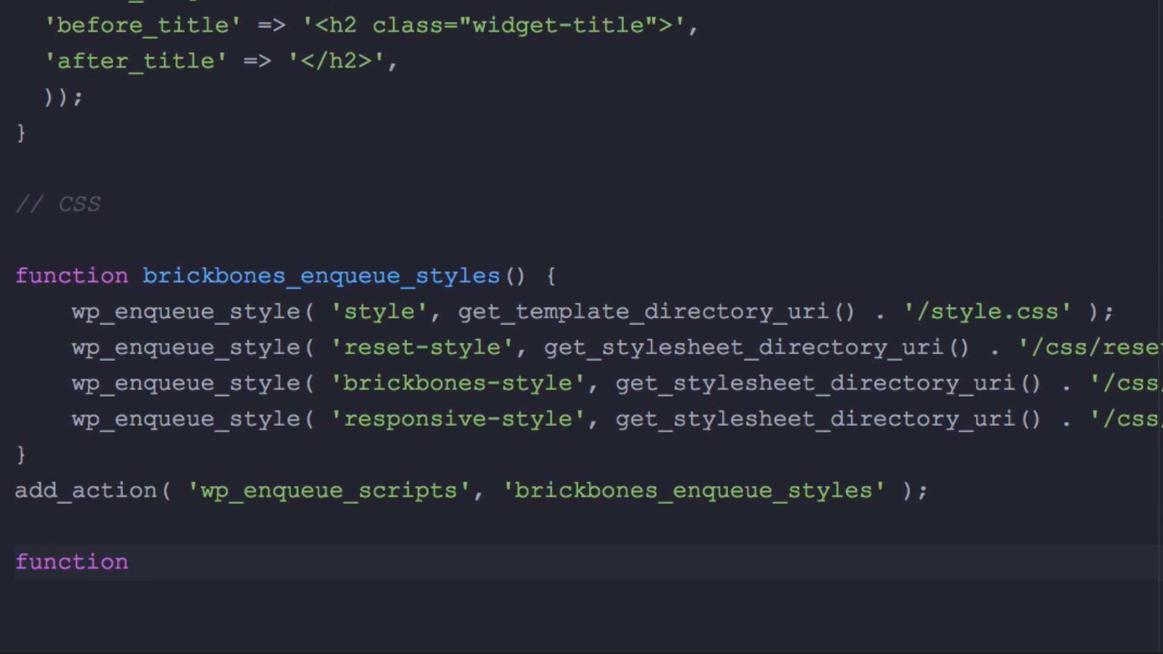
left_click(144, 560)
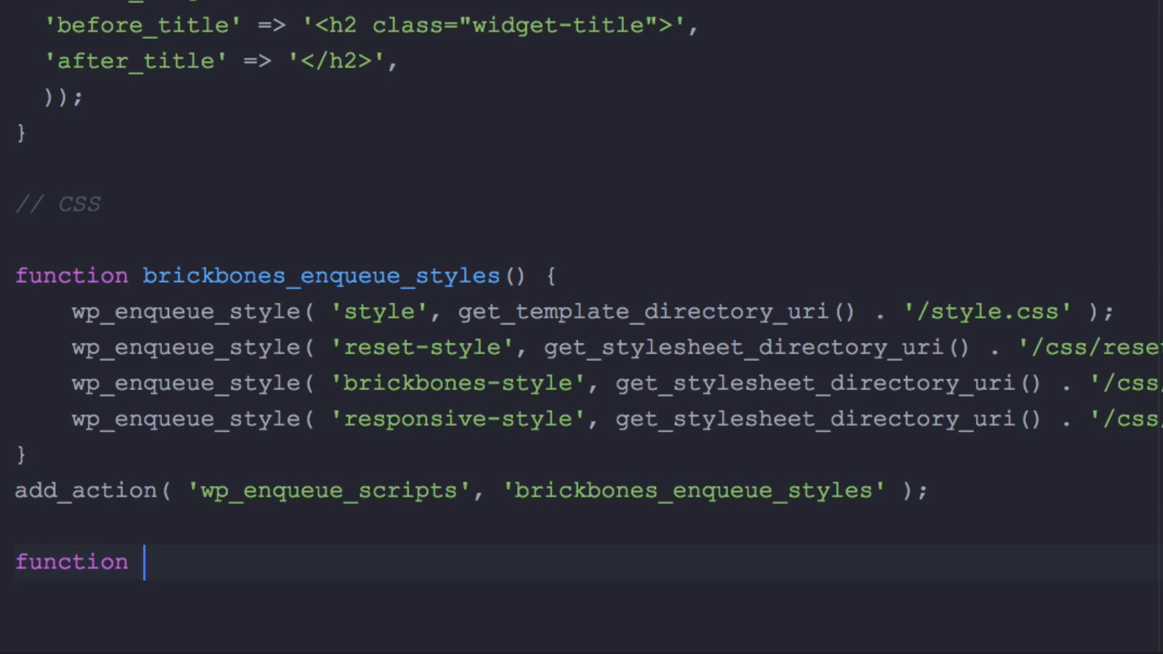
type("cool_")
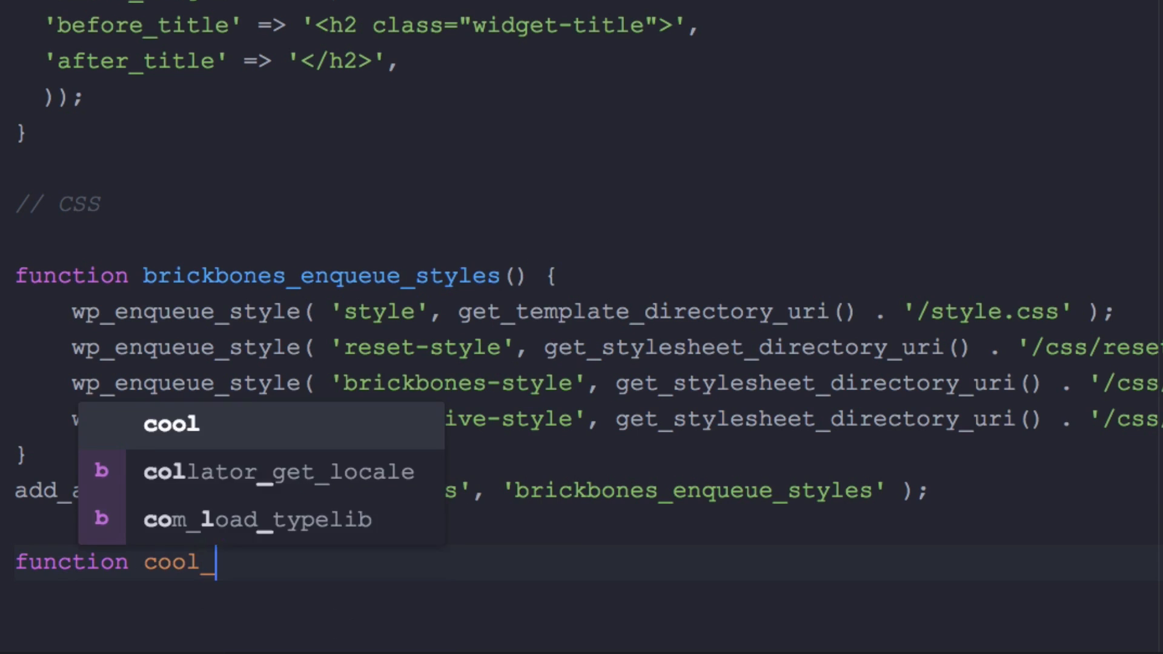
type("script")
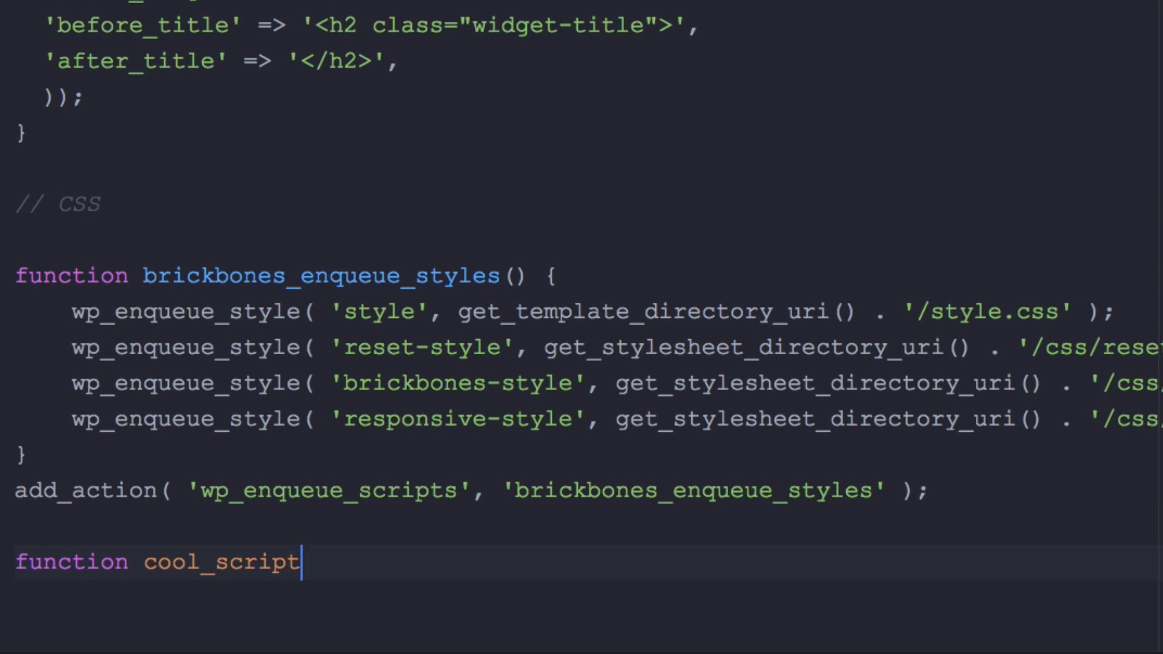
type("s)_")
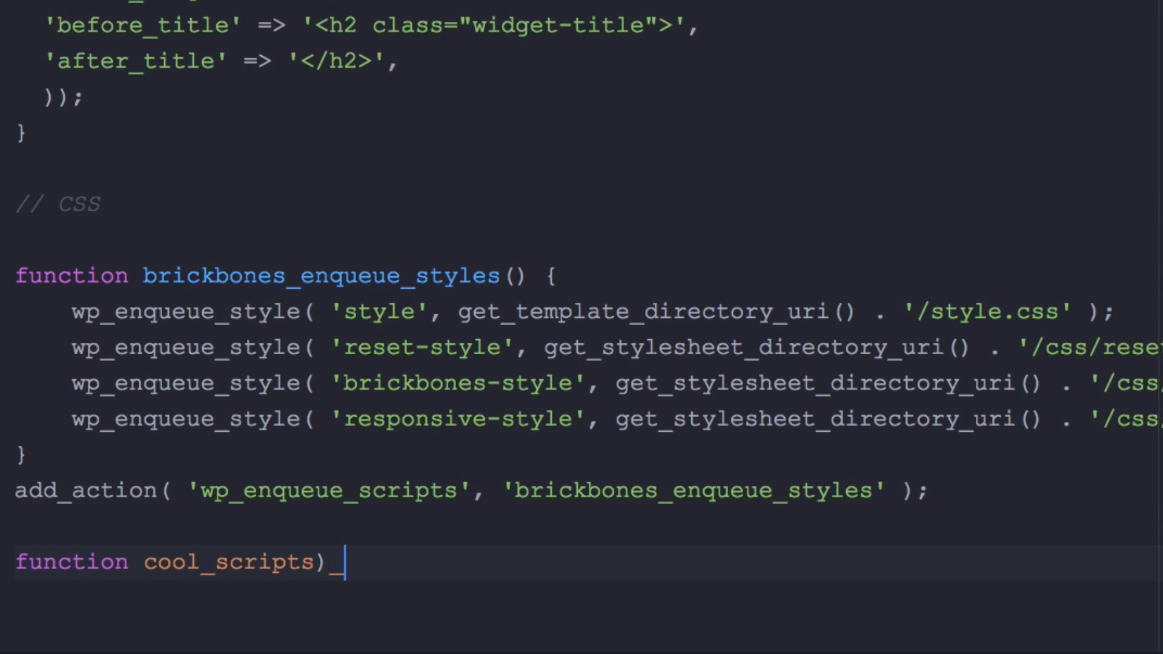
type("(")
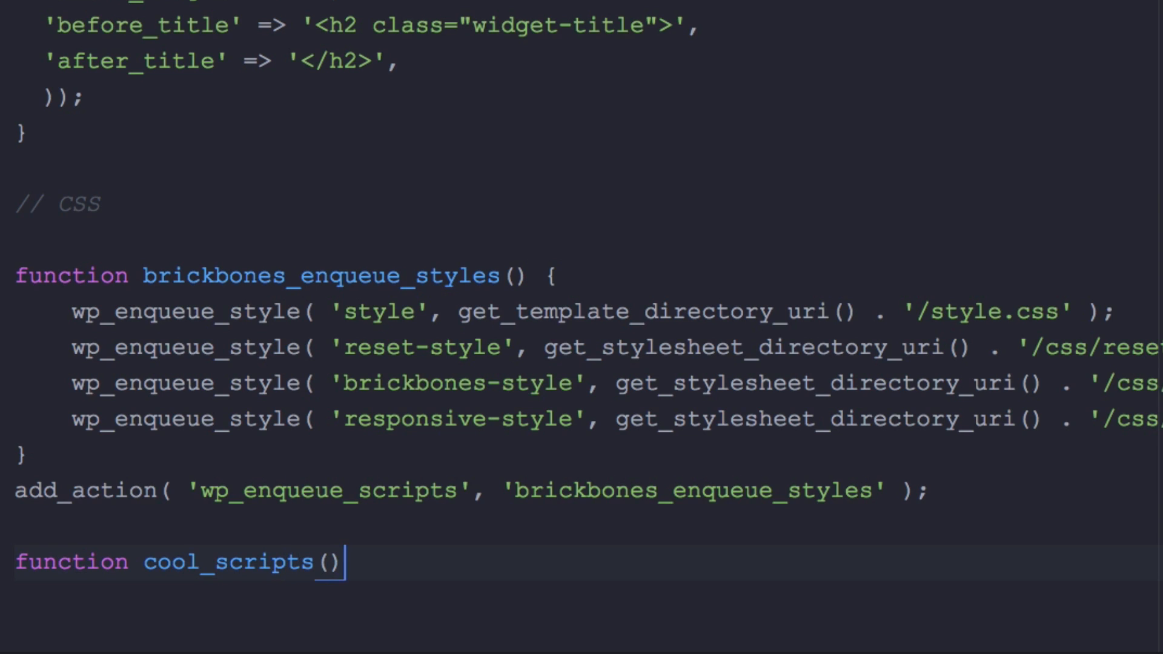
type("{}")
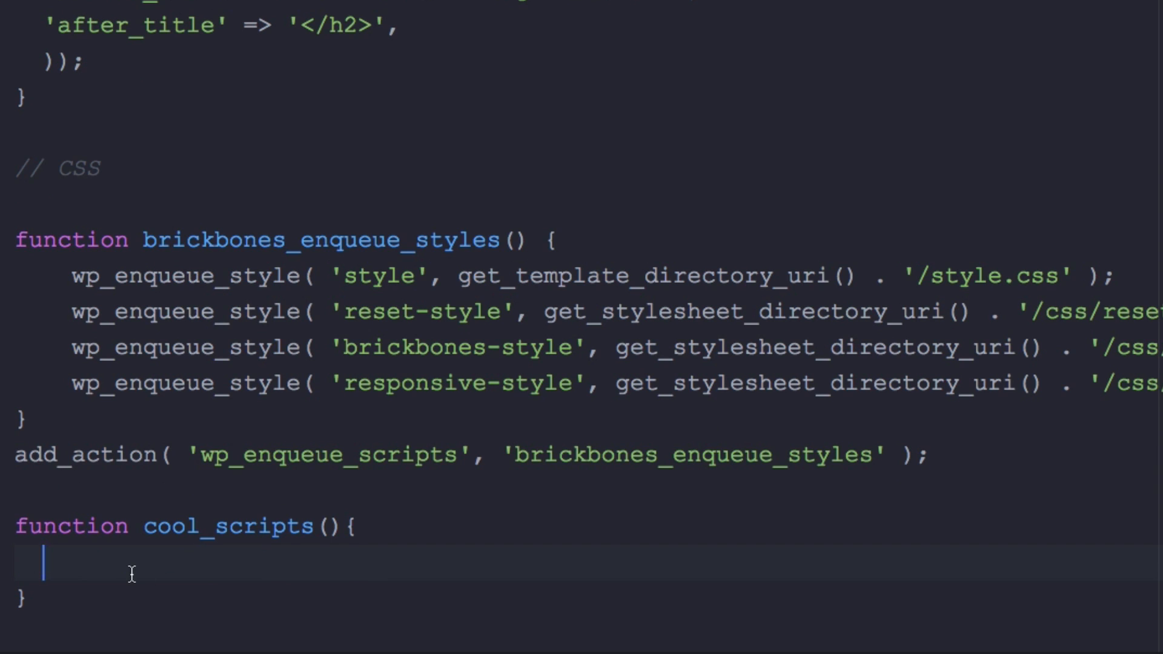
Step: Begin a wp_enqueue_scripts call inside the cool_scripts body
type("wp_")
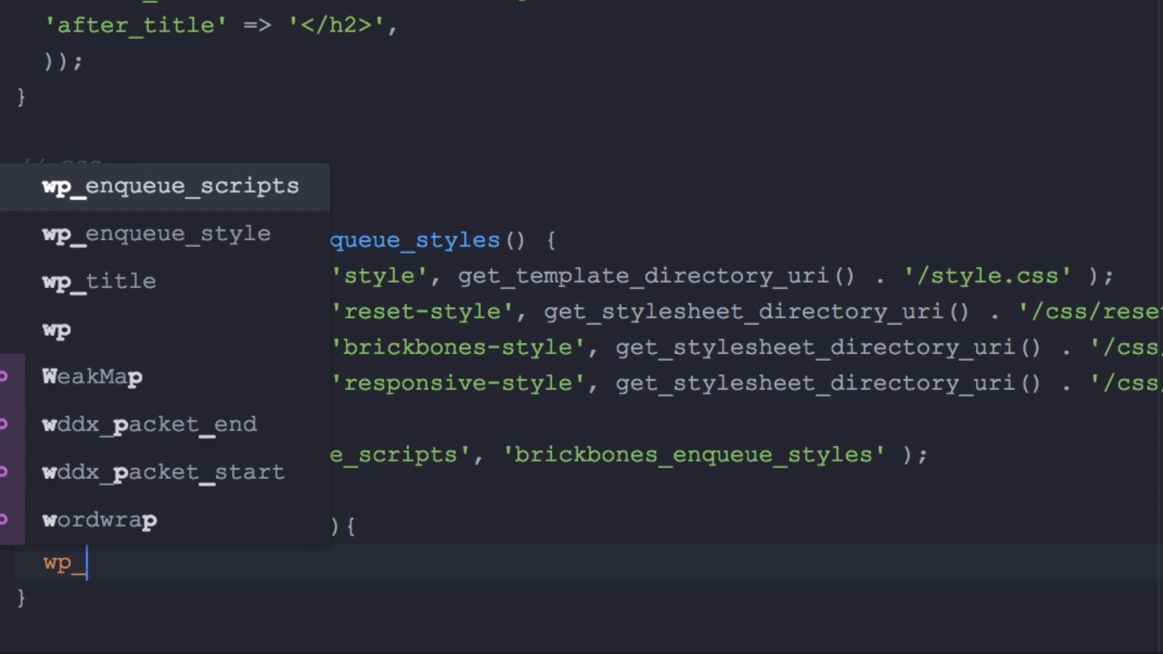
type("en")
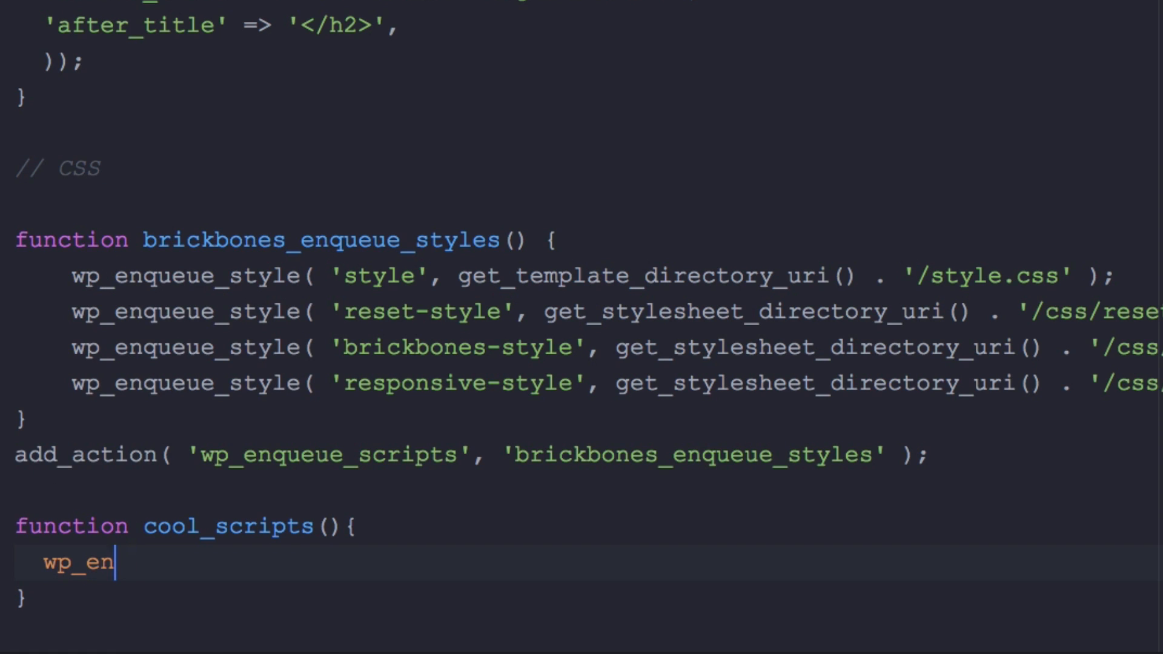
type("queue_scripts")
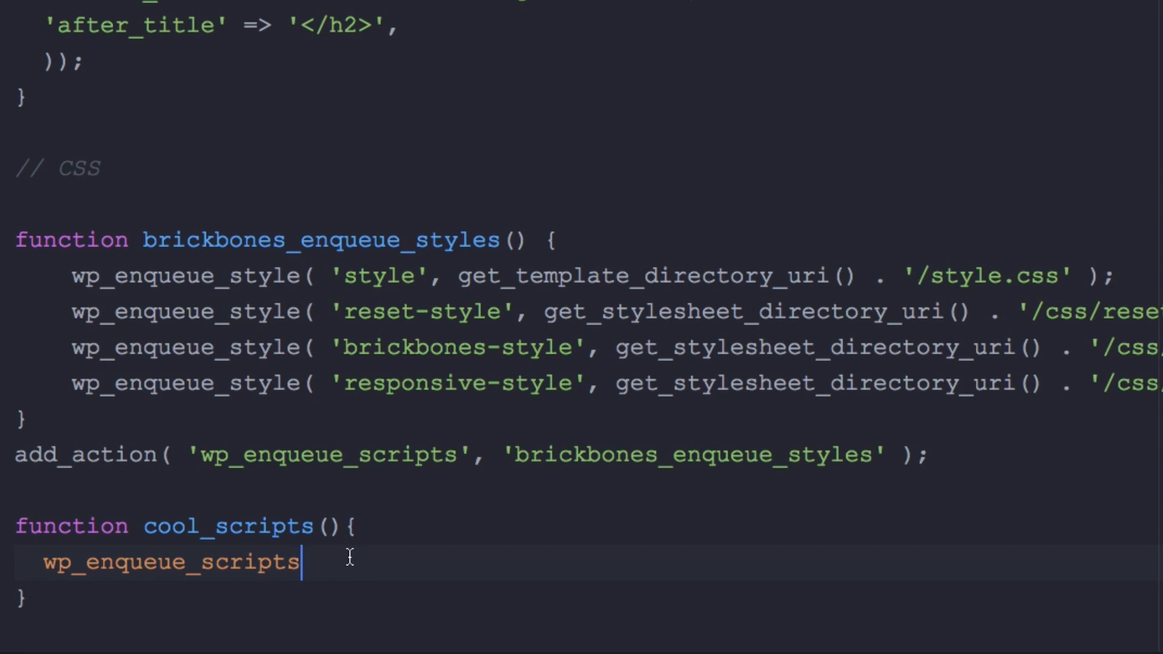
Step: Give the enqueue call parentheses and a quoted 'cool-stuff' handle as its first argument
left_click(308, 383)
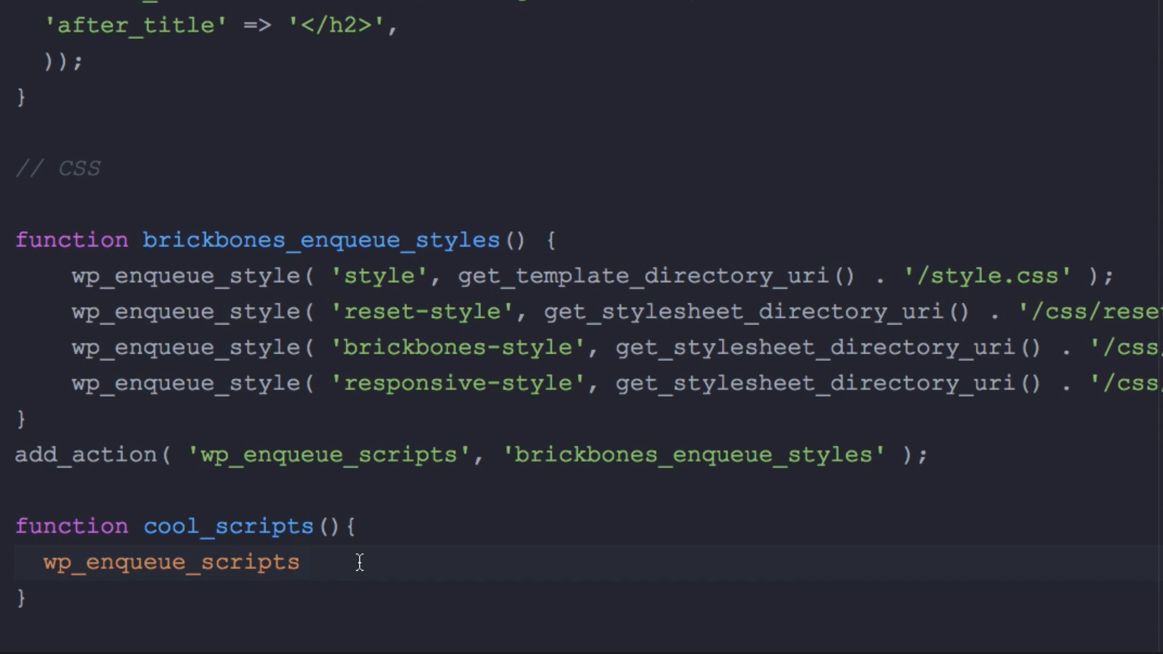
type("()")
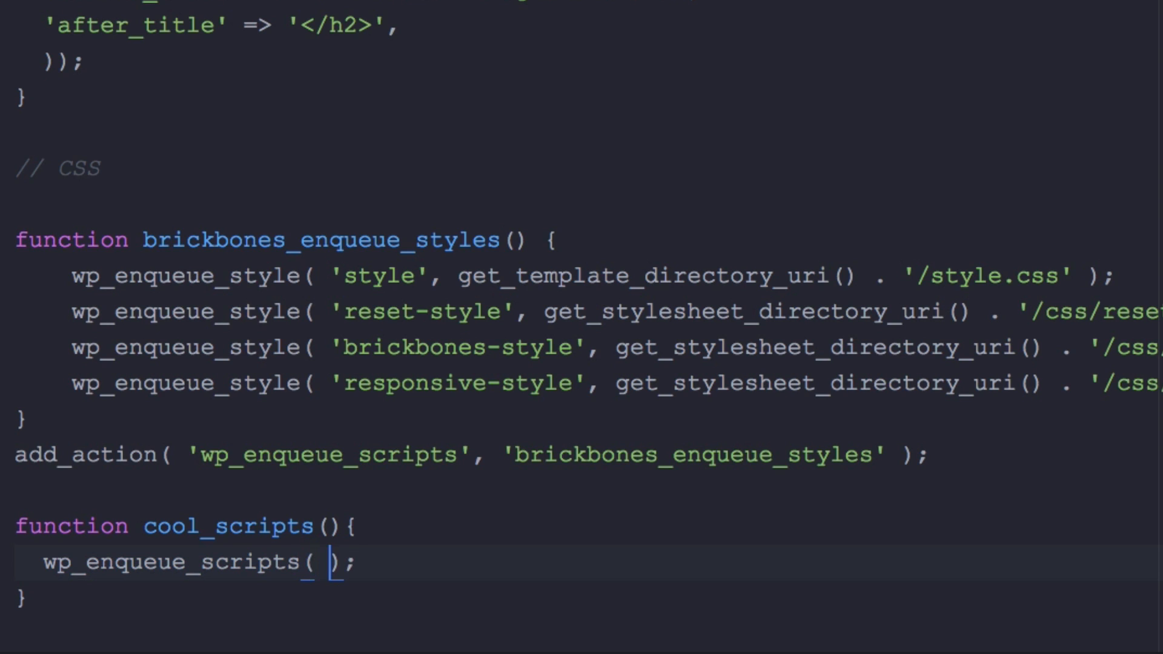
type("'")
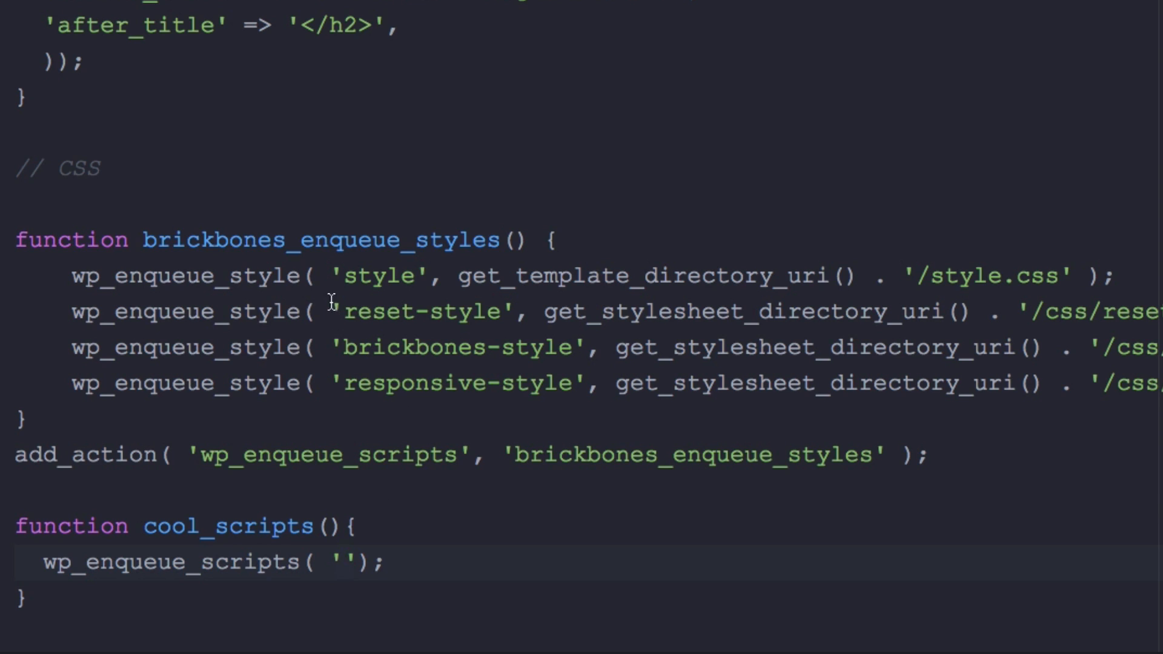
left_click(442, 347)
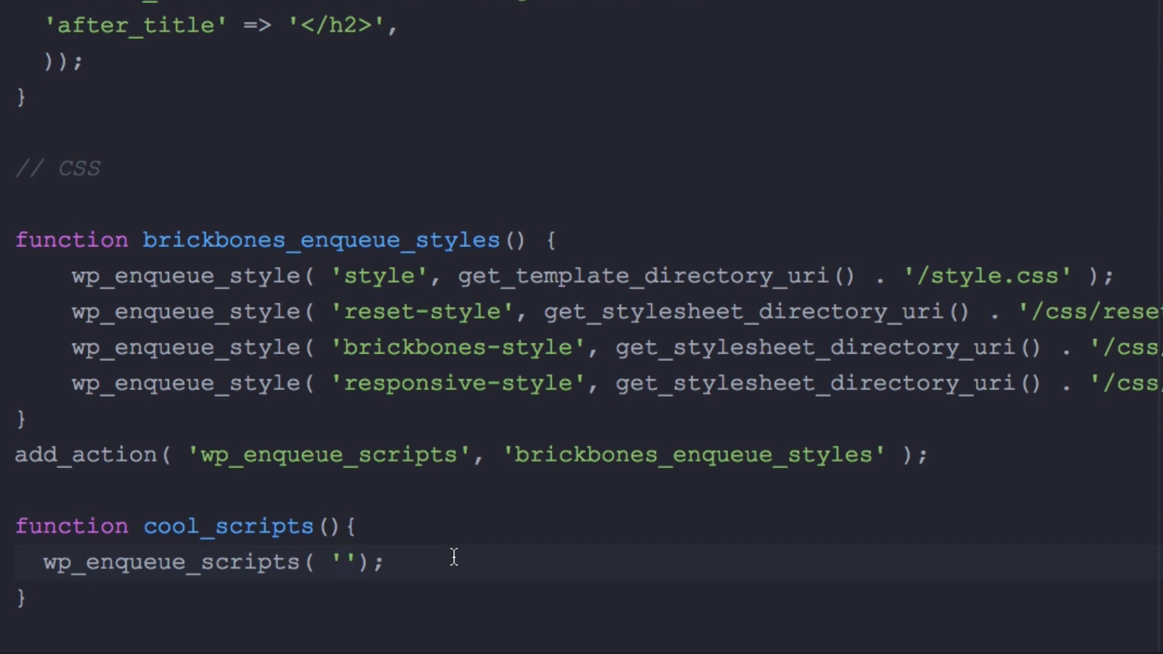
type("cool-stuff")
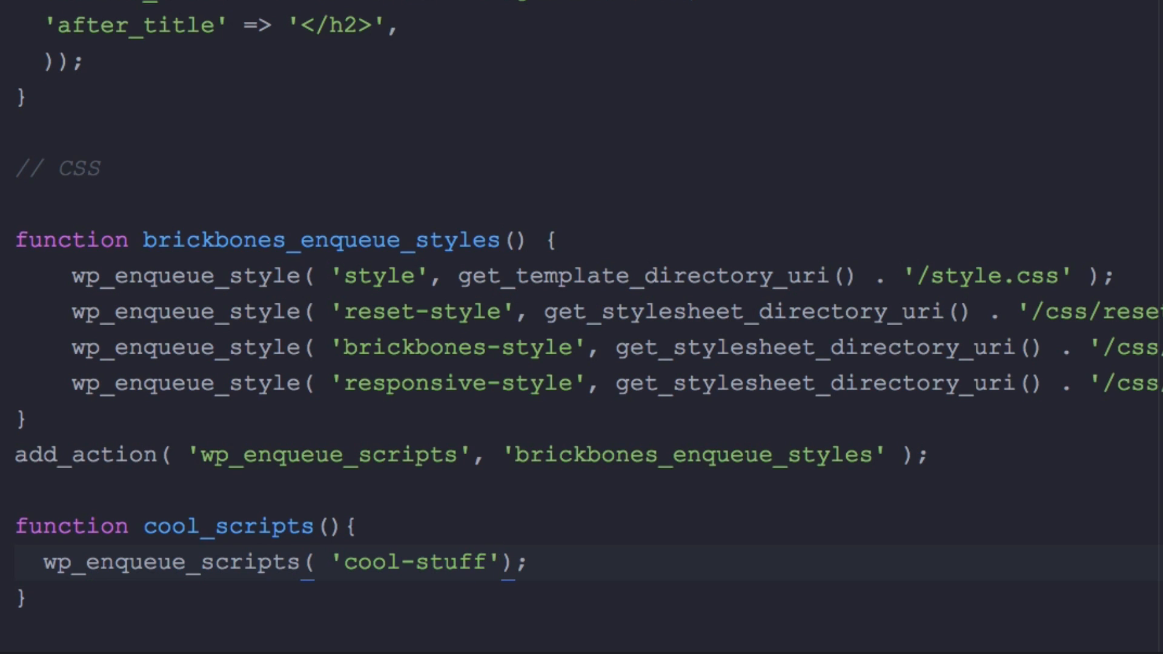
type(",")
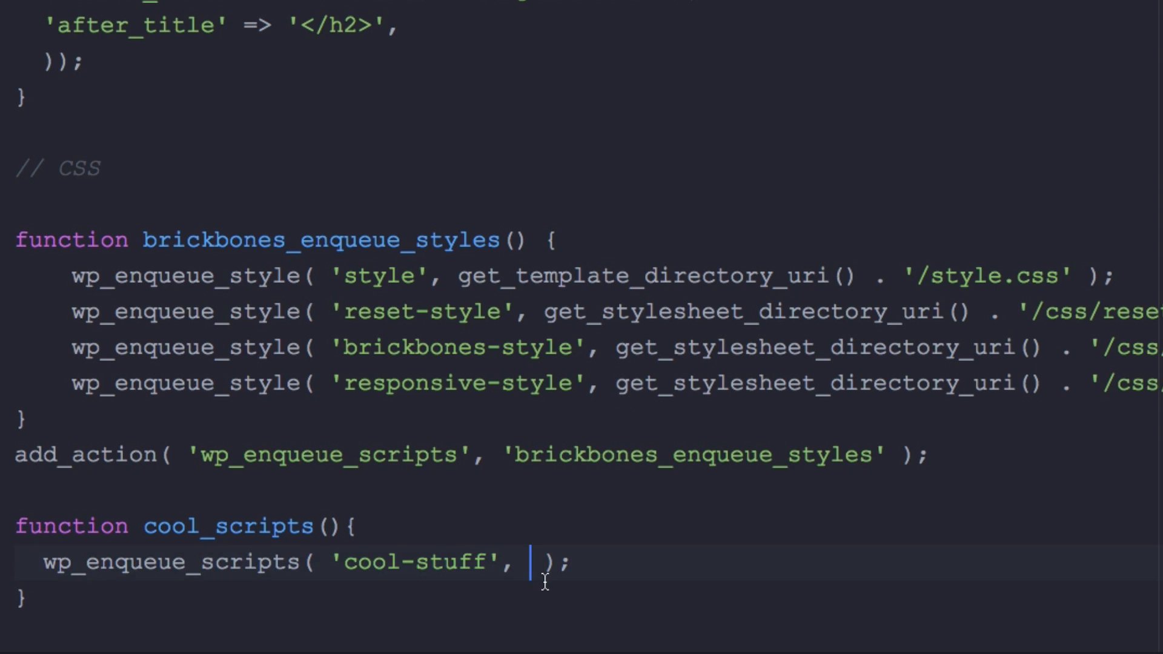
Step: Add get_stylesheet_directory_uri() joined to an empty quoted string as the second argument
type("get")
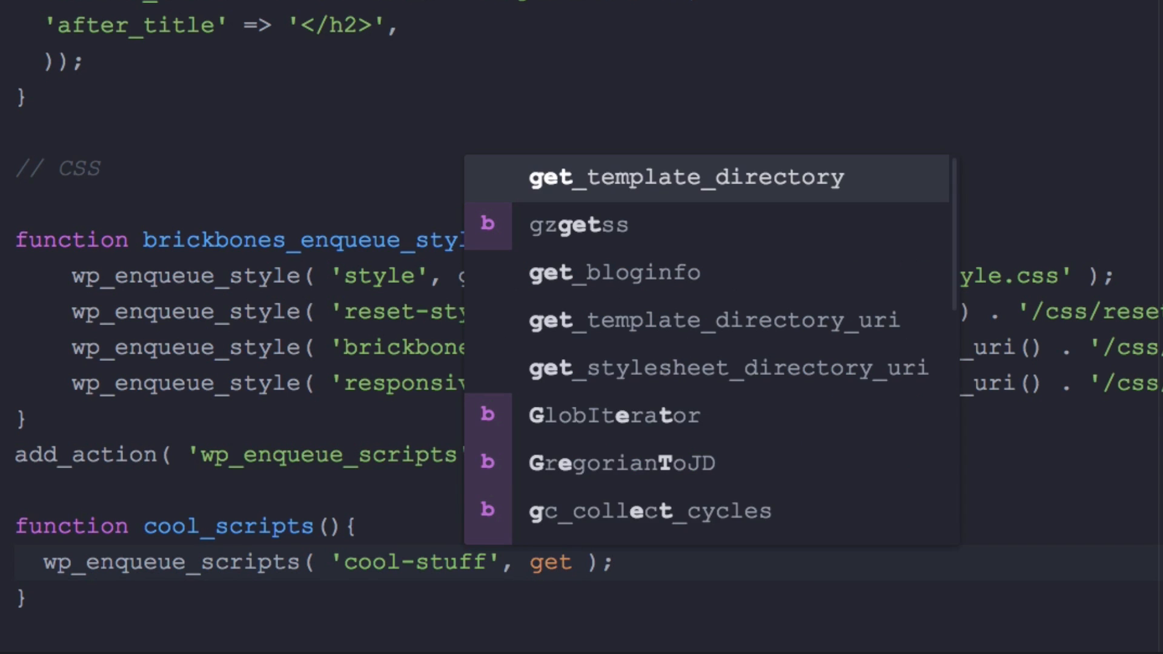
type("_stylesheet_directory_uri")
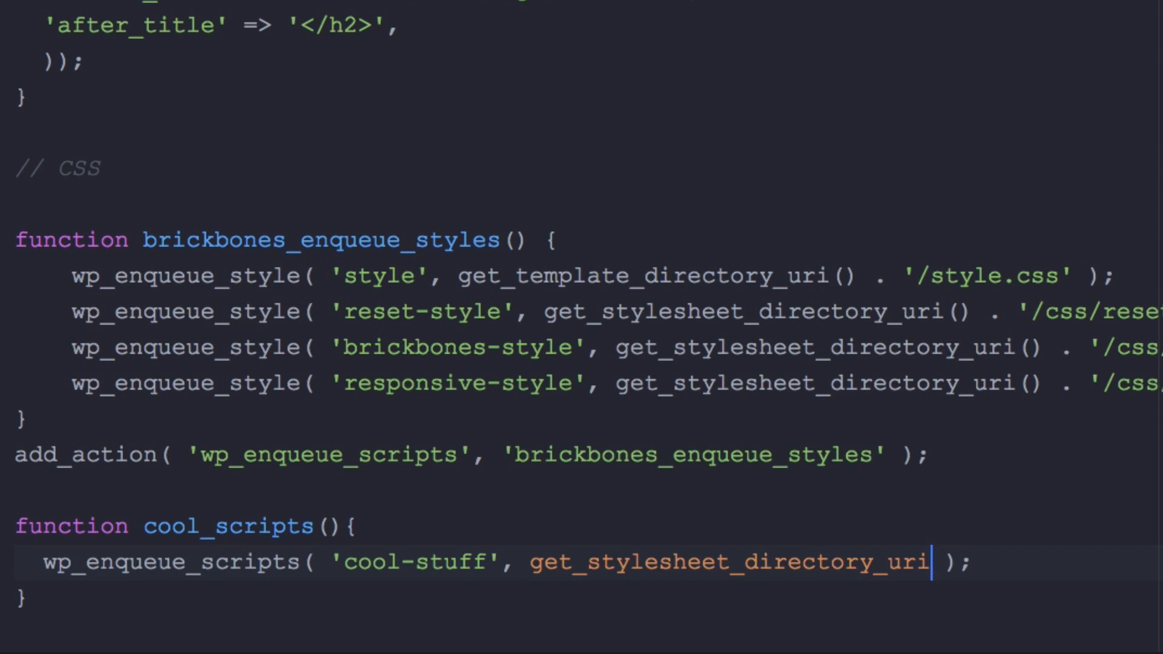
type("()")
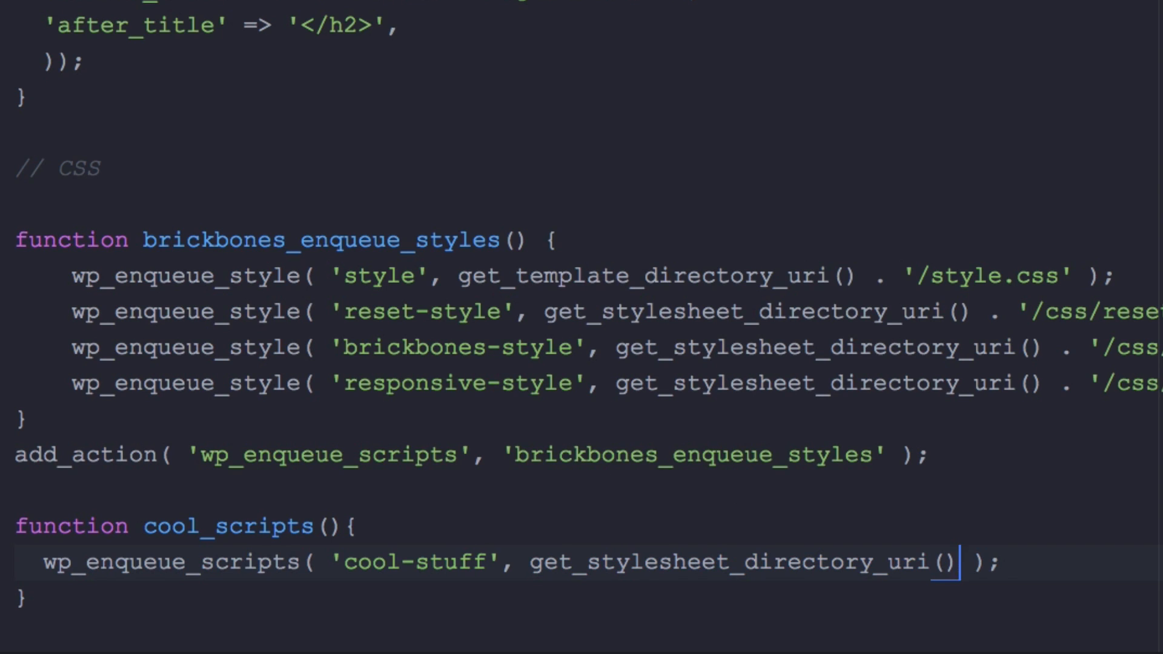
type(".")
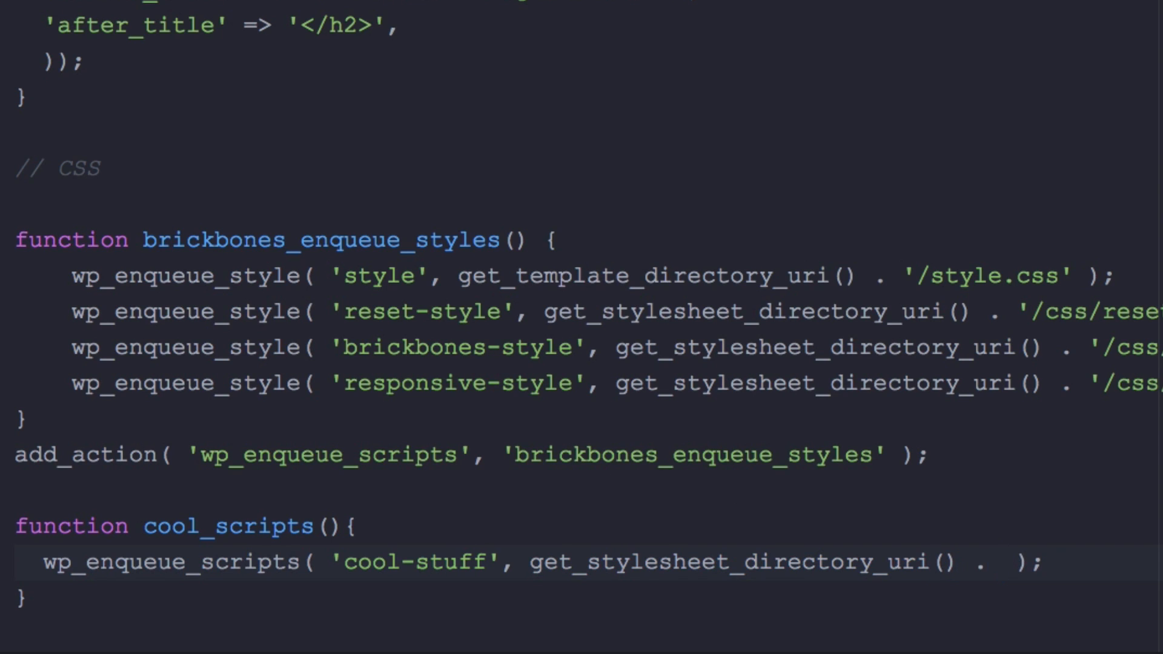
type("'")
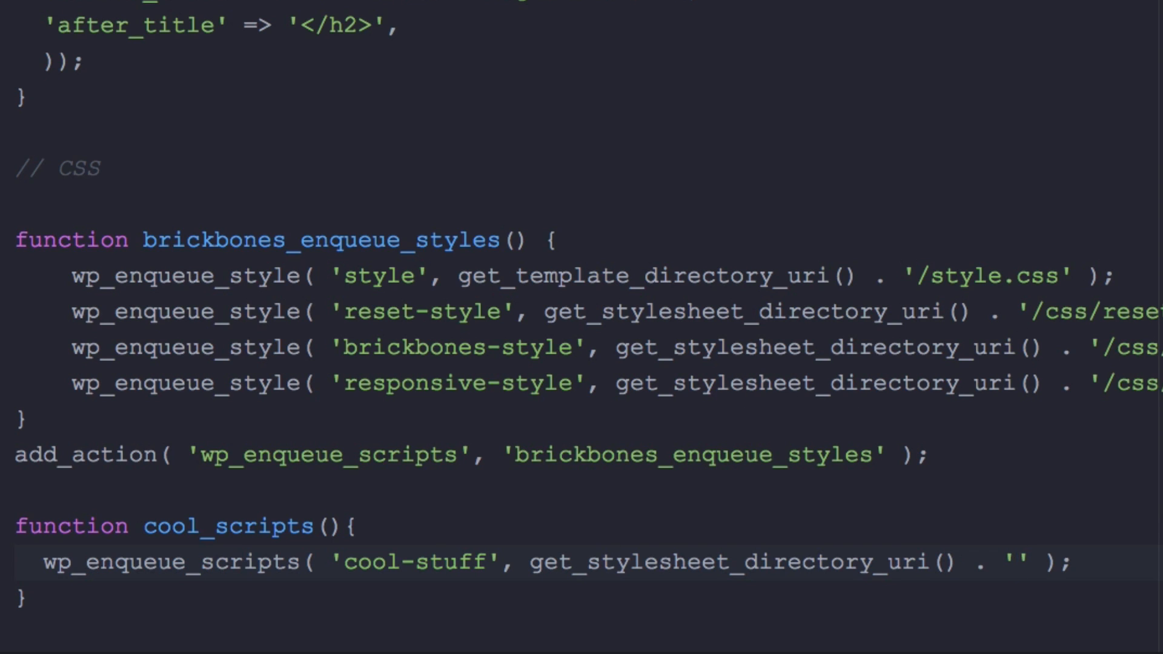
Step: Fill the path '/js/scipt.js' and add an array('jquery') dependency argument
left_click(1017, 562)
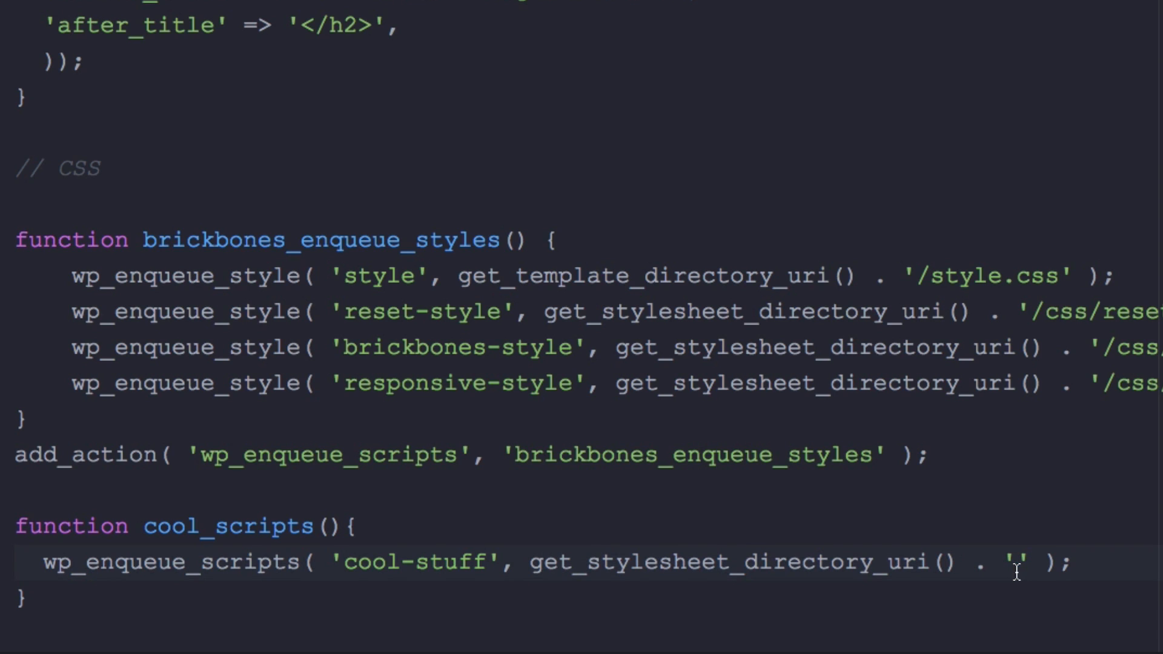
type("/js")
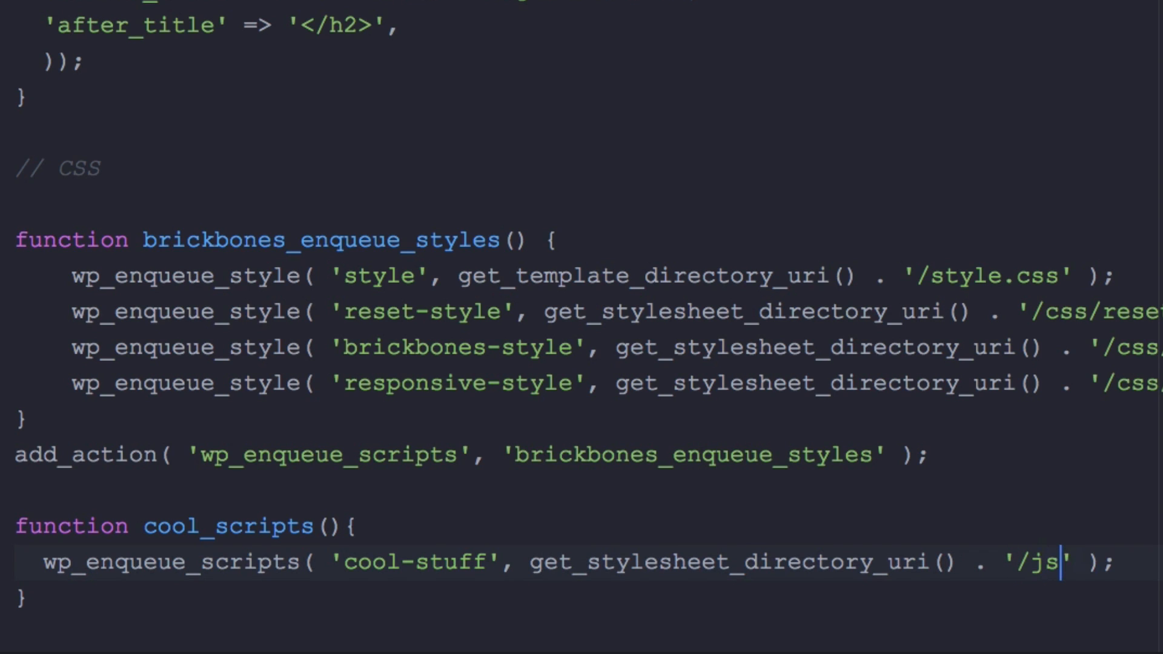
type("/")
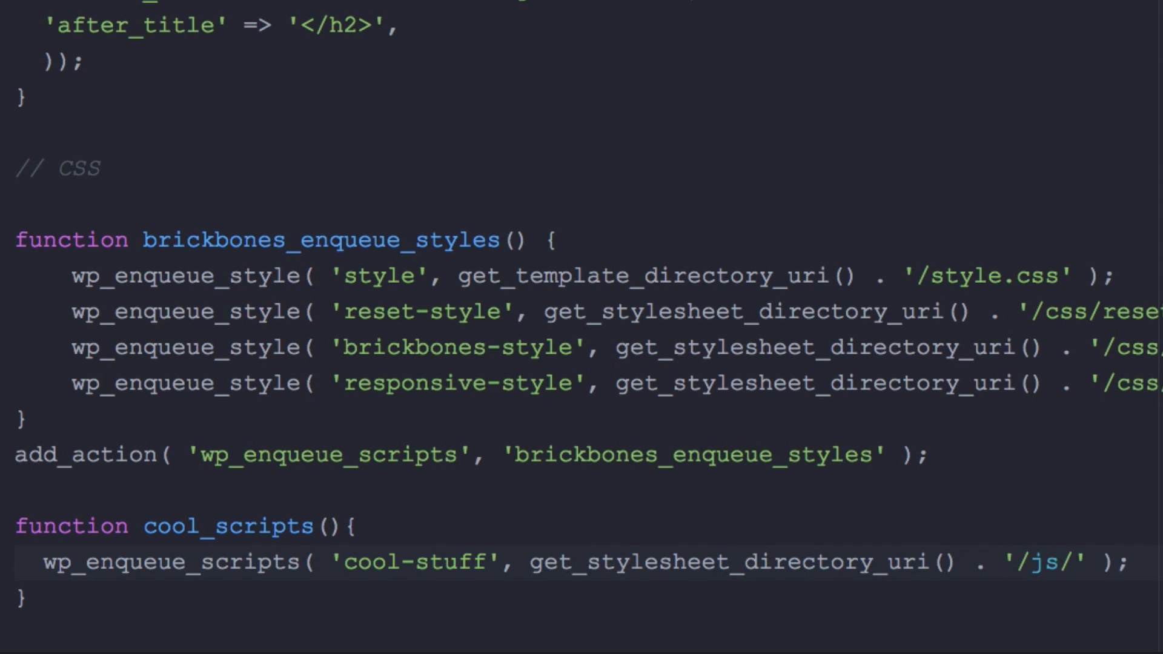
type("scipt.")
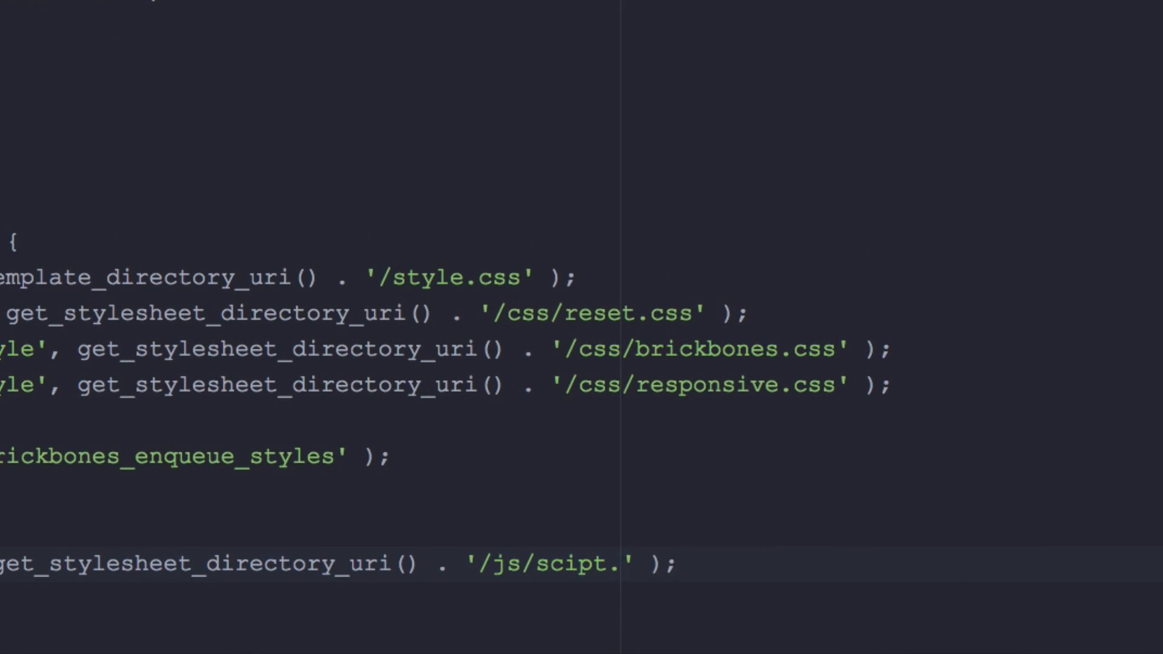
type("js")
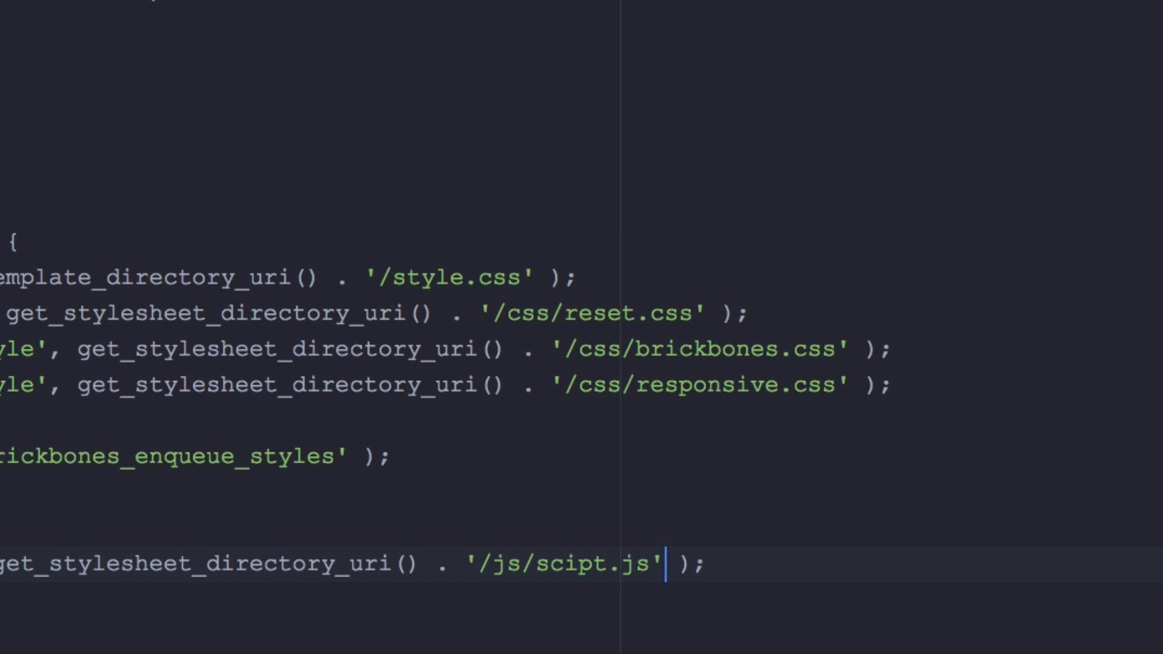
type(",")
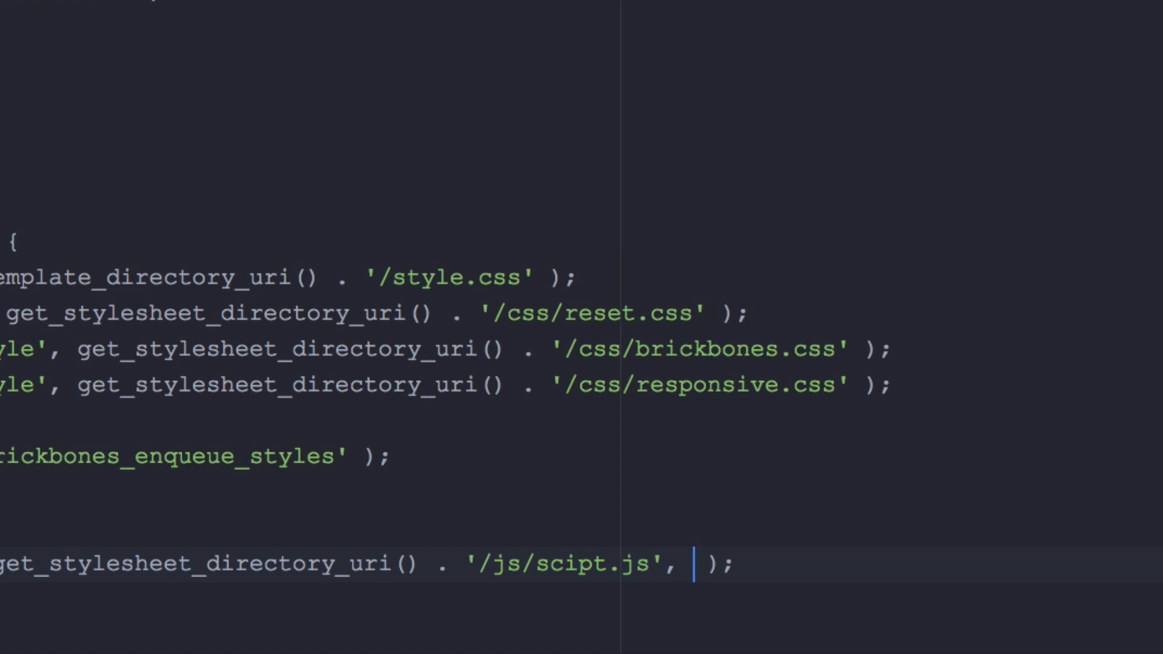
type("array(")
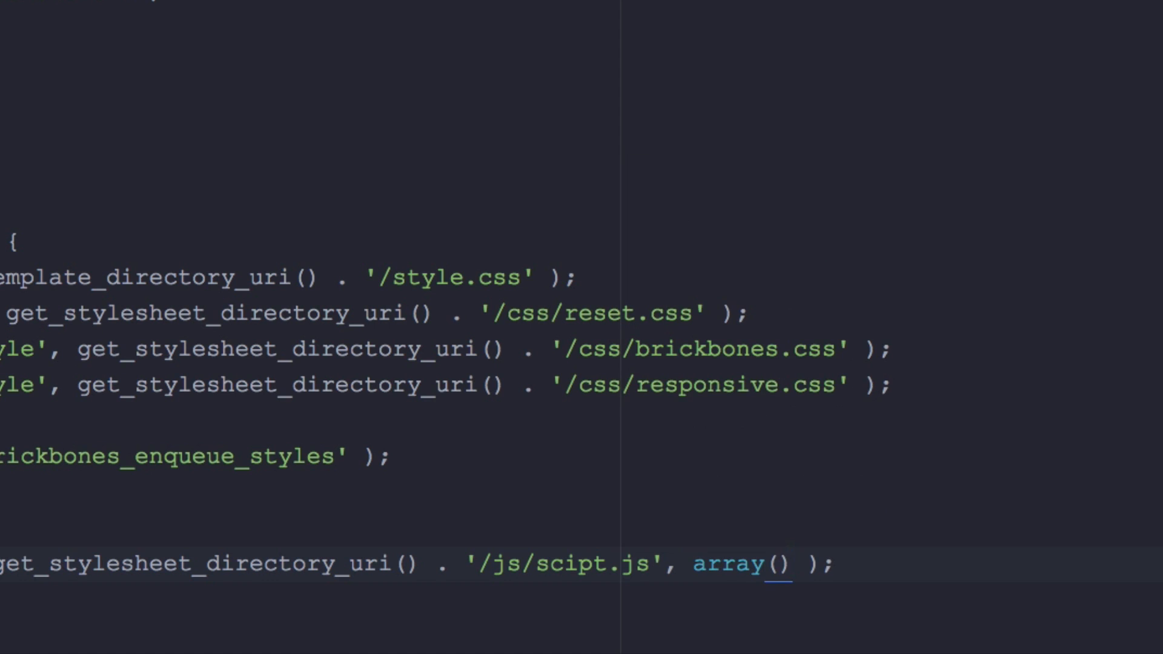
type("'")
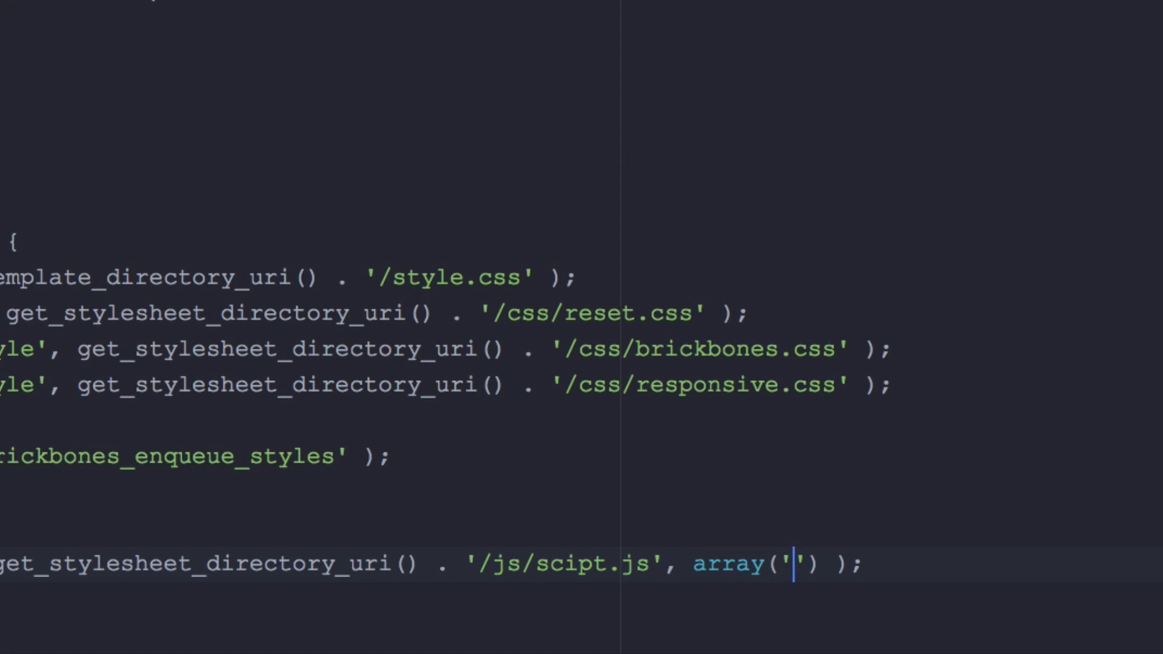
type("jquery")
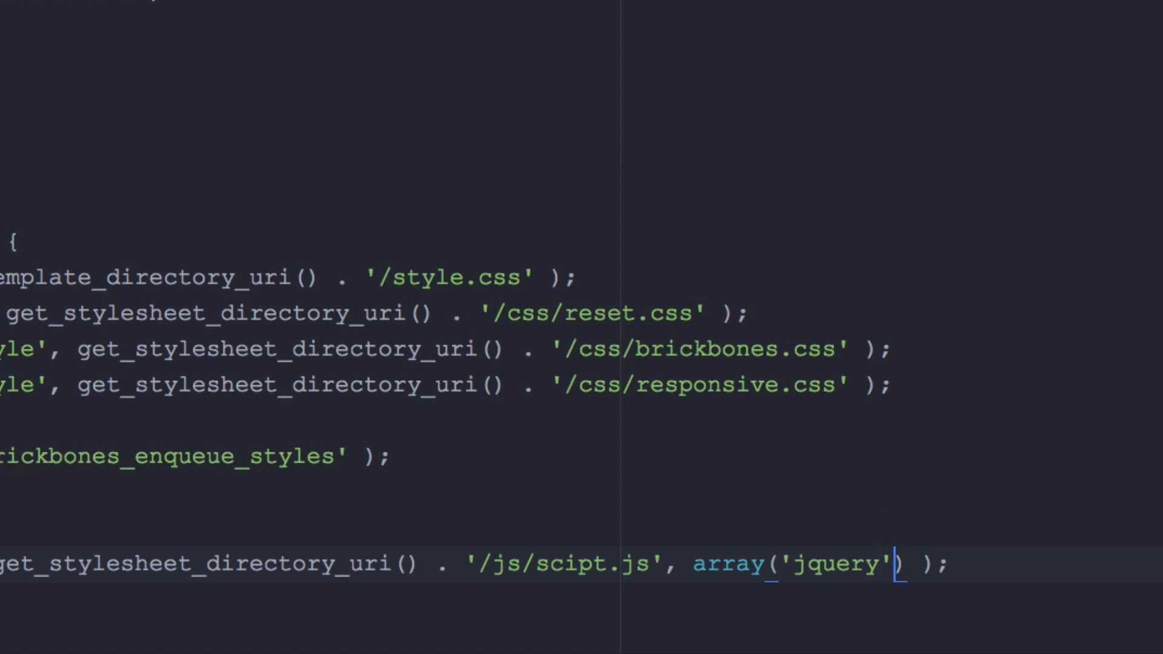
type(",")
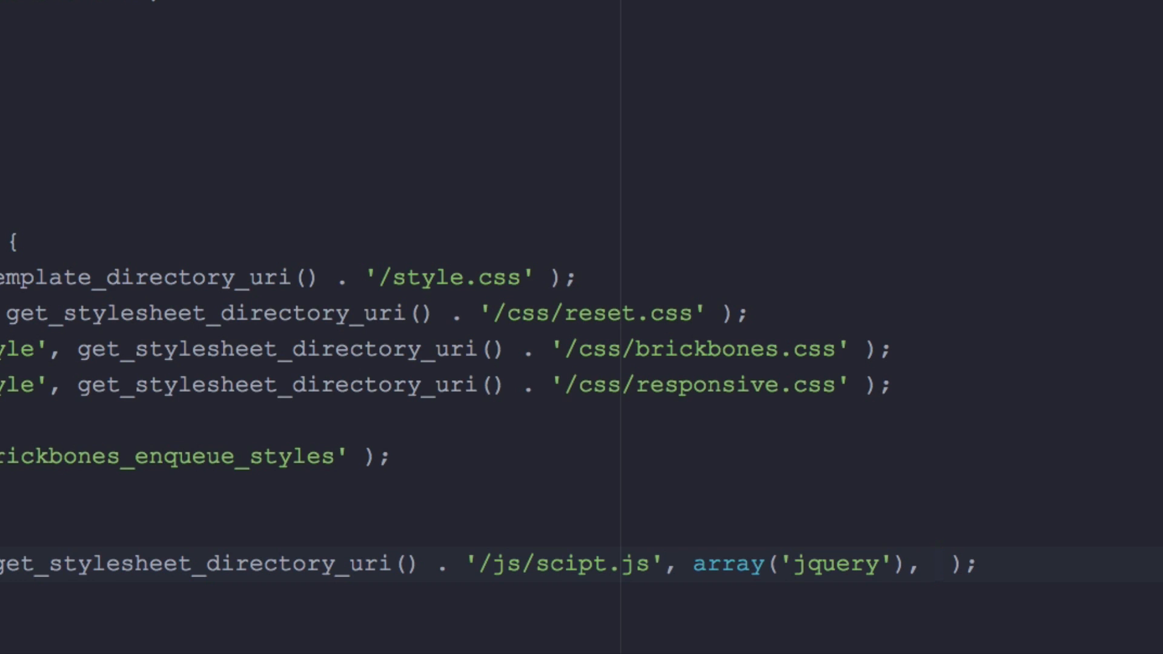
Step: Finish the call with version '1.0.0' and false as the remaining arguments
left_click(936, 562)
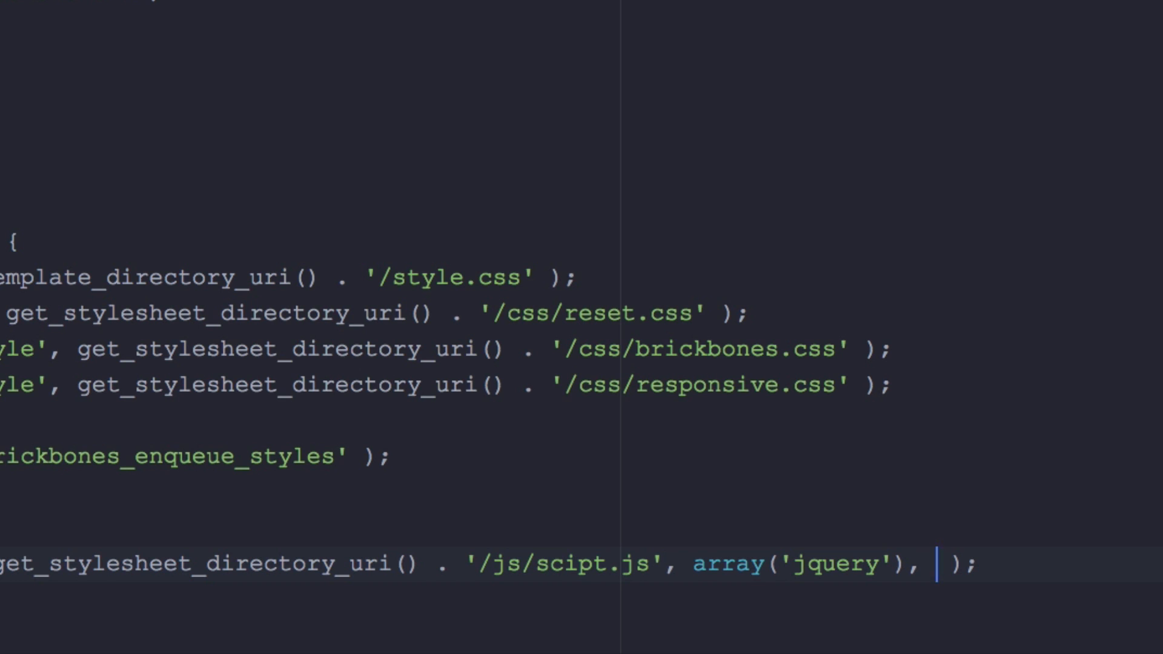
type("1.0")
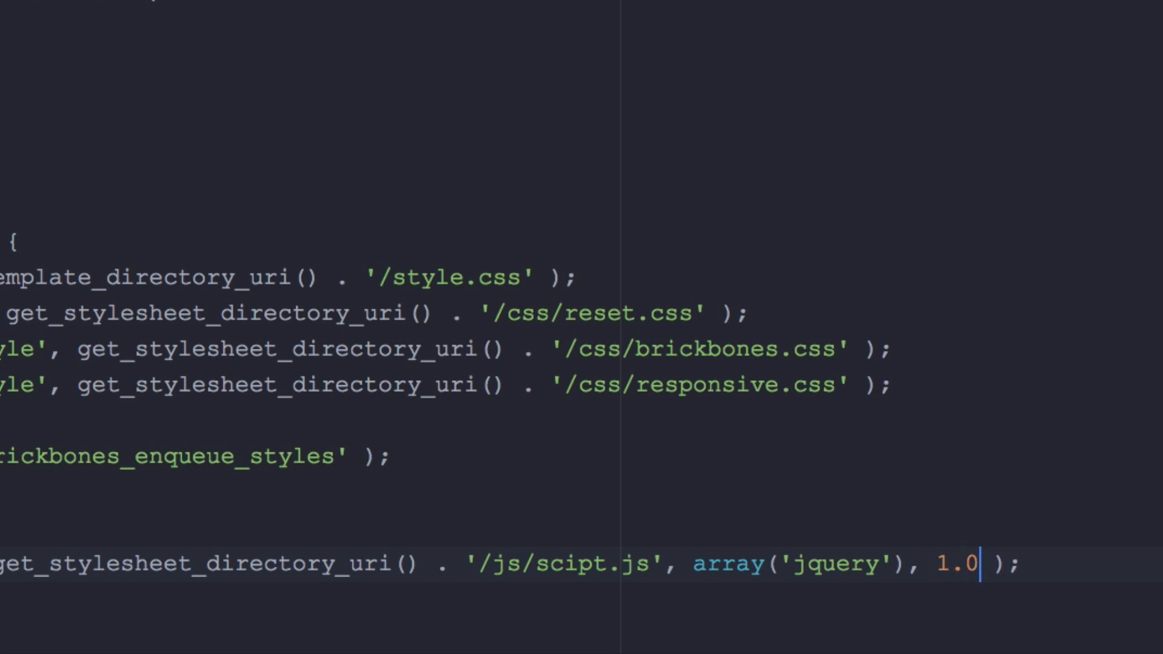
type(".0")
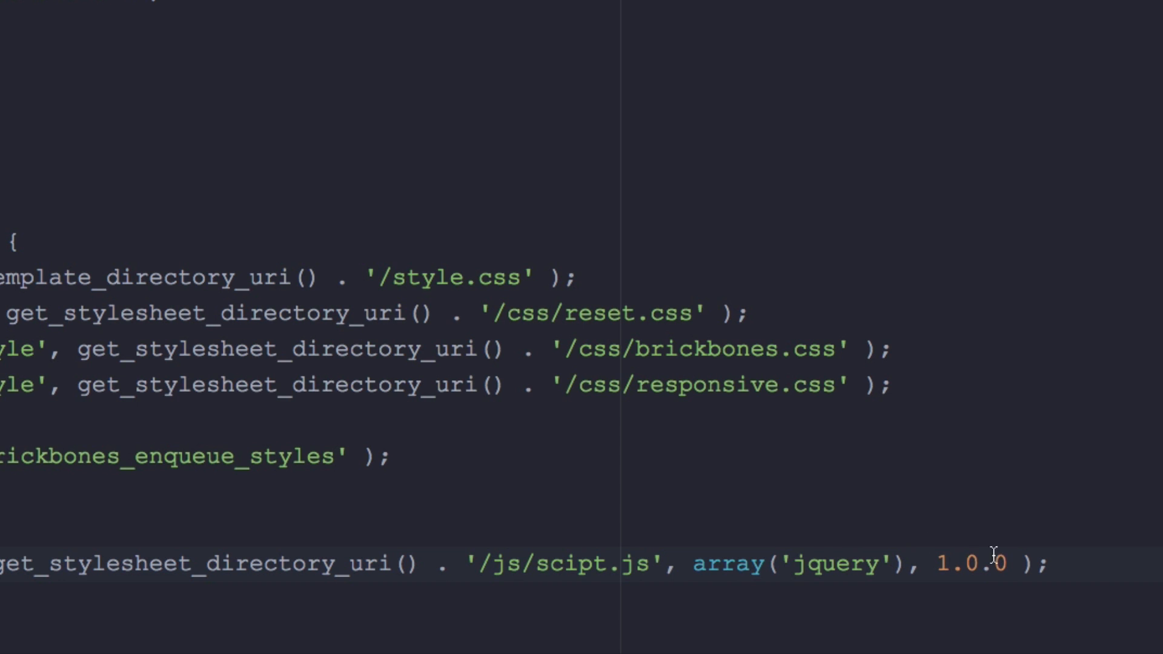
type("fal")
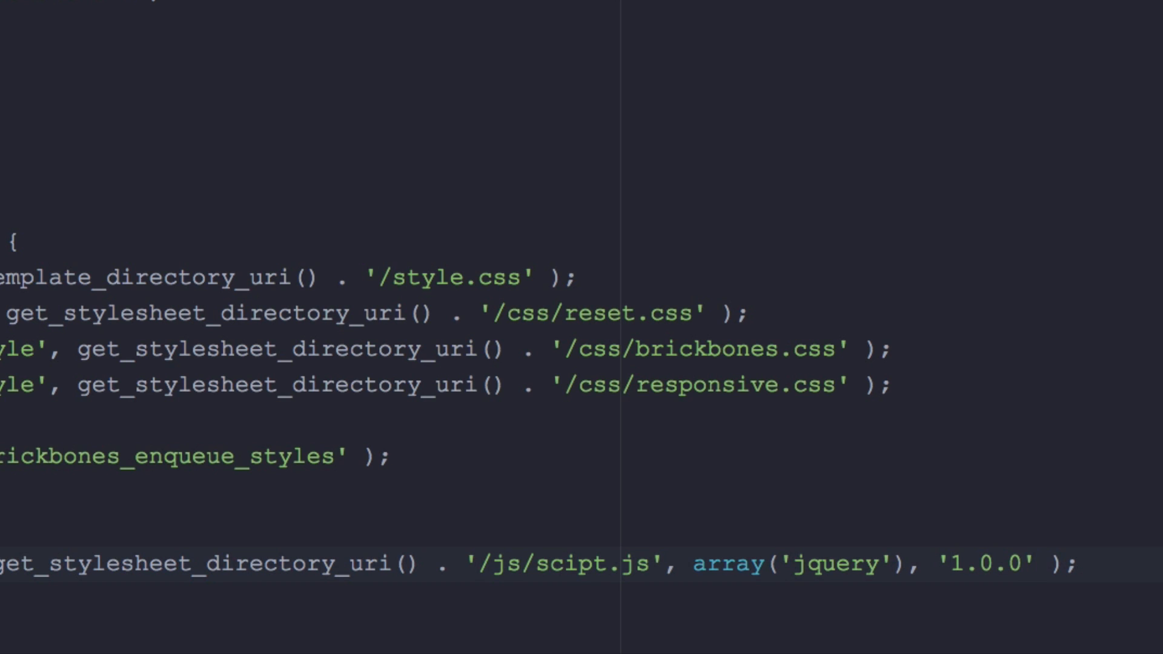
type(",")
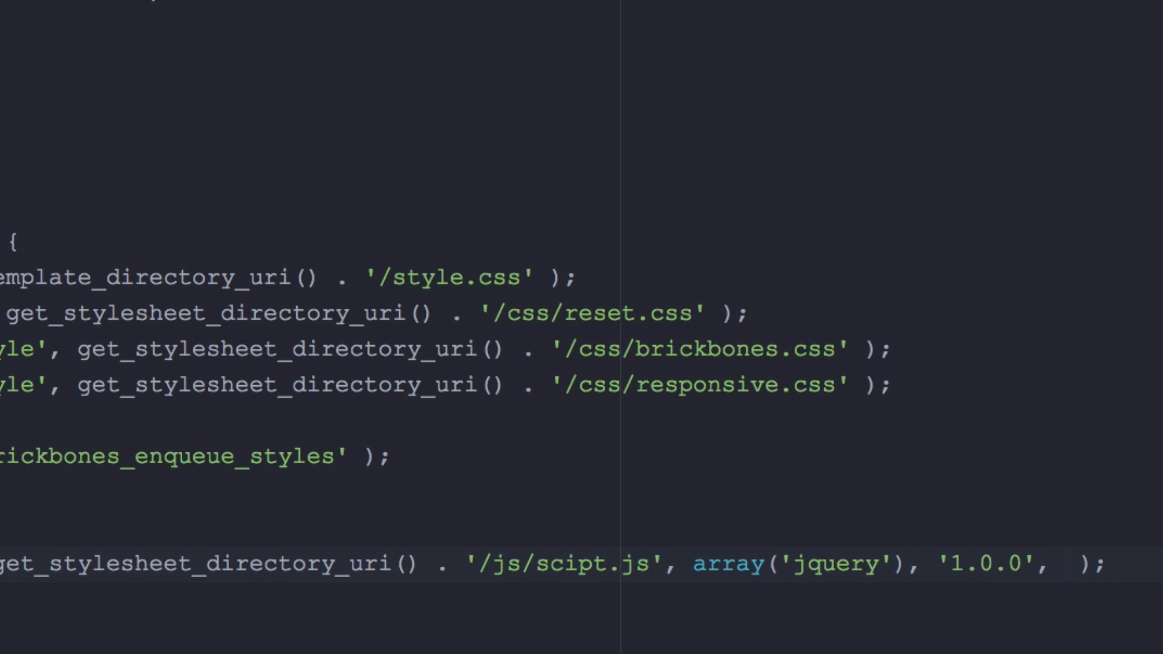
left_click(1068, 563)
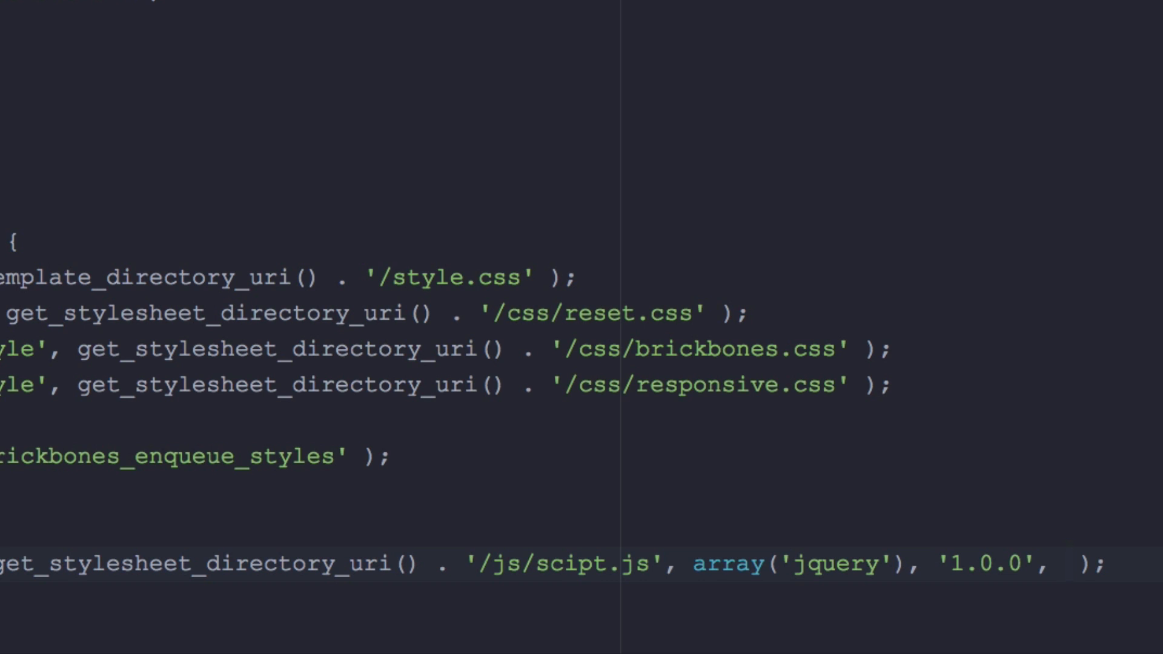
left_click(1065, 563)
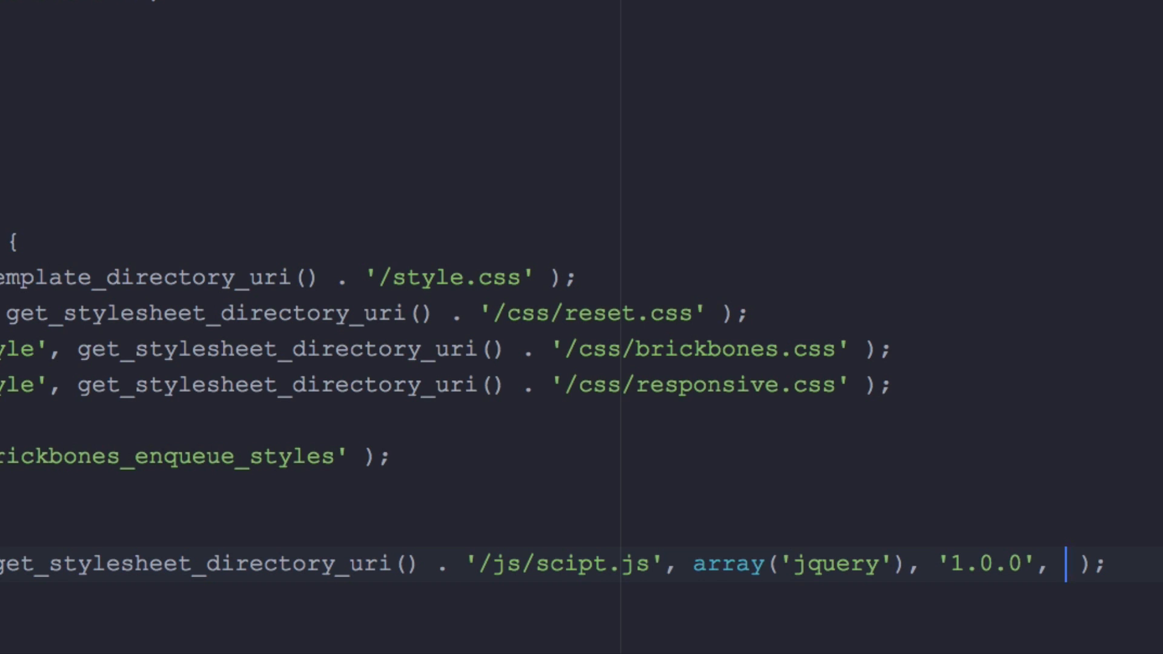
type("false")
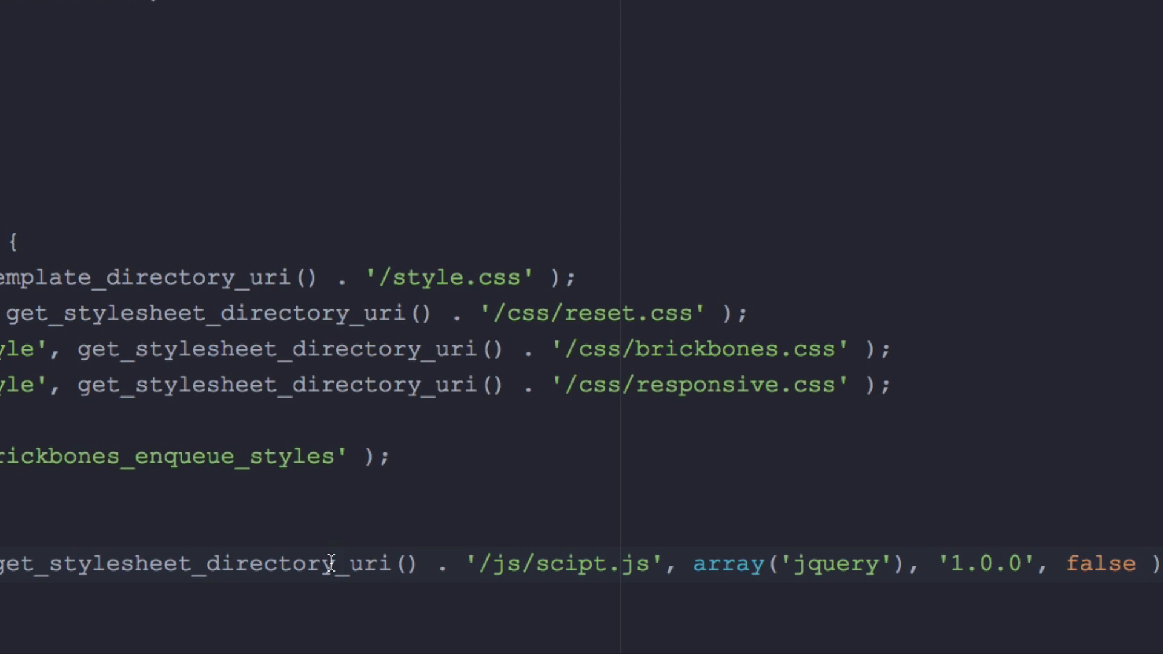
left_click(335, 563)
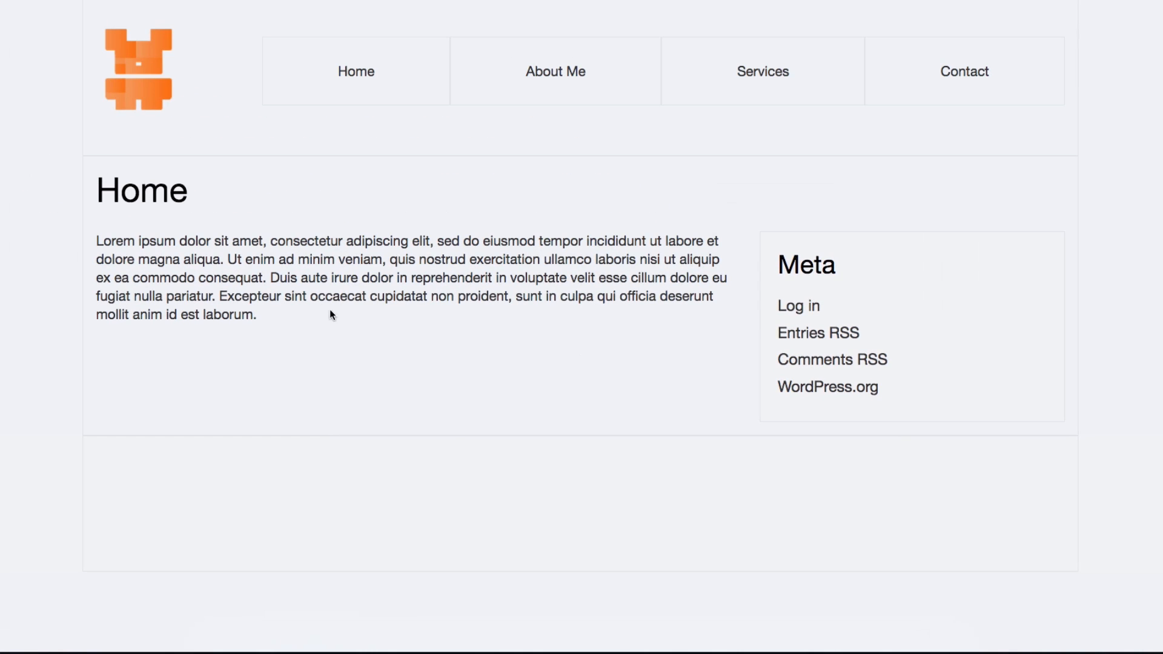
Step: View the Home page's source in Chrome and scroll to its stylesheet links and navigation
right_click(332, 316)
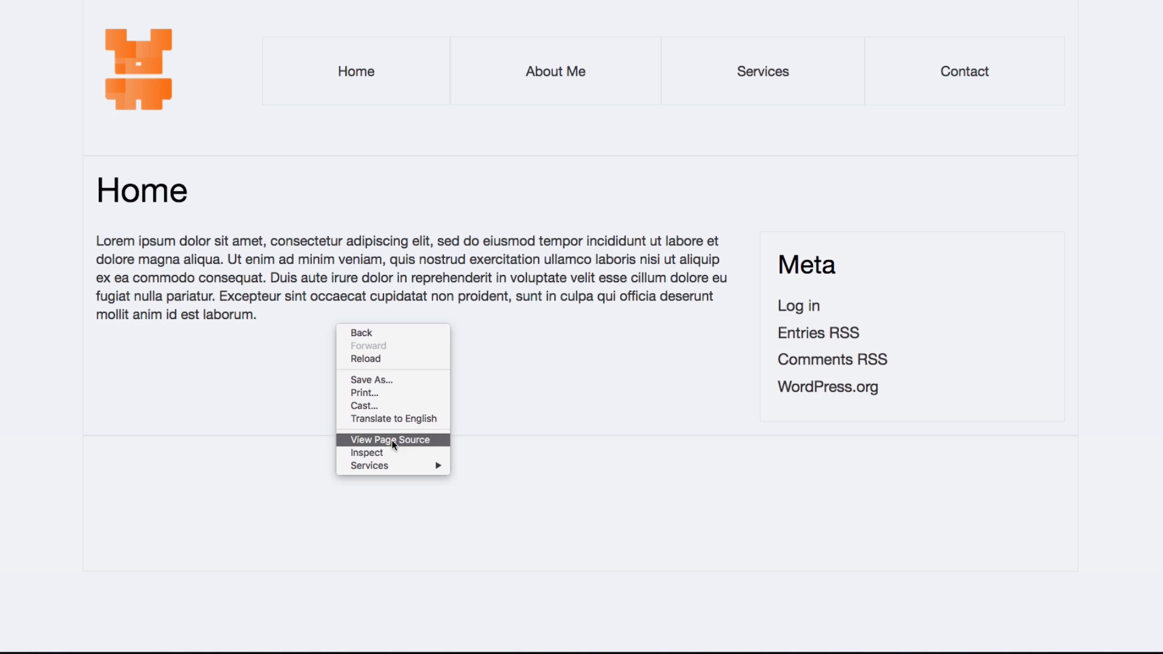
left_click(391, 440)
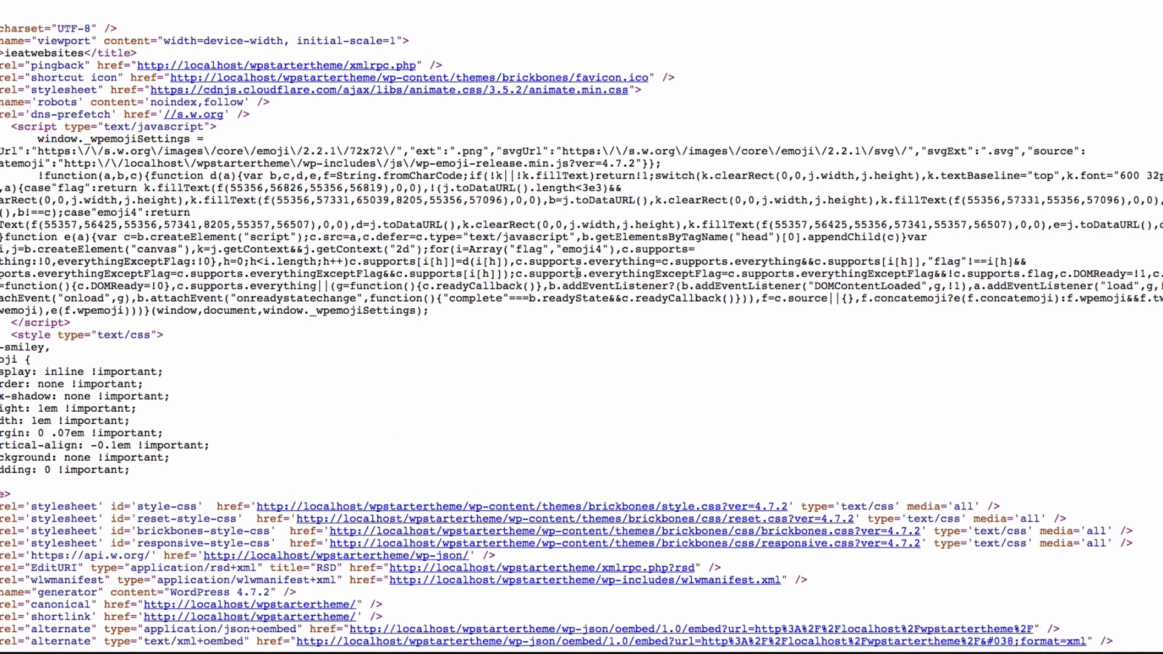
scroll("down", 3)
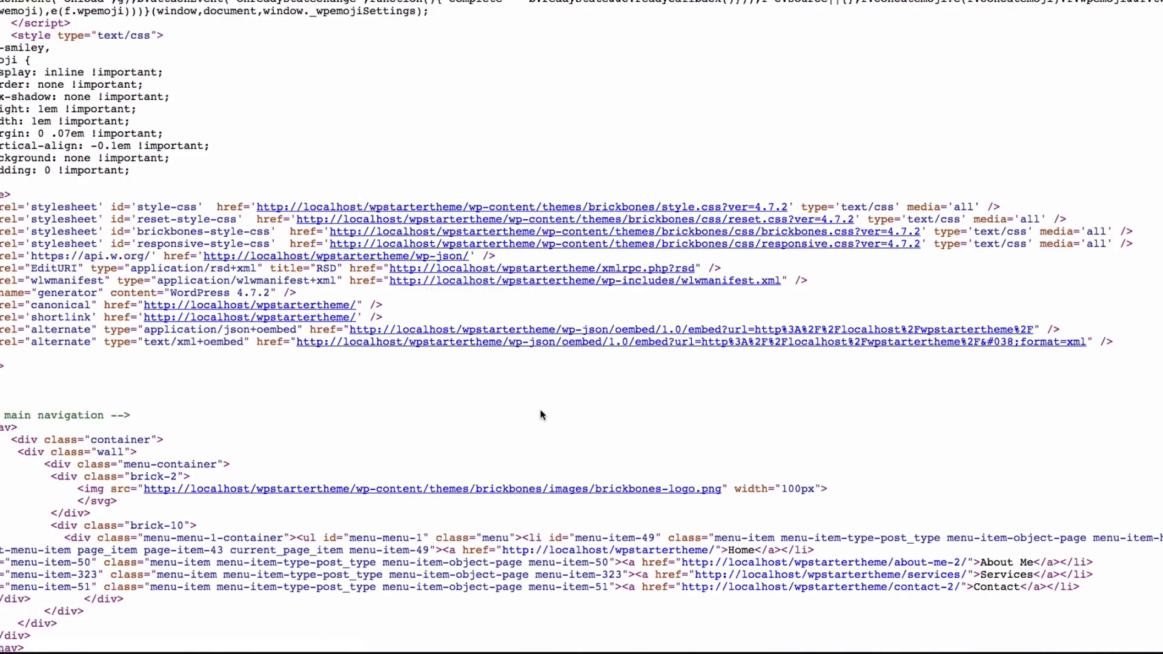
mouse_move(1142, 244)
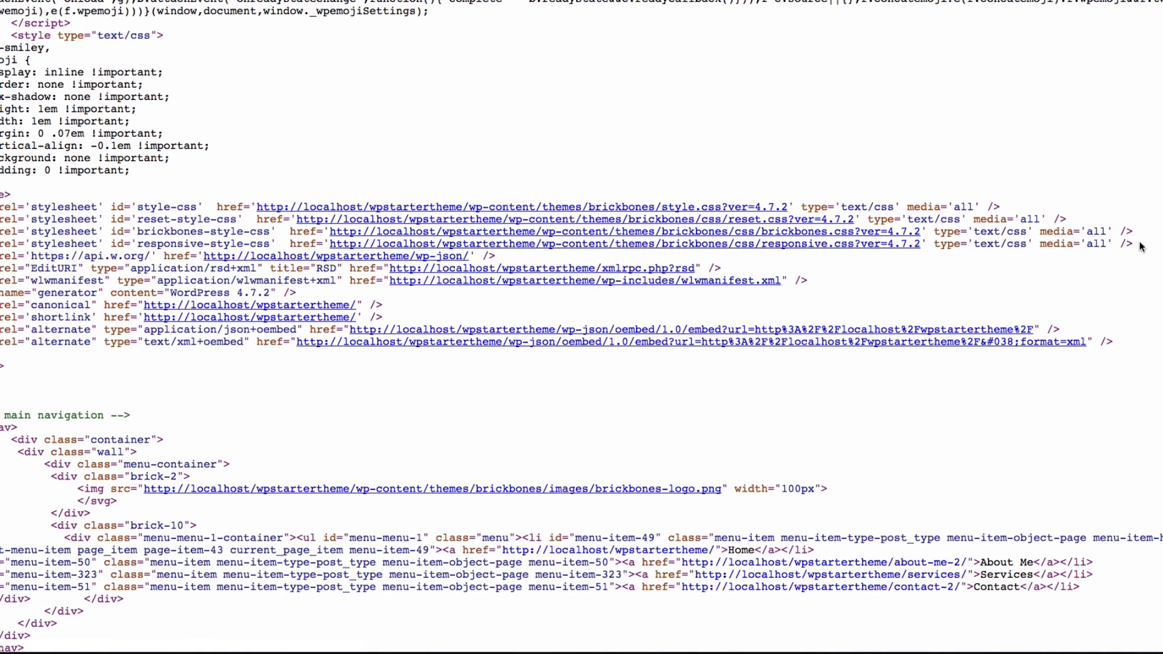
left_click_drag(22, 205, 1127, 246)
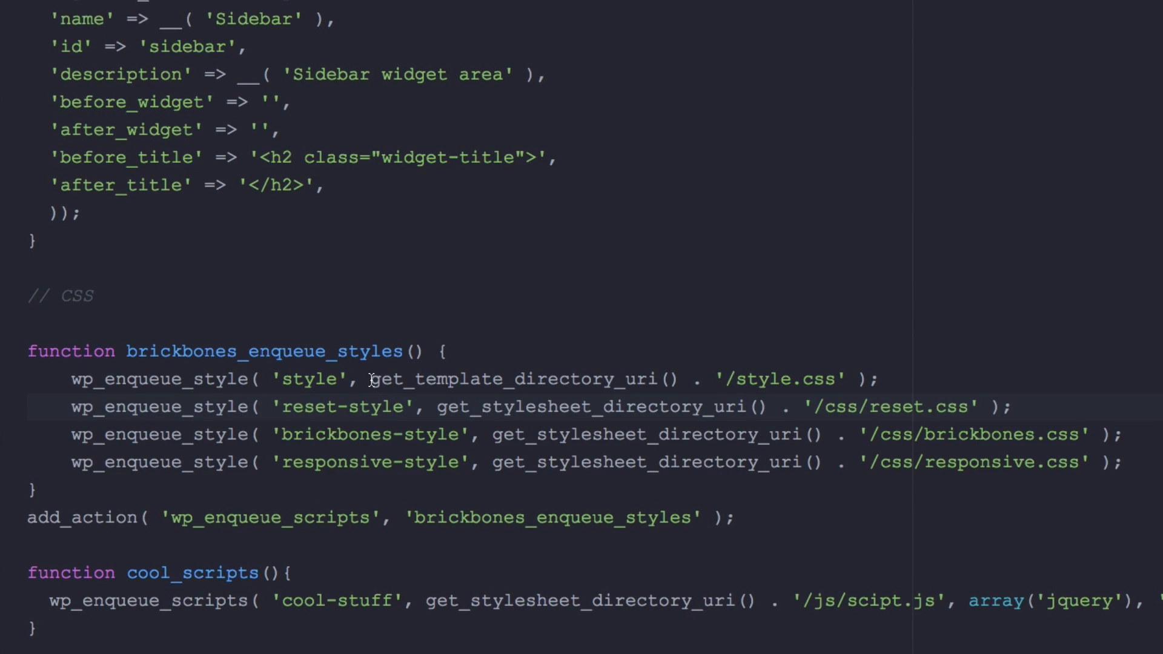
Step: Review the styles add_action hook and cool_scripts code, readying a line below the function
double_click(436, 379)
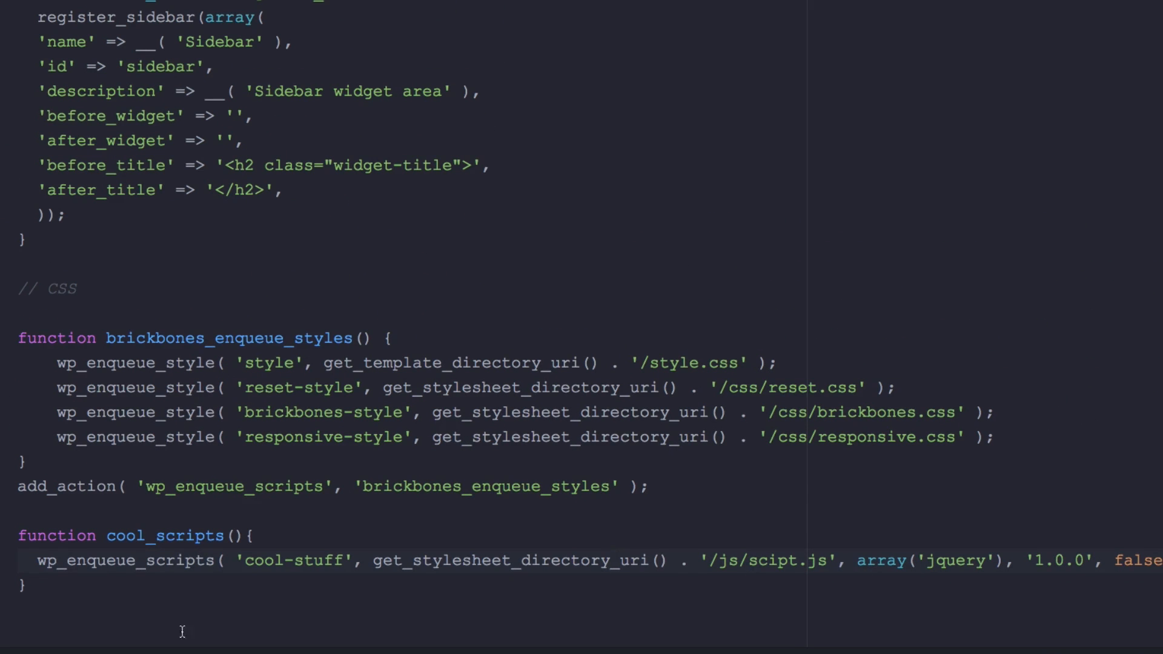
left_click(34, 487)
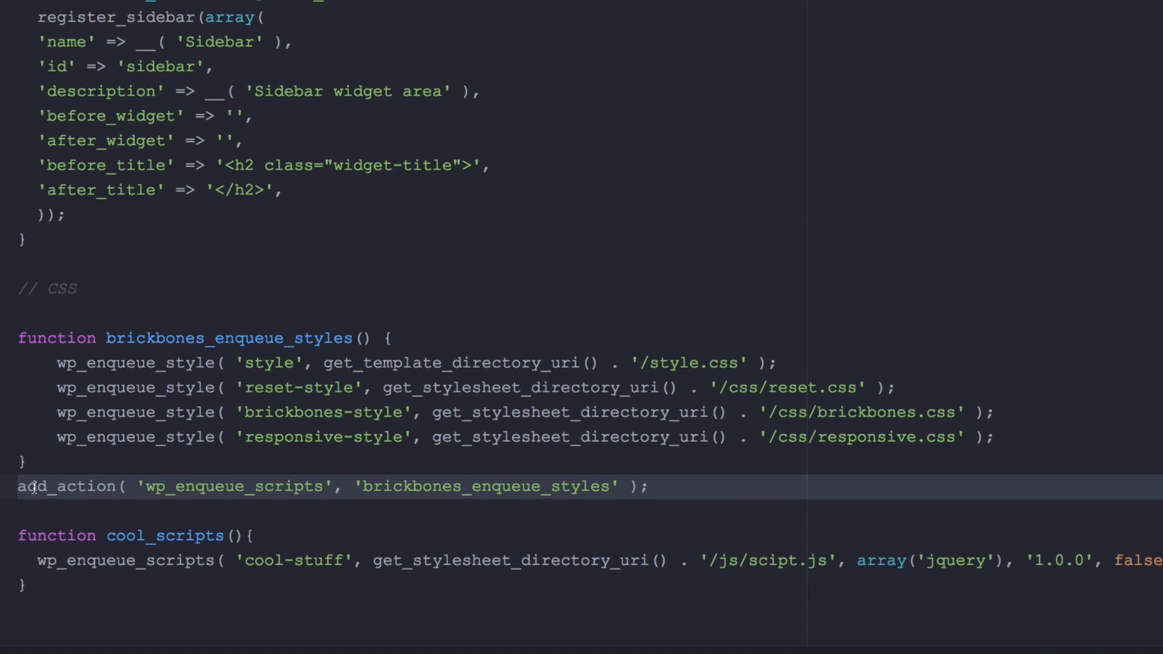
double_click(67, 486)
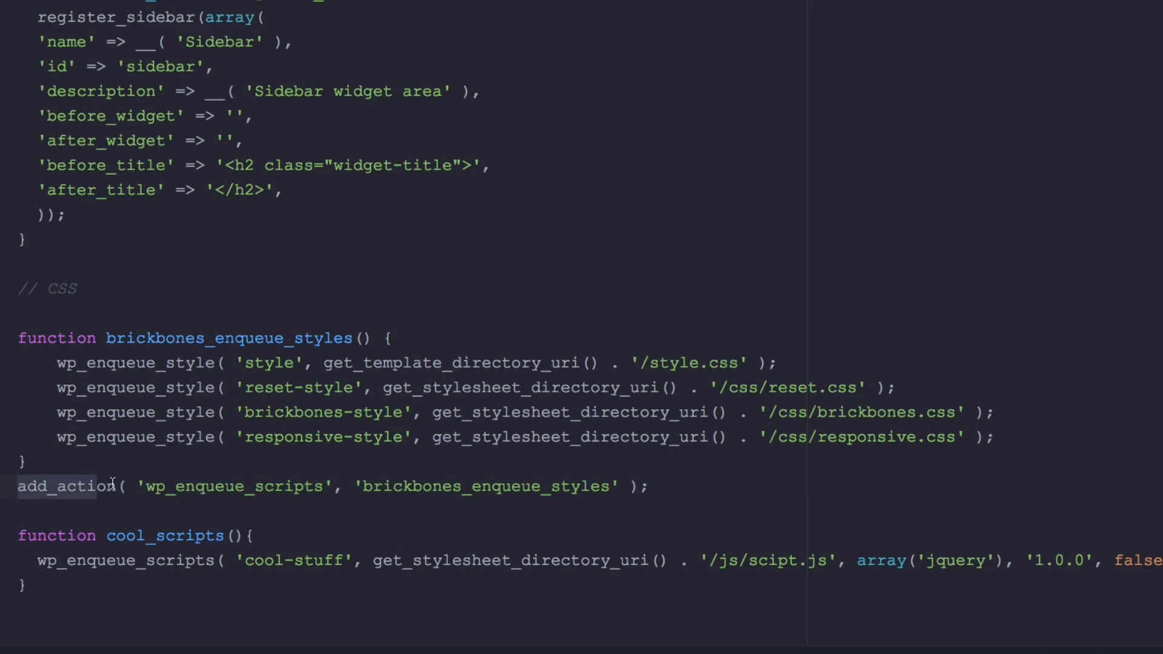
scroll("down", 3)
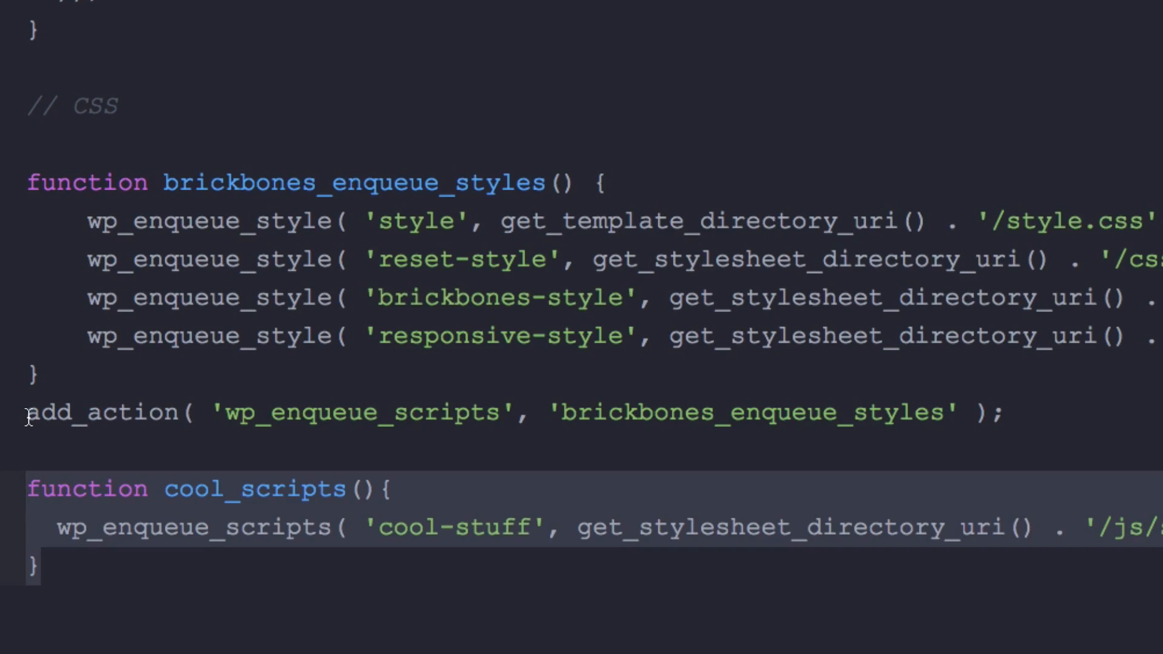
right_click(908, 419)
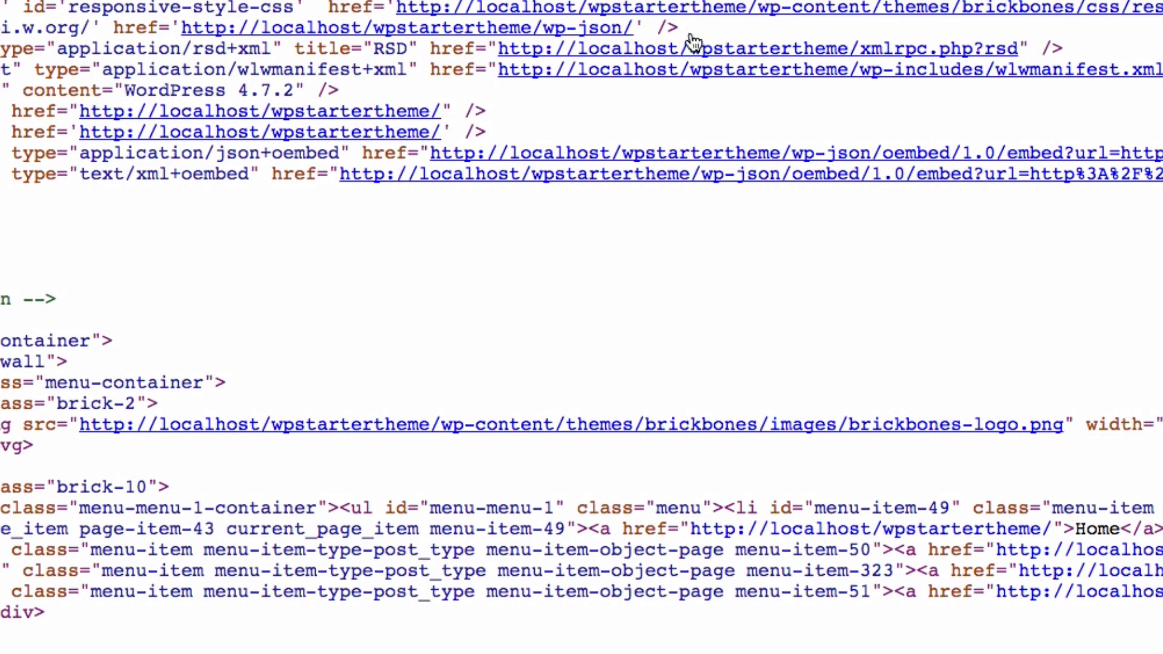
mouse_move(933, 25)
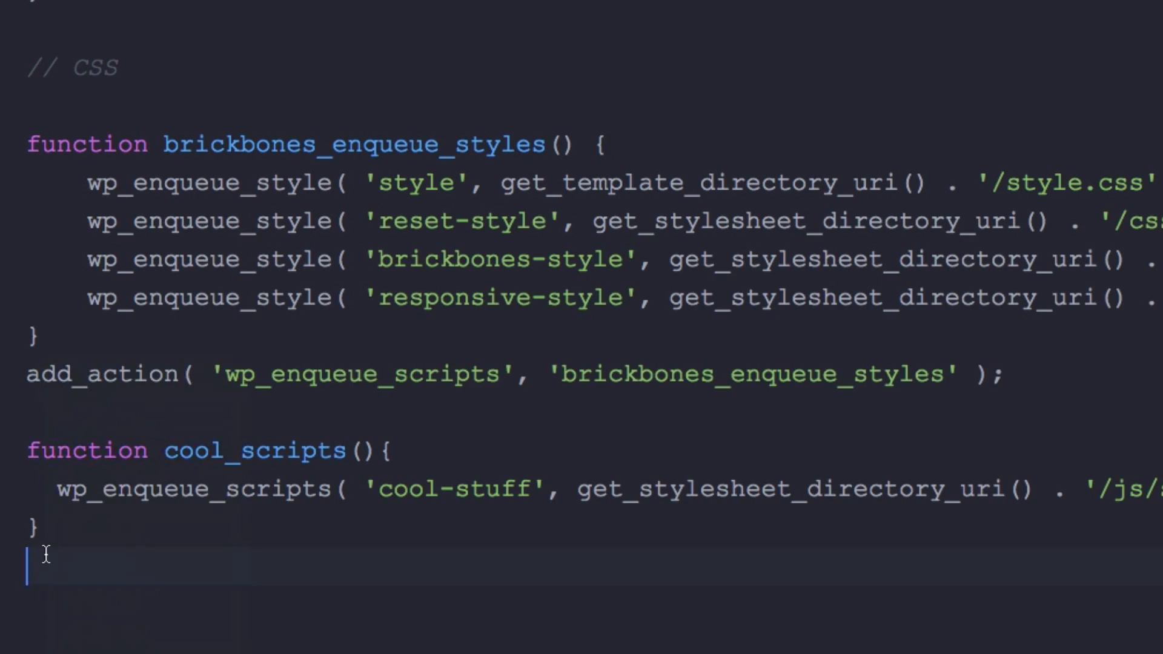
Step: Hook cool_scripts with add_action('wp_enqueue_scripts', 'cool_scripts');
type("add_action( 'wp_enqueue_scripts', 'brickbones_enqueue_styles' );")
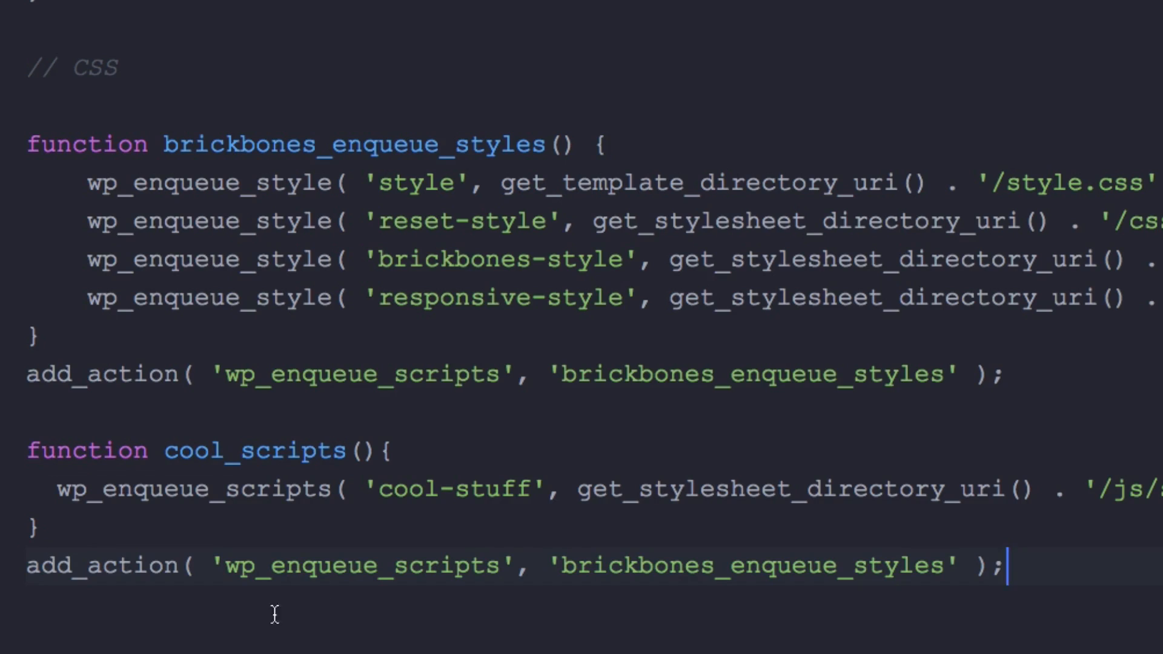
double_click(729, 564)
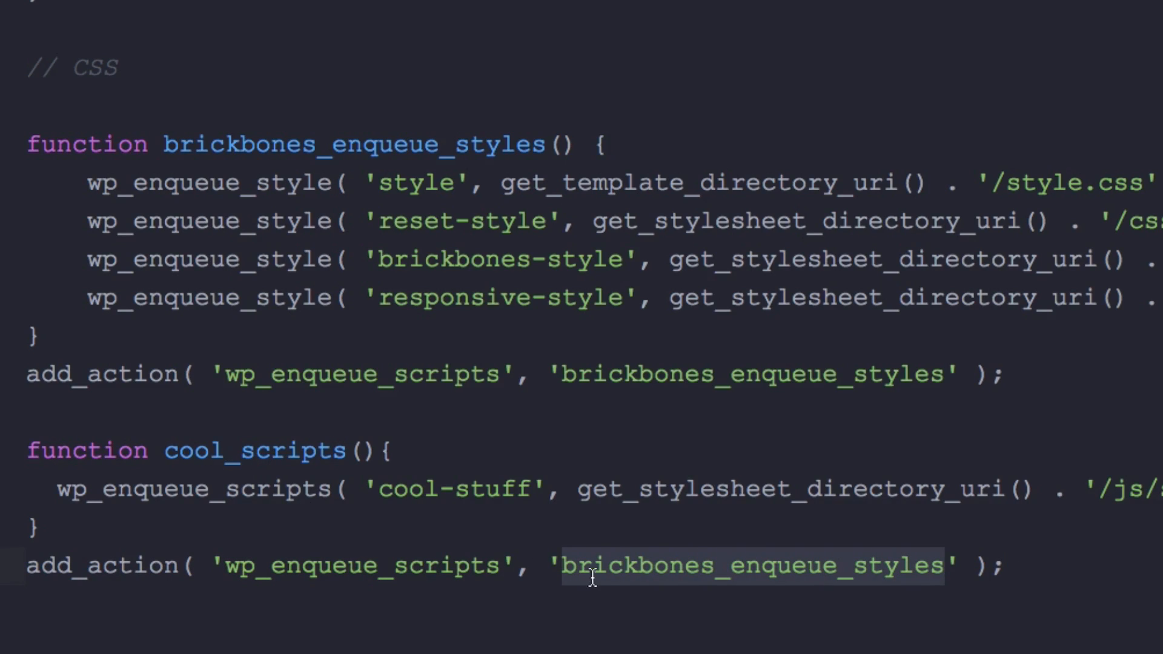
type("cool")
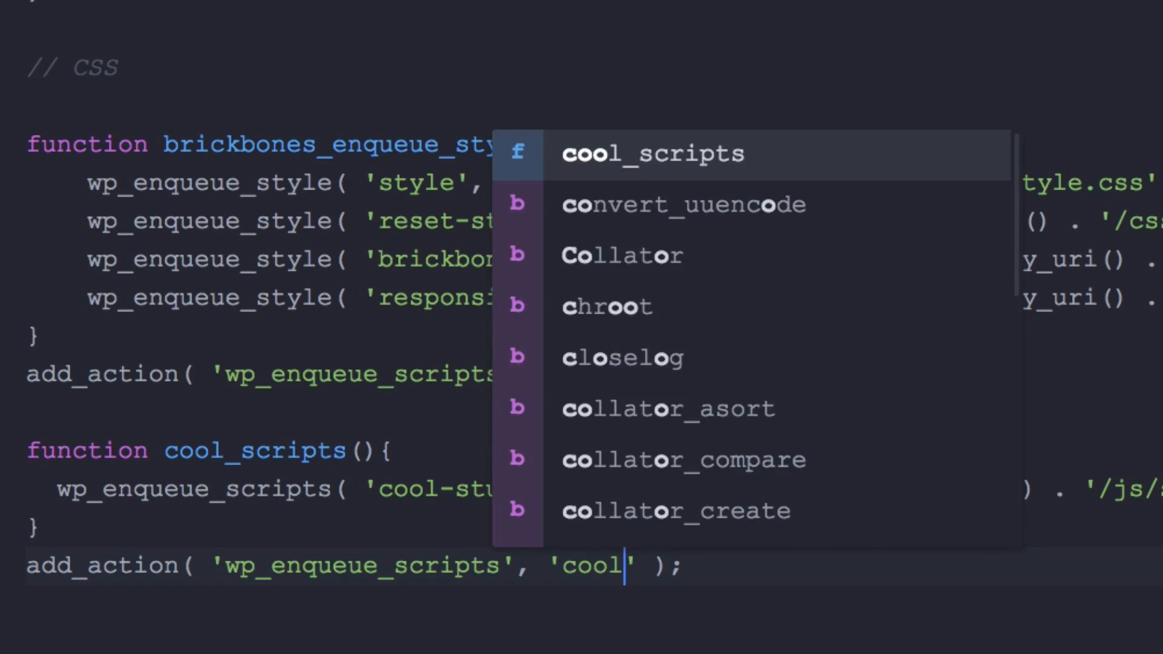
type("_scripts")
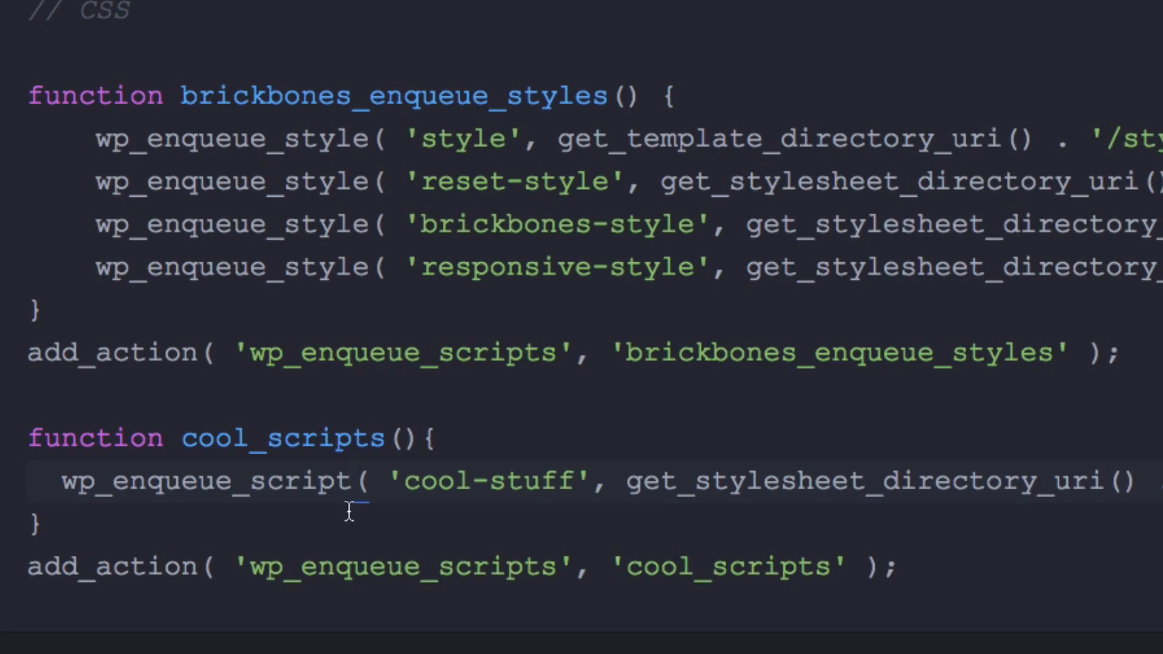
Step: Correct the call to wp_enqueue_script and the path spelling to '/js/script.js'
left_click(356, 481)
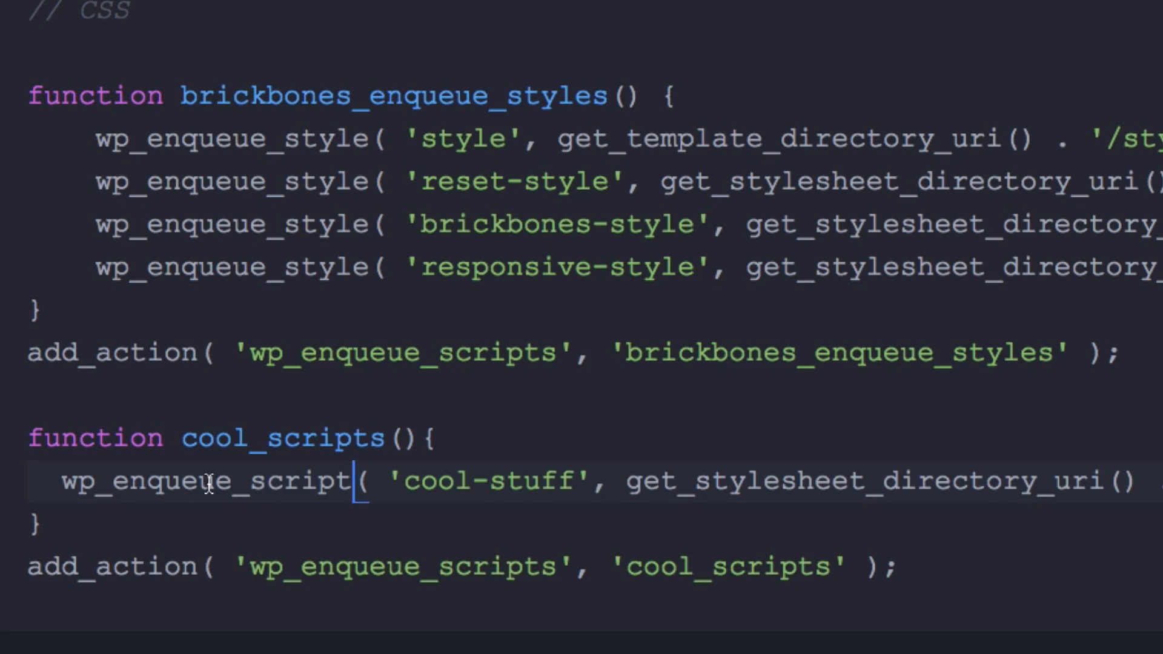
mouse_move(362, 526)
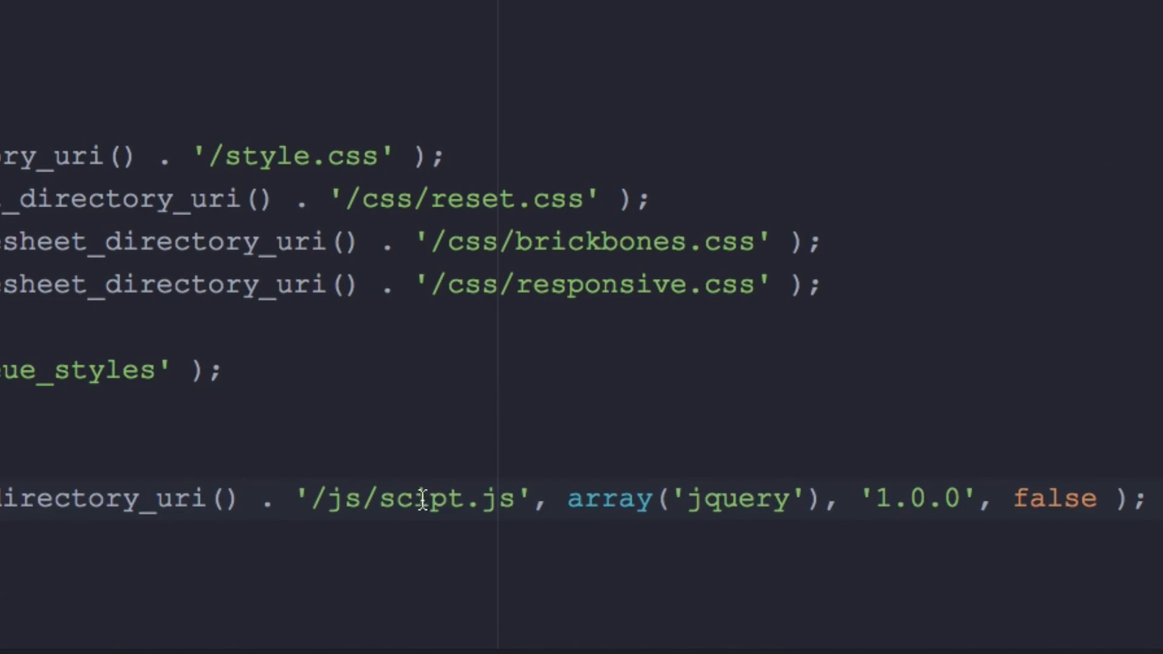
left_click(414, 496)
type("r")
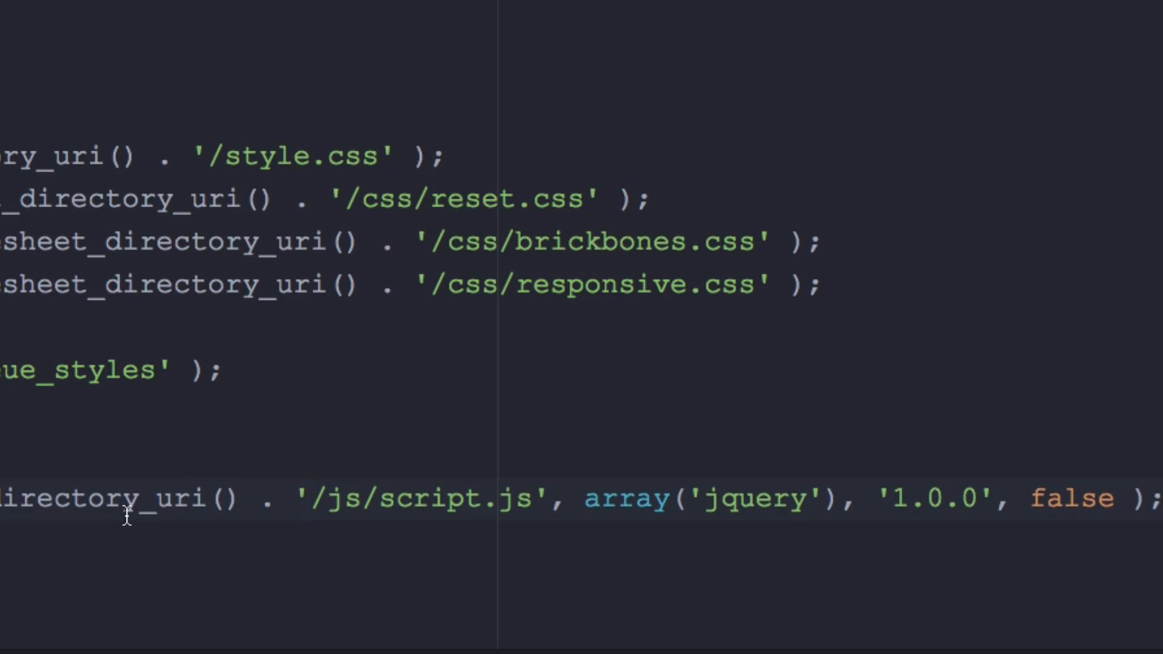
left_click(311, 498)
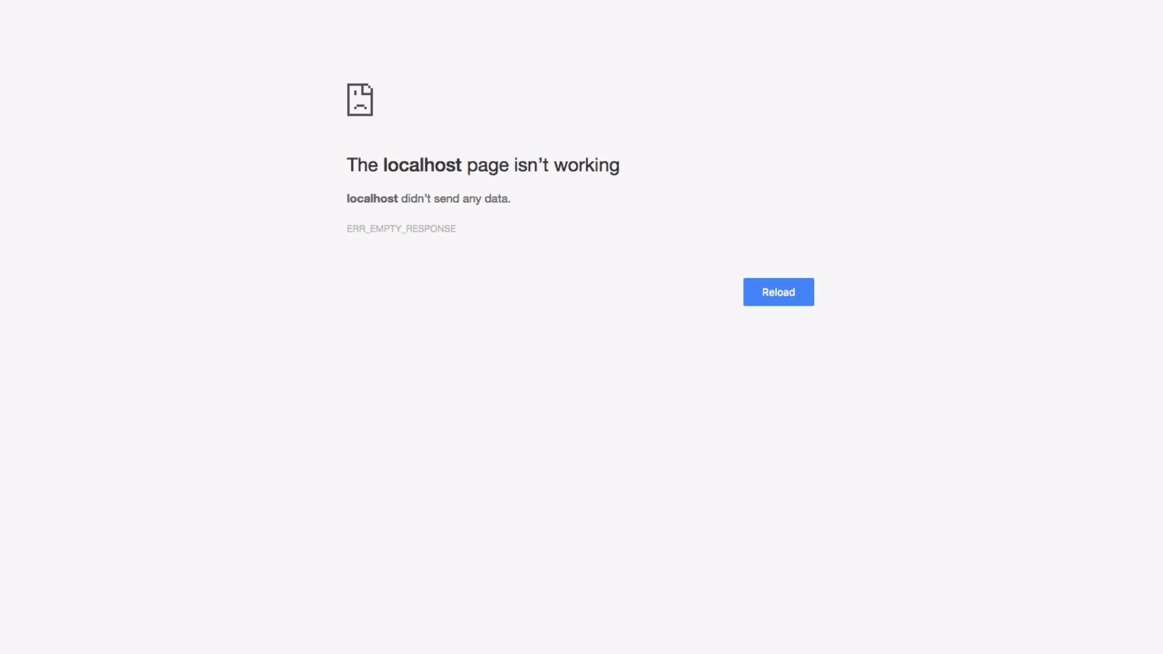
Step: Reload the broken localhost page so the updated scripts load
left_click(777, 292)
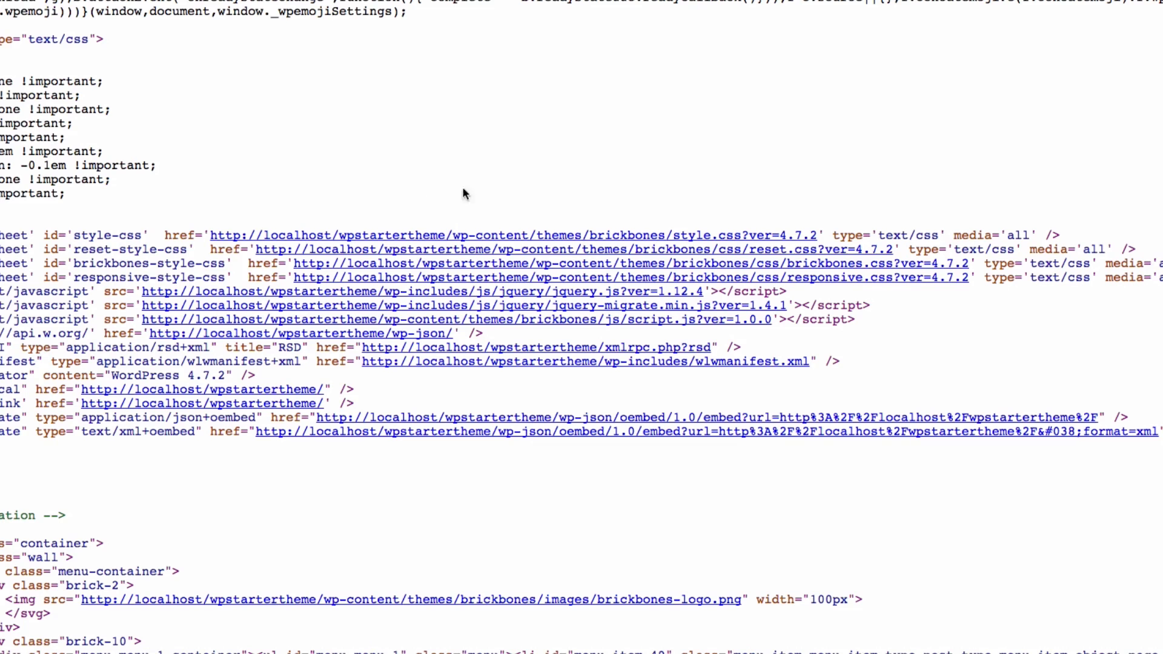
mouse_move(850, 349)
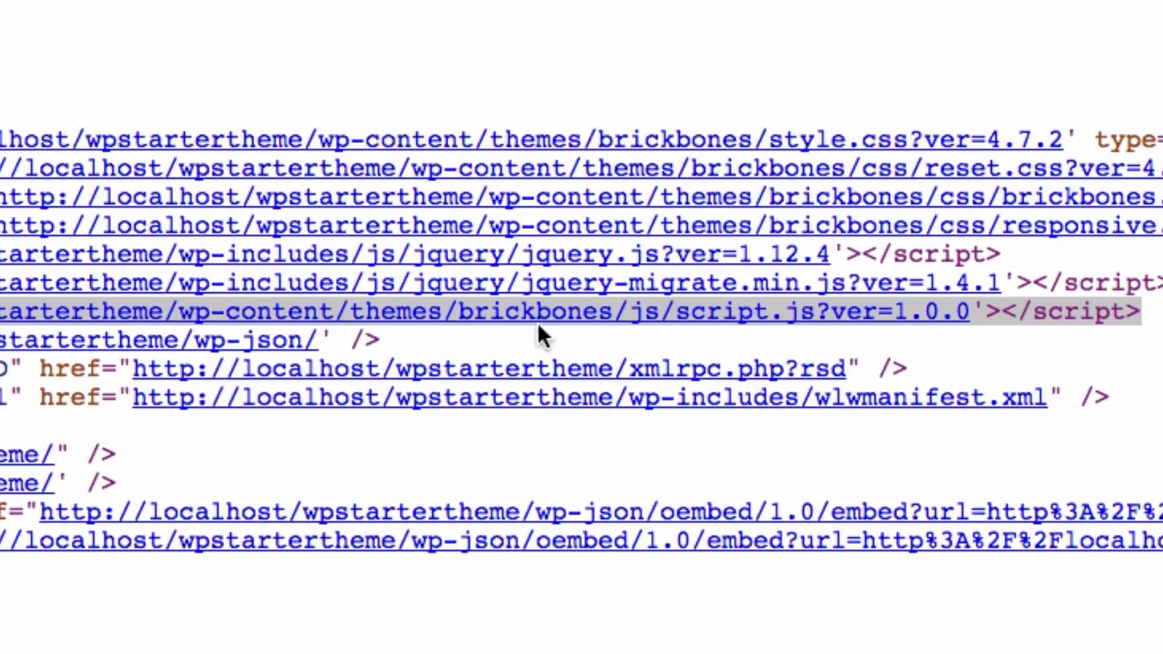
mouse_move(956, 334)
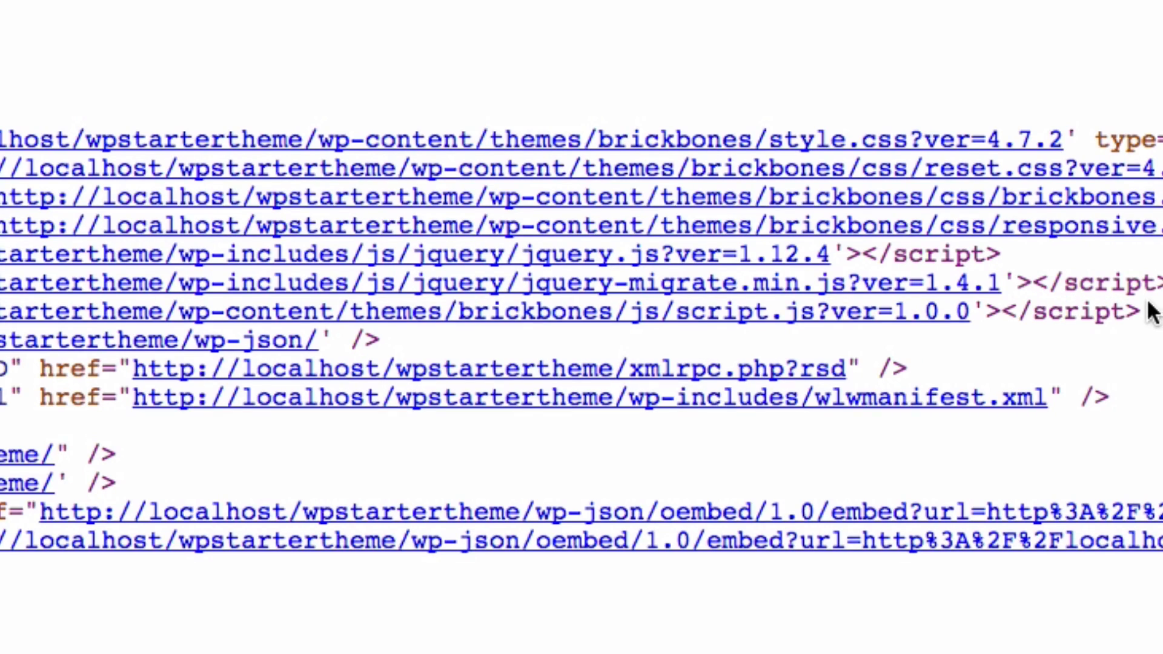
mouse_move(701, 332)
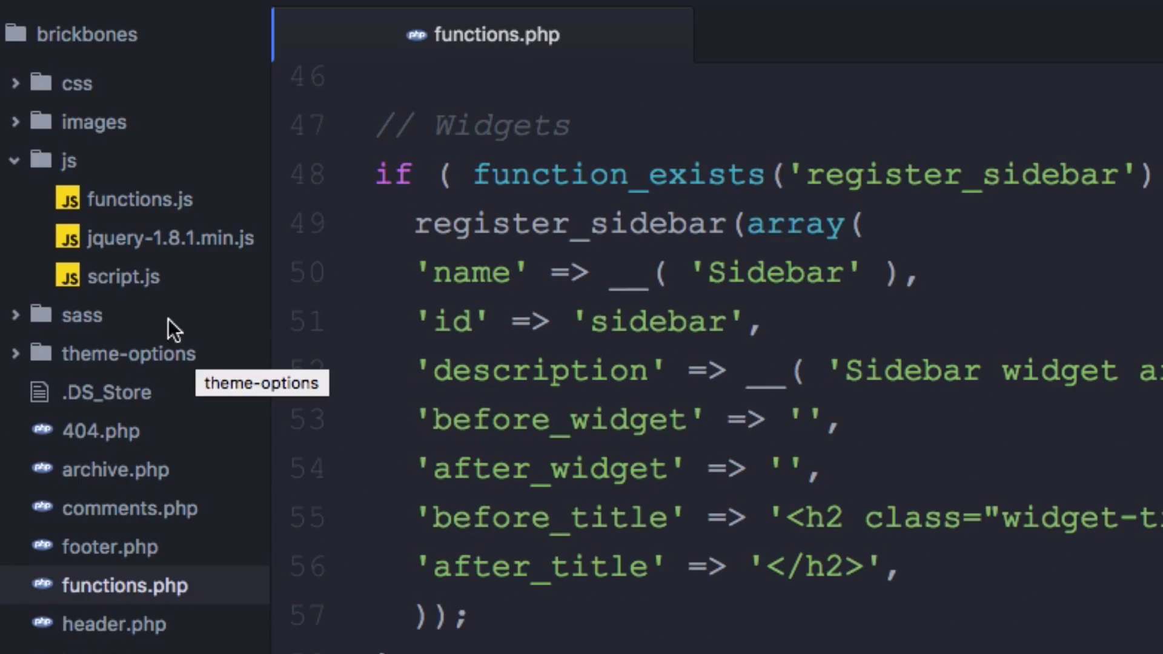
Step: Open the empty script.js from the theme's js folder in a new tab
left_click(124, 276)
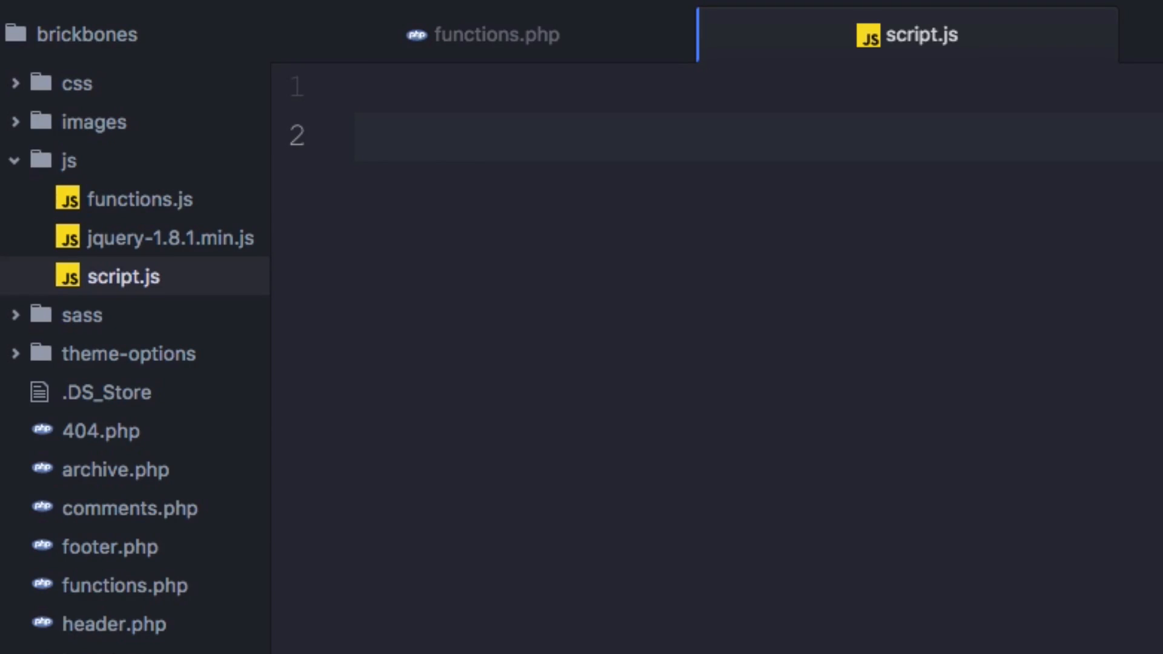
mouse_move(401, 153)
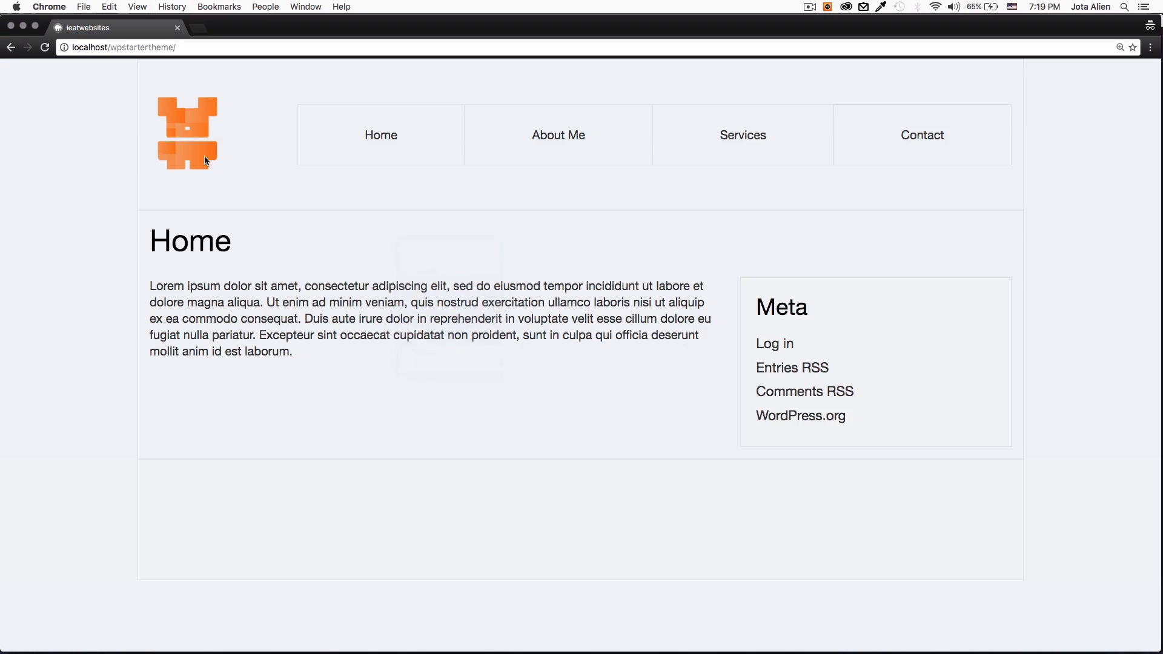
mouse_move(299, 259)
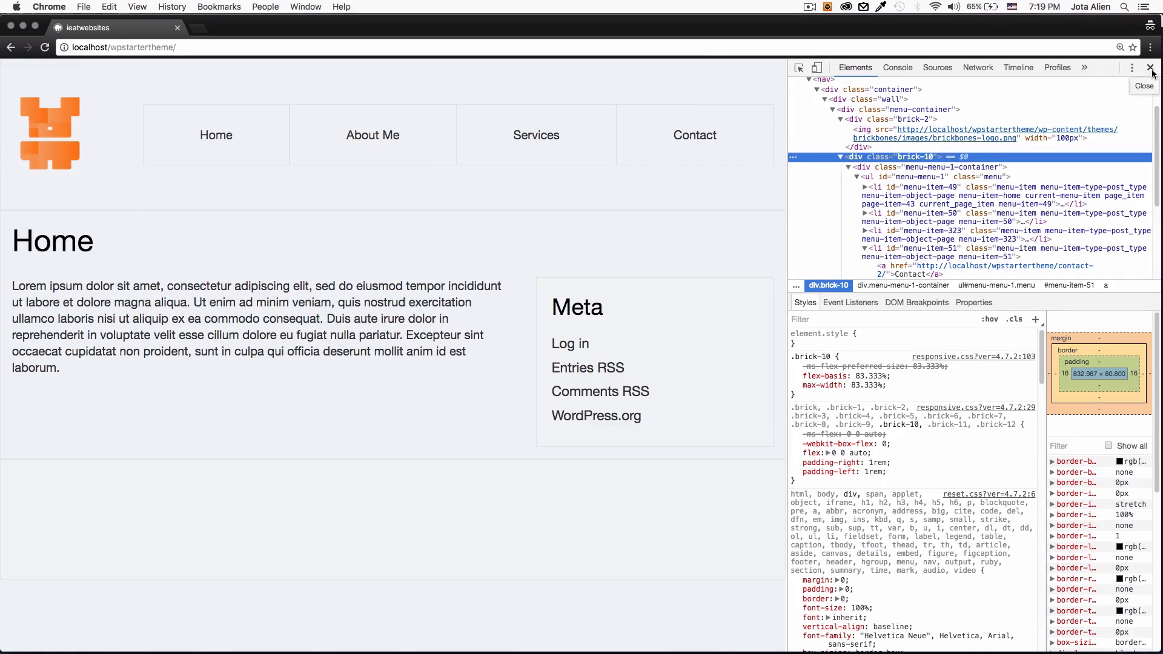
left_click(1151, 68)
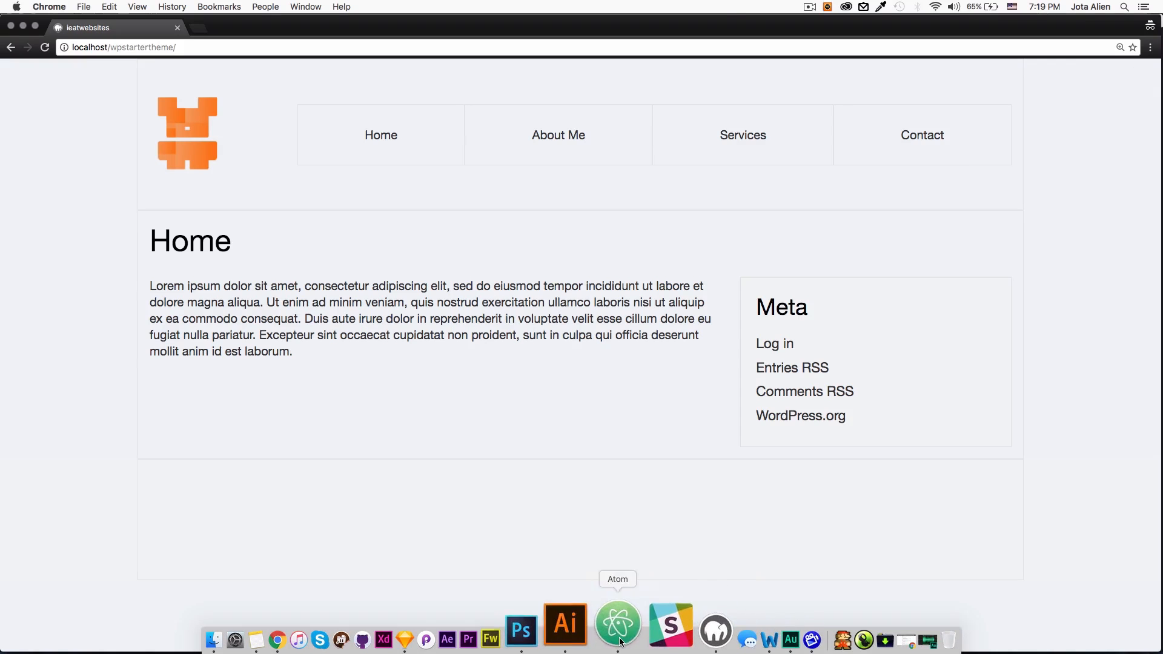
Step: Write a jQuery handler fading .brick-10 on .brick-2 clicks and verify both class names
left_click(616, 622)
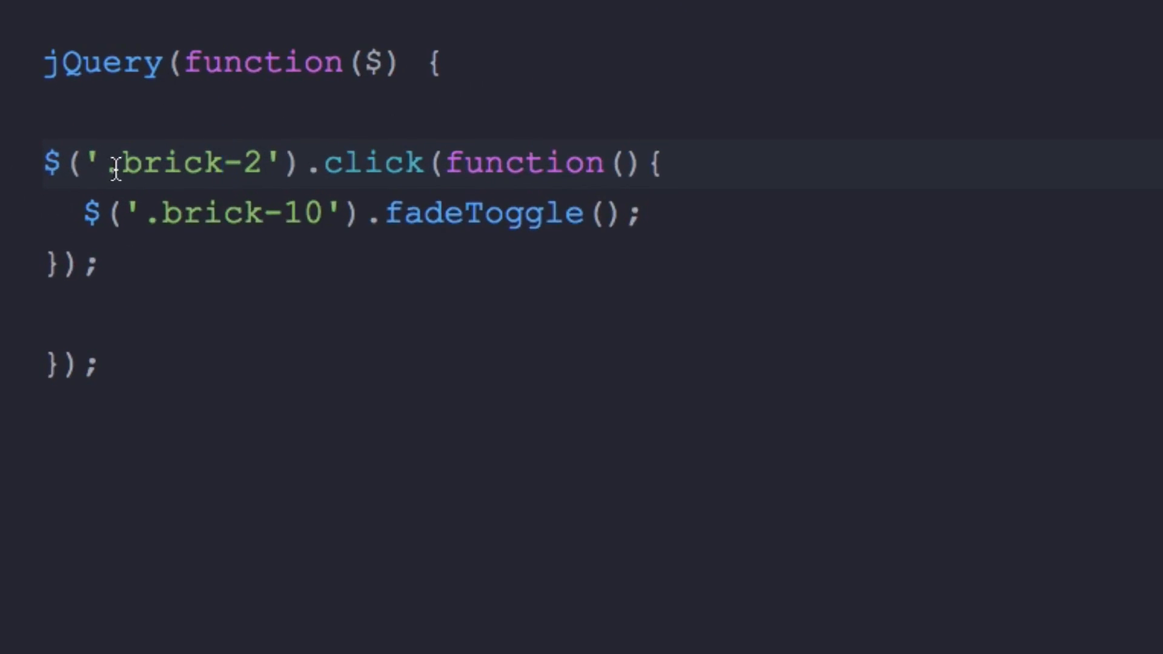
double_click(178, 161)
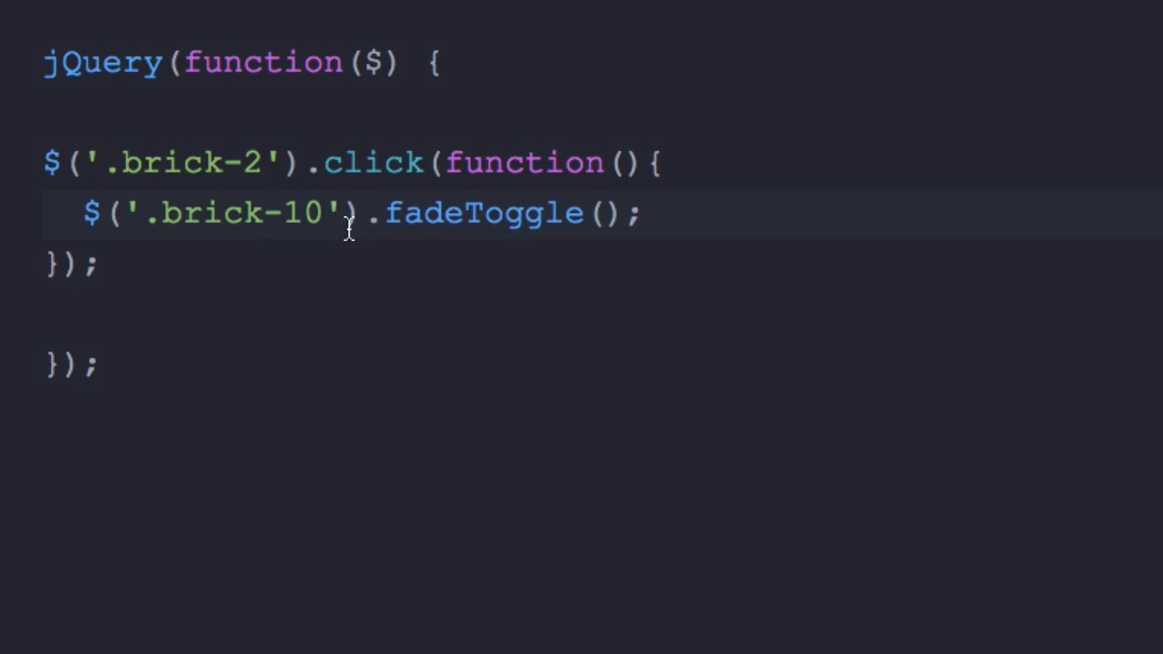
double_click(230, 214)
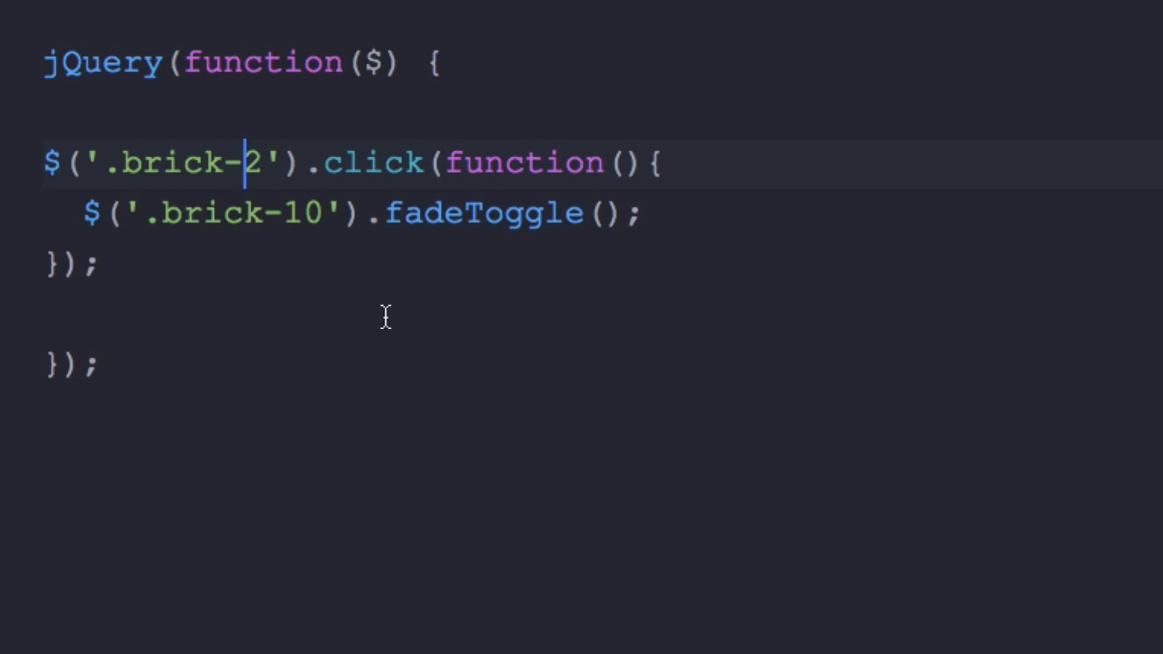
mouse_move(389, 220)
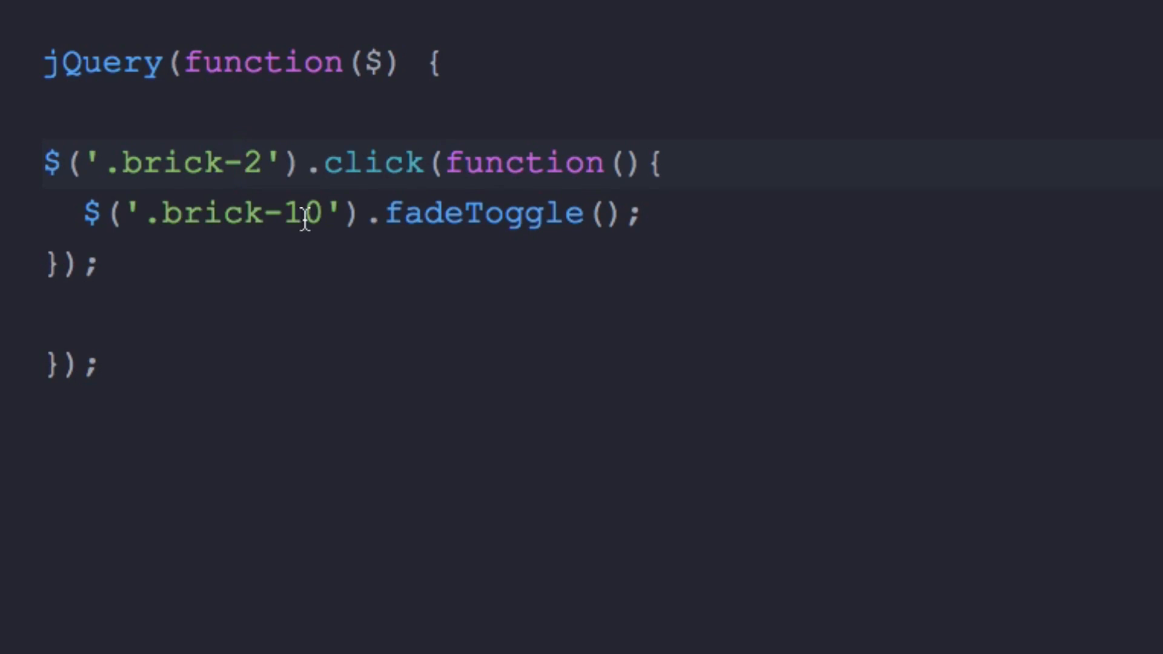
double_click(482, 213)
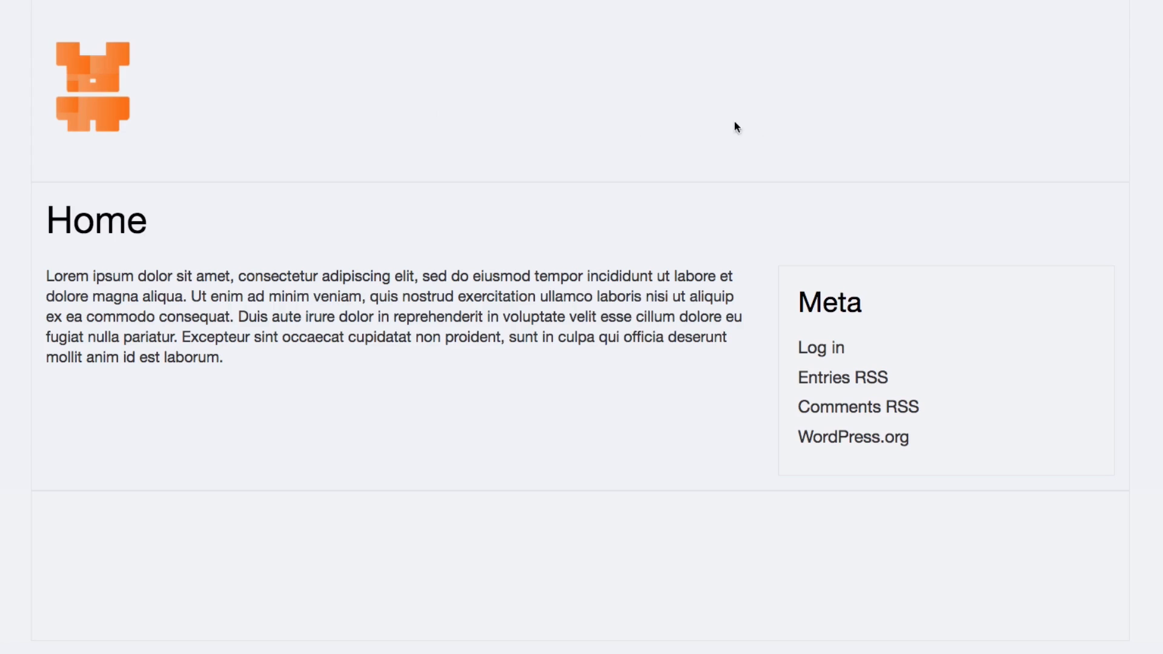
mouse_move(552, 125)
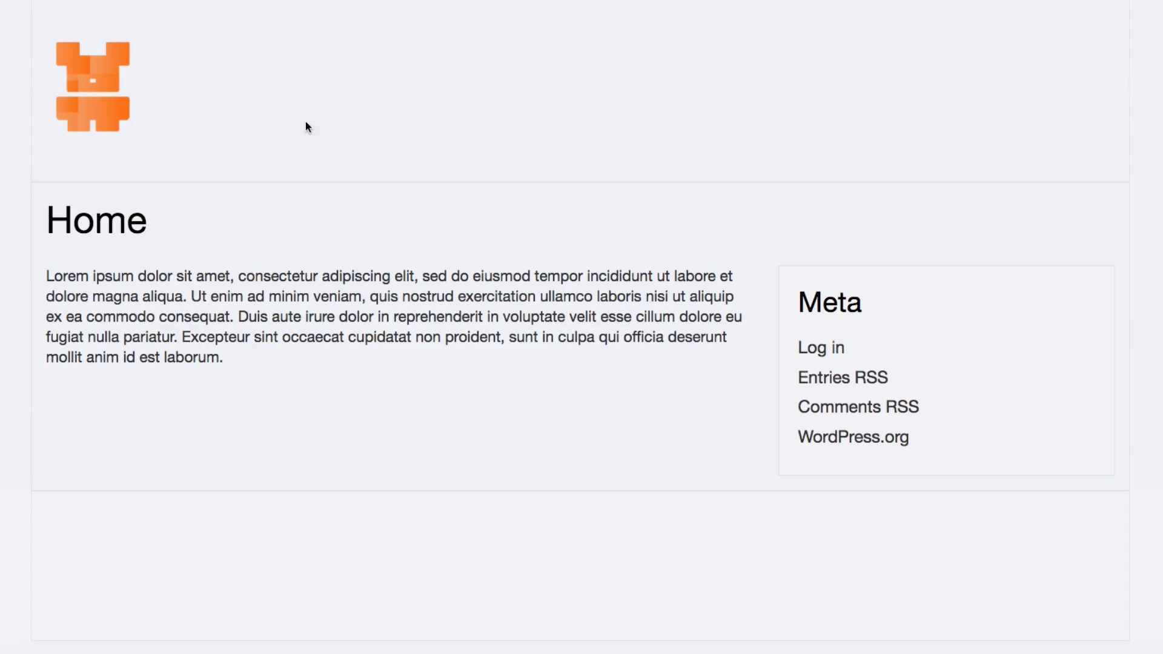
mouse_move(295, 130)
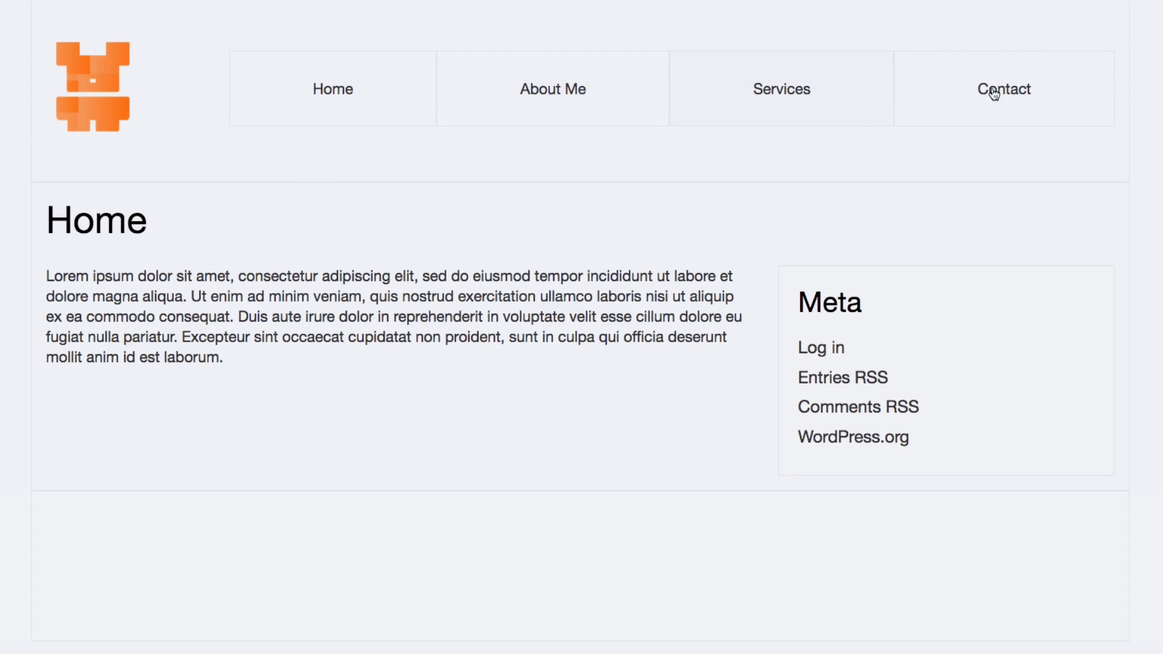
mouse_move(504, 186)
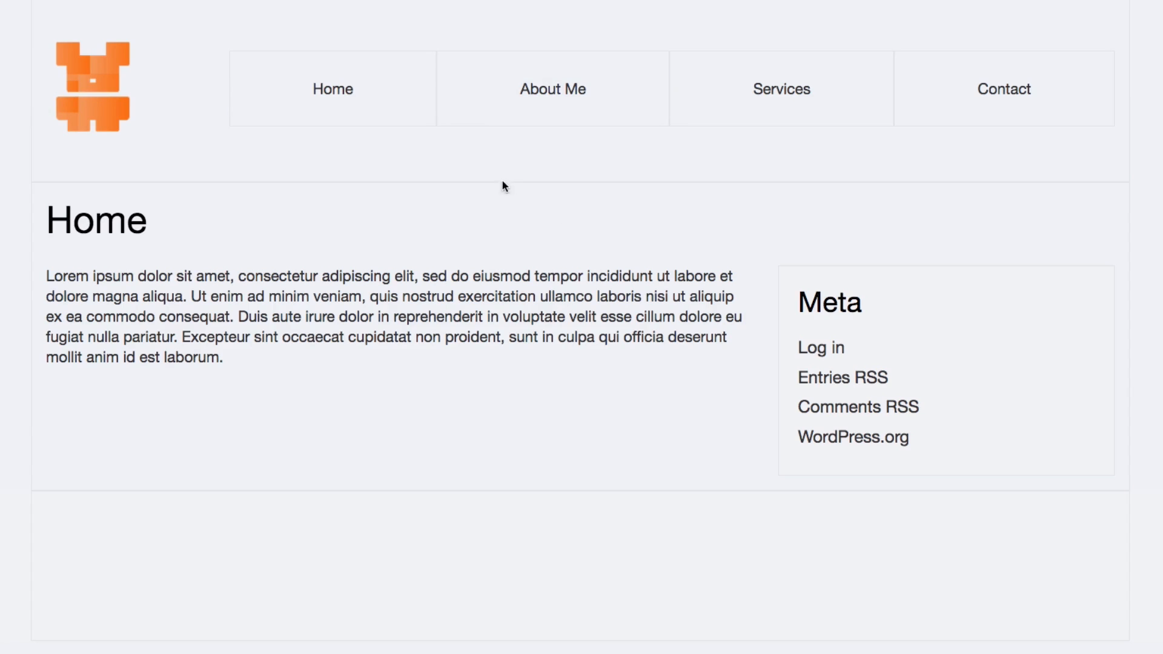
Step: Visit the About Me page, then the Services page from the revealed navigation
left_click(552, 88)
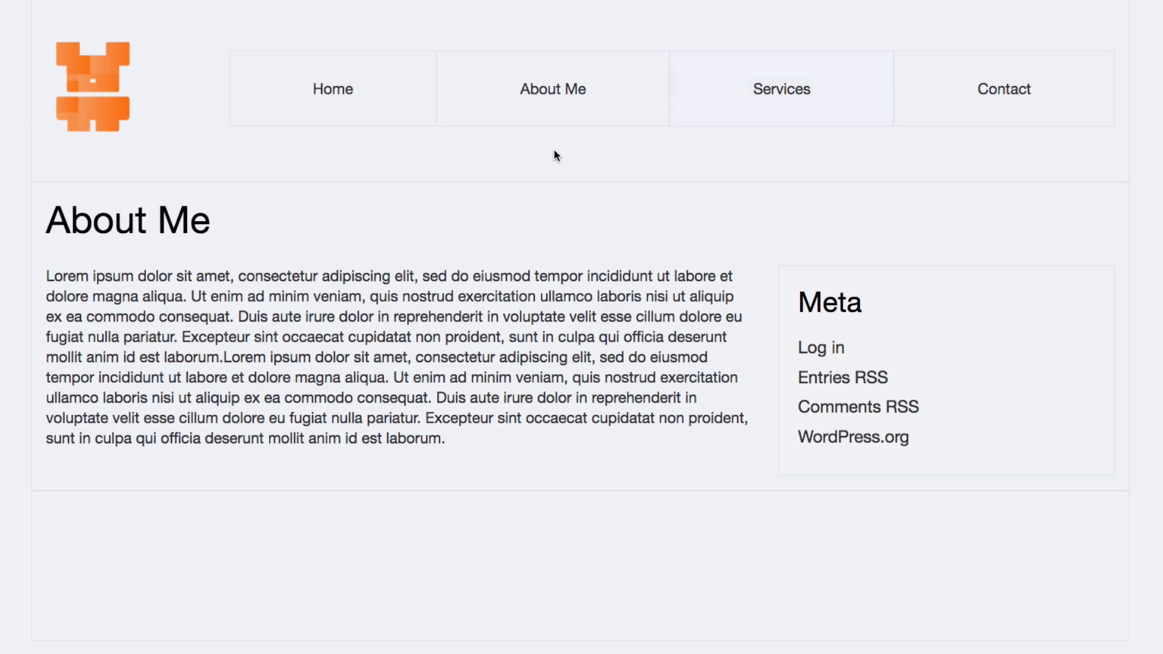
left_click(779, 89)
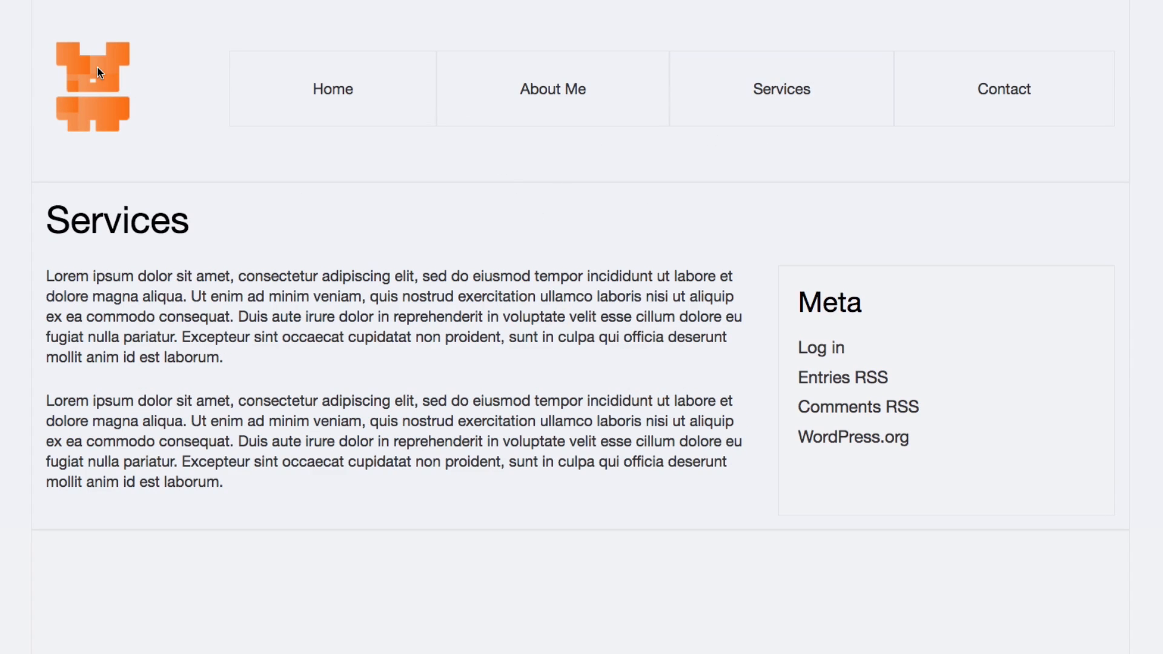